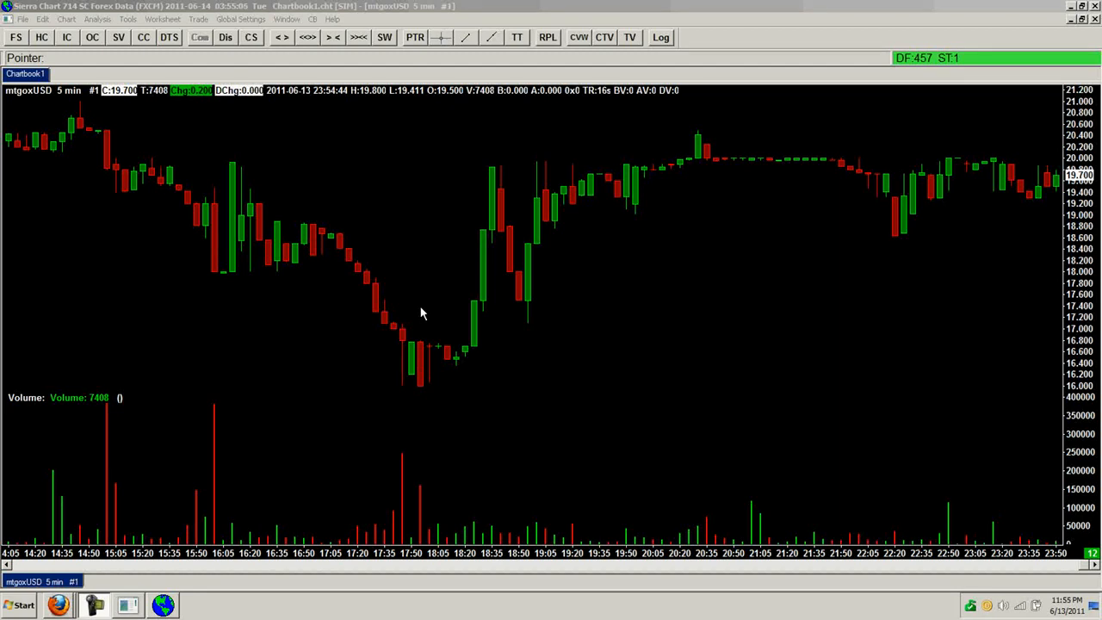
mouse_move(519, 272)
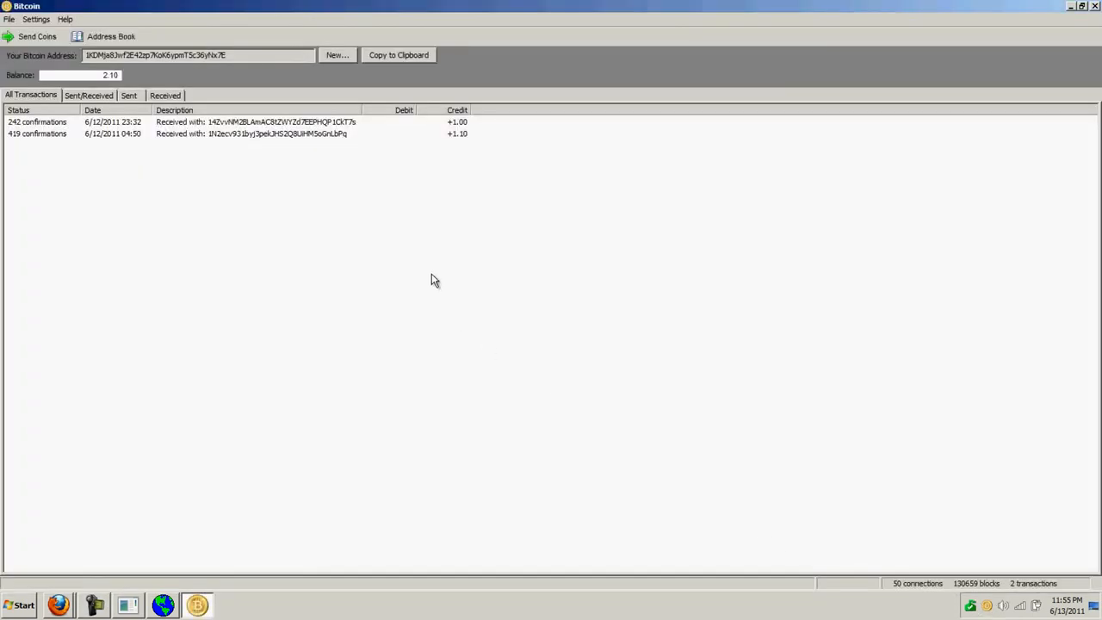
mouse_move(989, 606)
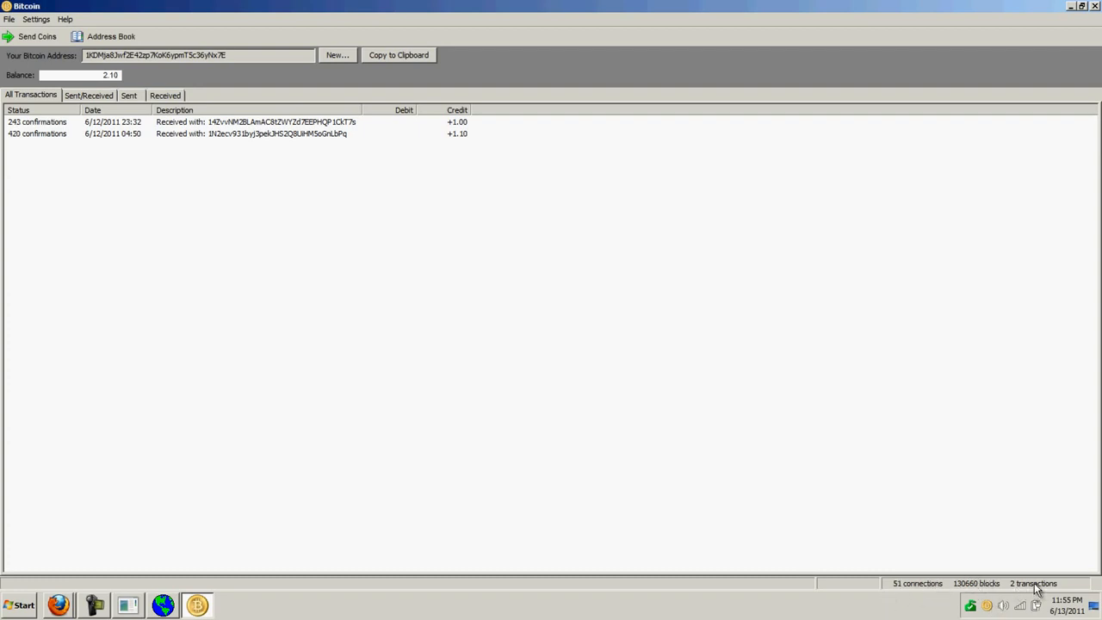
mouse_move(530, 303)
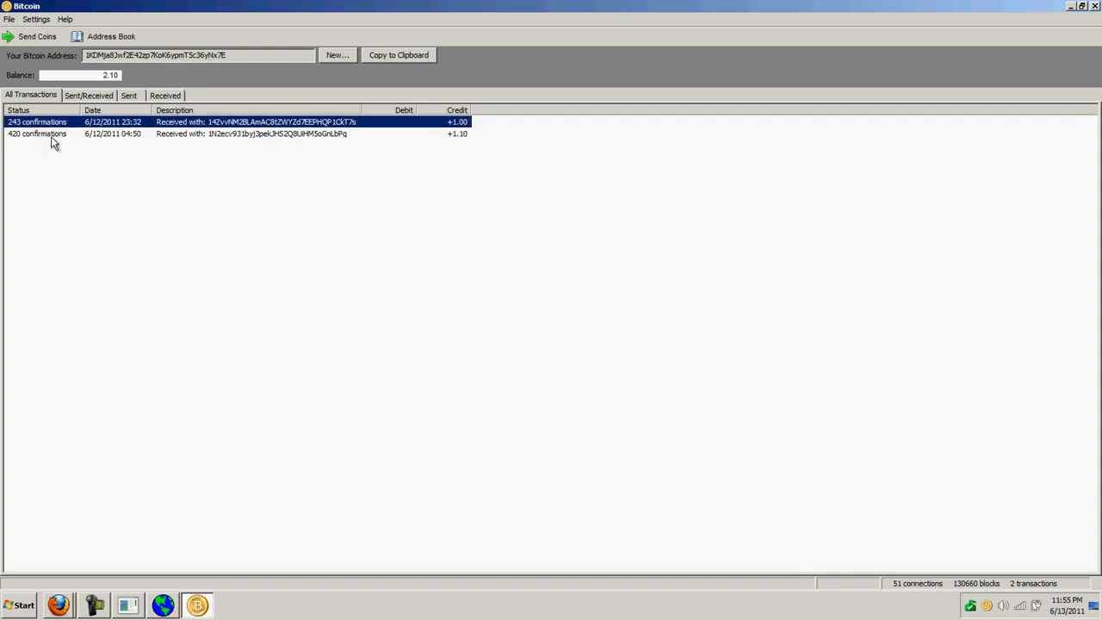
mouse_move(55, 124)
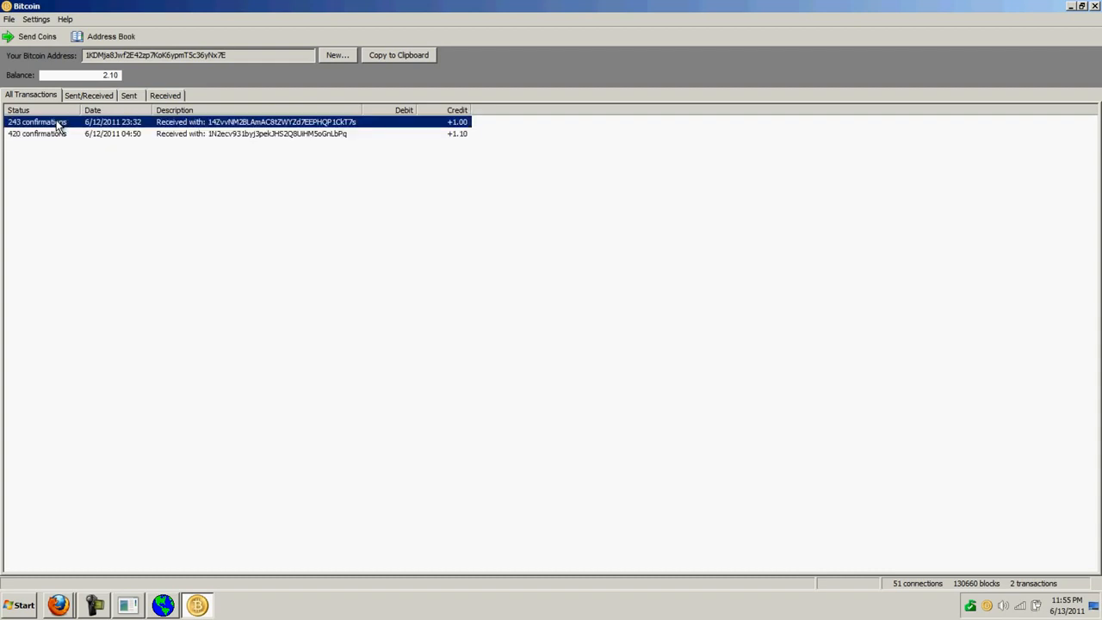
Step: Download guiminer-20110609.exe from the GUI mining forum thread and save it to disk
left_click(36, 134)
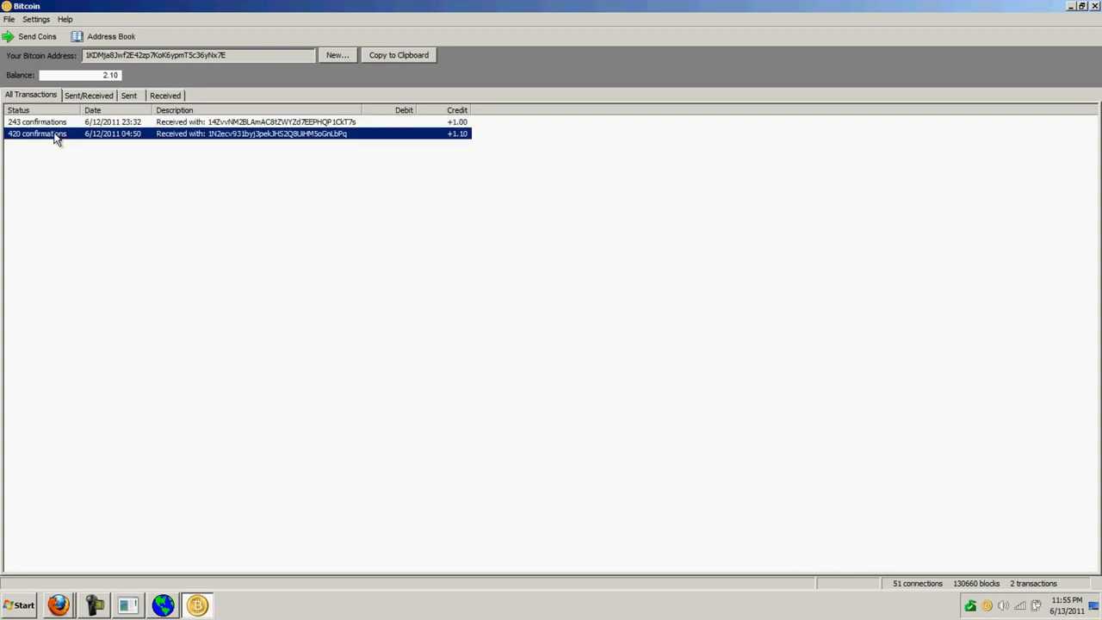
mouse_move(637, 213)
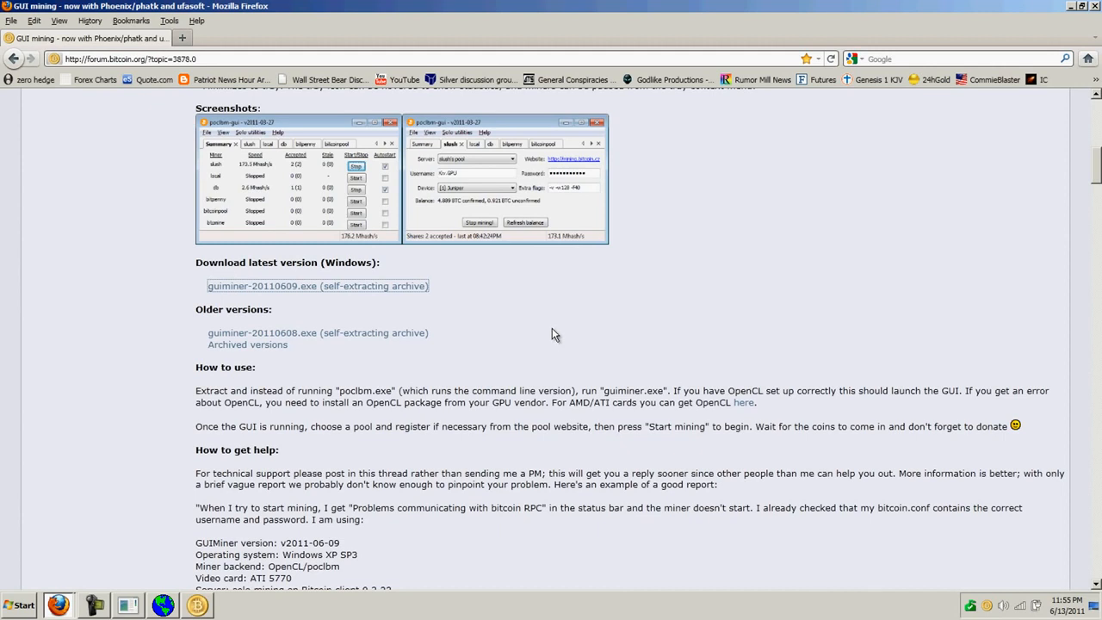
mouse_move(351, 317)
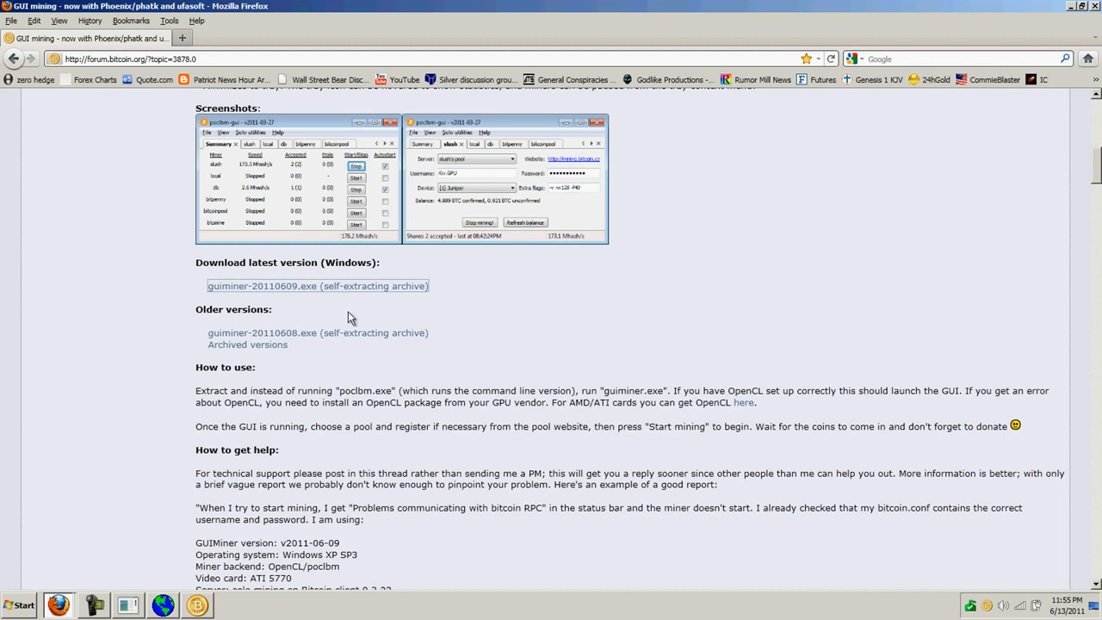
left_click(317, 285)
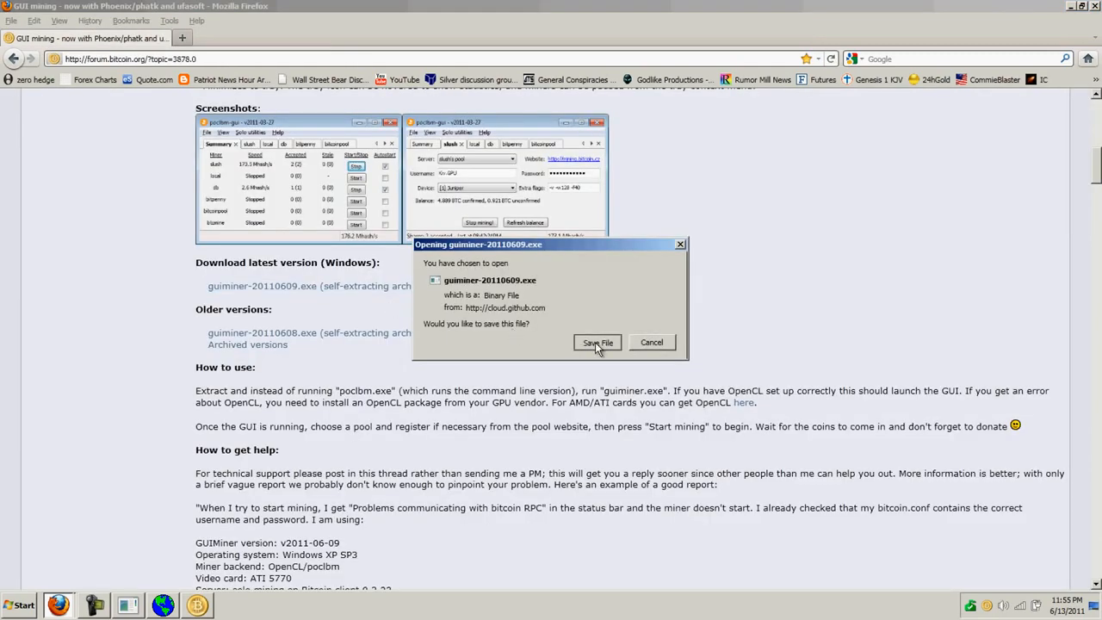
left_click(596, 340)
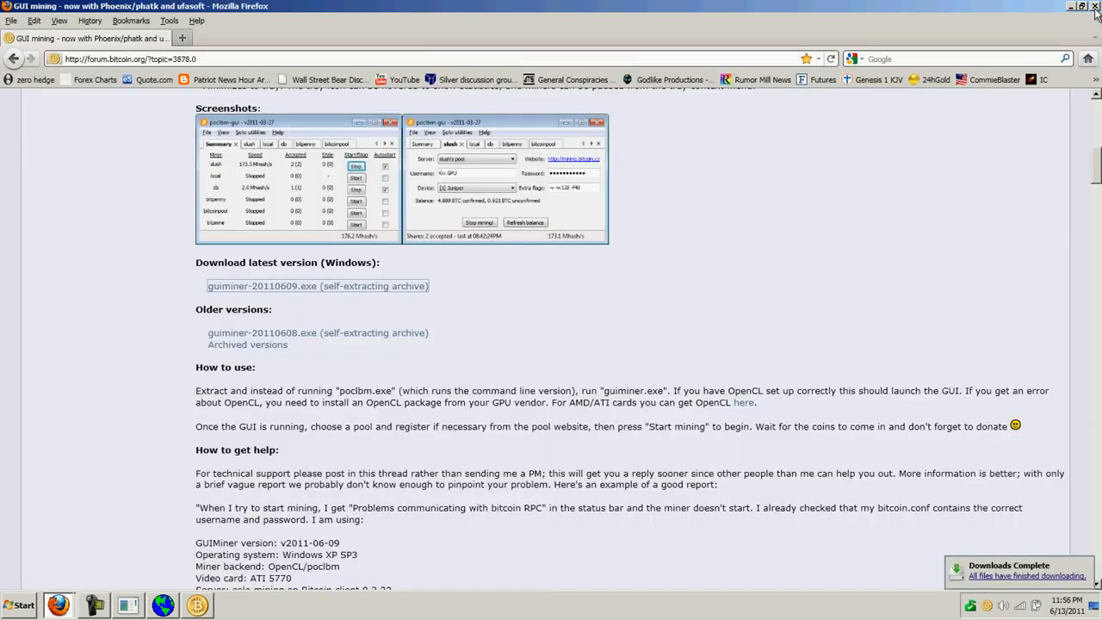
Step: Run the GUIMiner self-extracting archive from the desktop and extract it with 7-Zip
left_click(1071, 7)
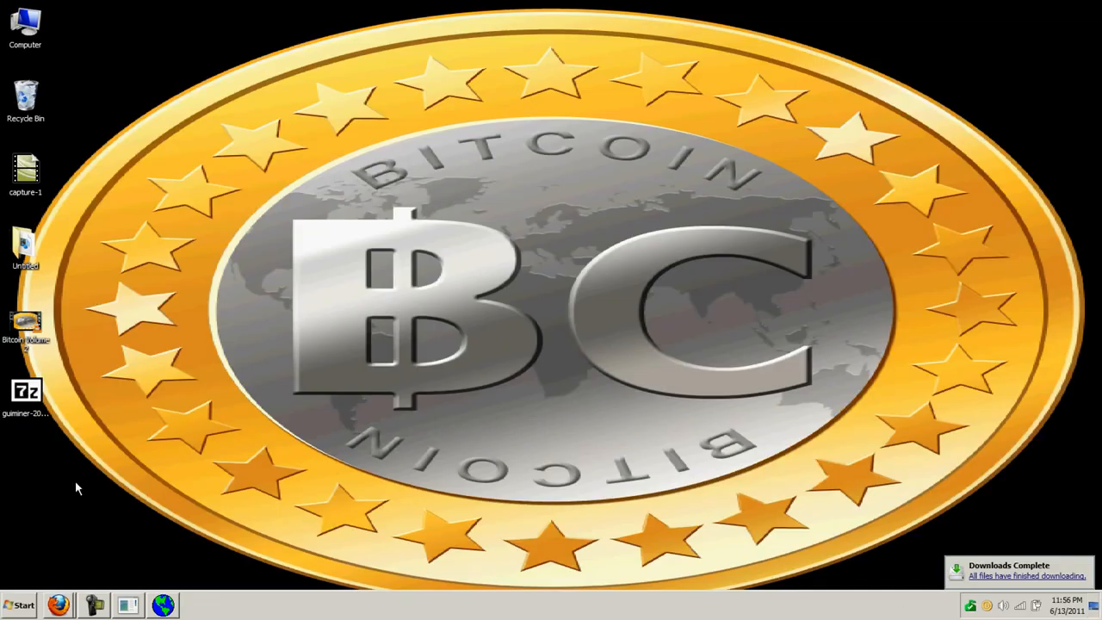
left_click(26, 392)
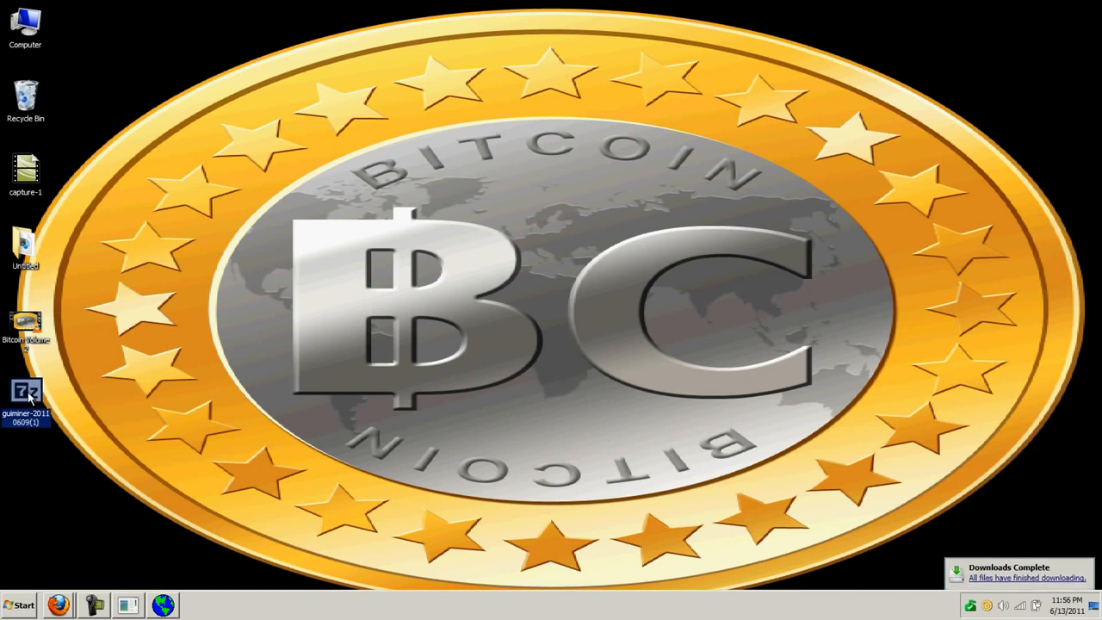
double_click(26, 392)
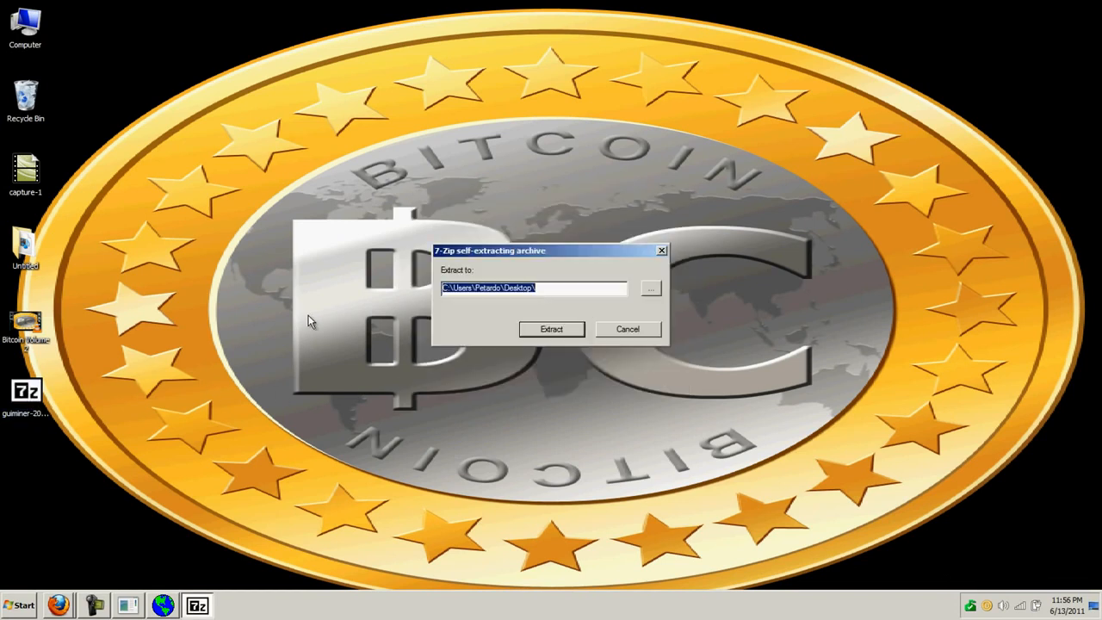
left_click(551, 329)
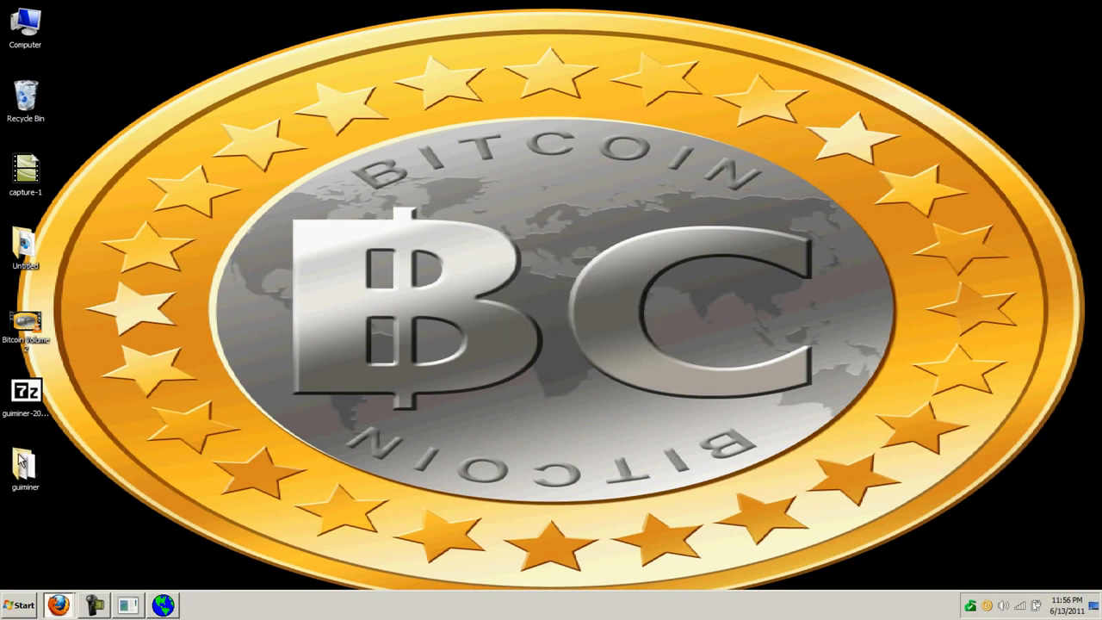
Step: Launch the guiminer application from the extracted guiminer folder
double_click(25, 454)
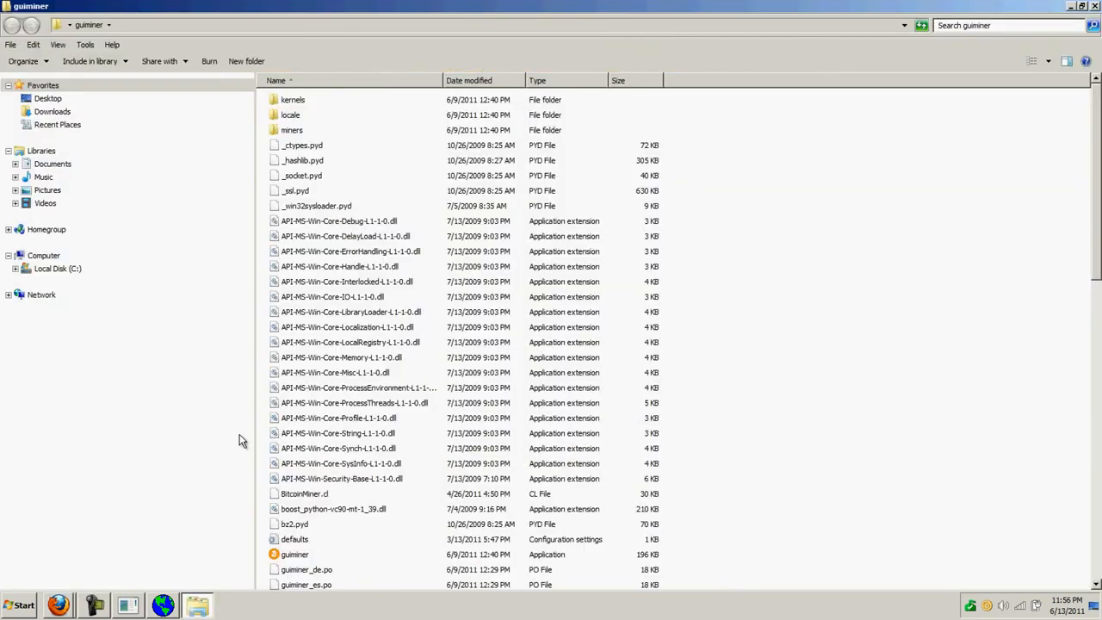
scroll("down", 3)
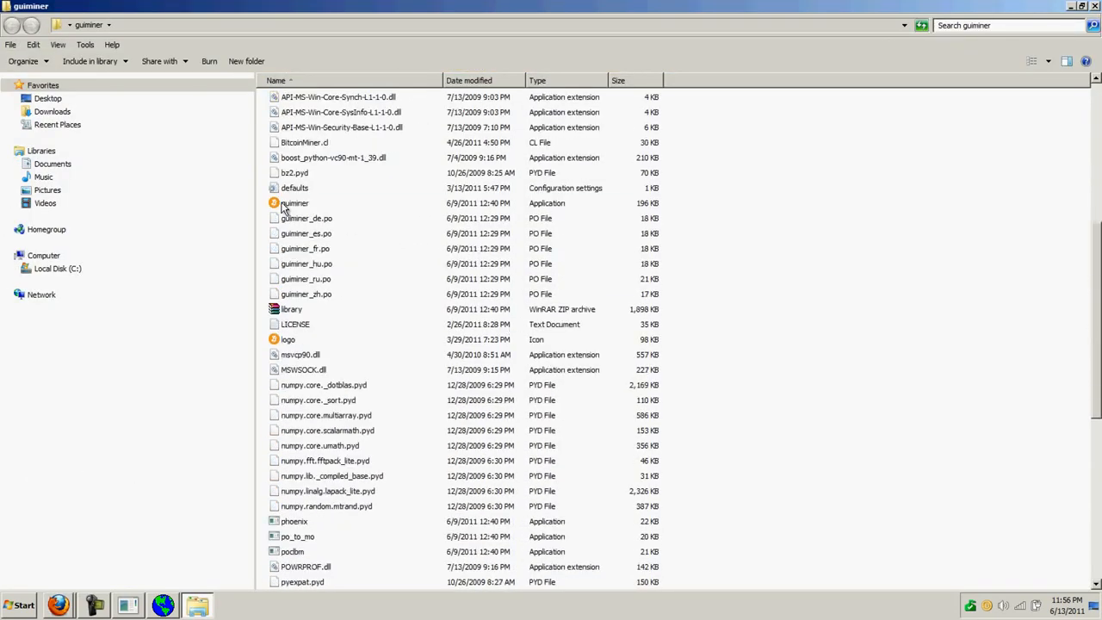
left_click(294, 203)
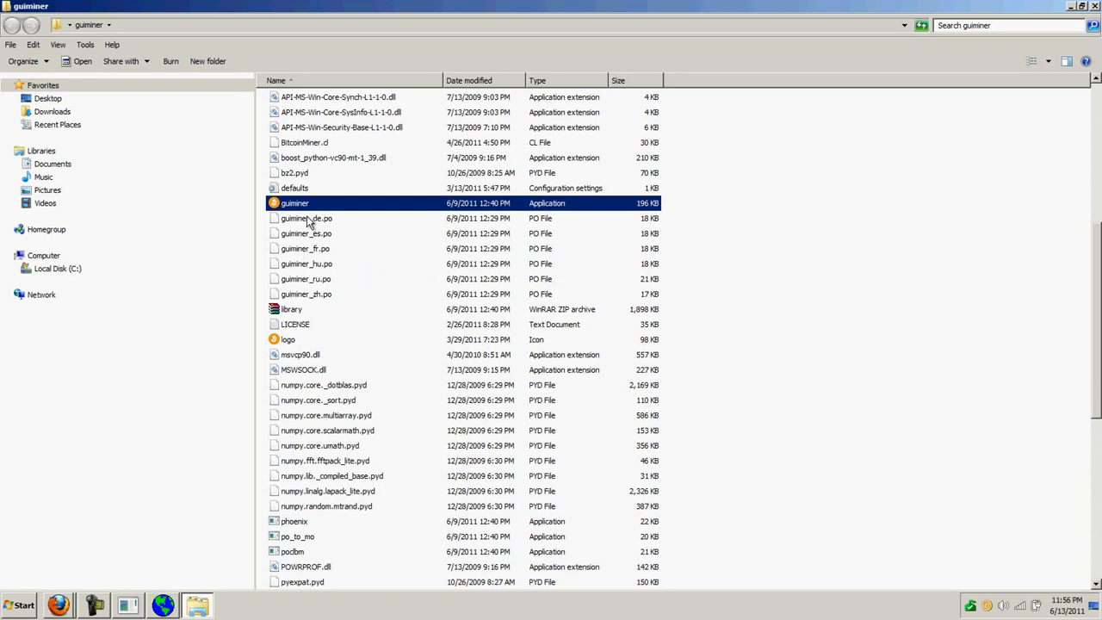
double_click(294, 204)
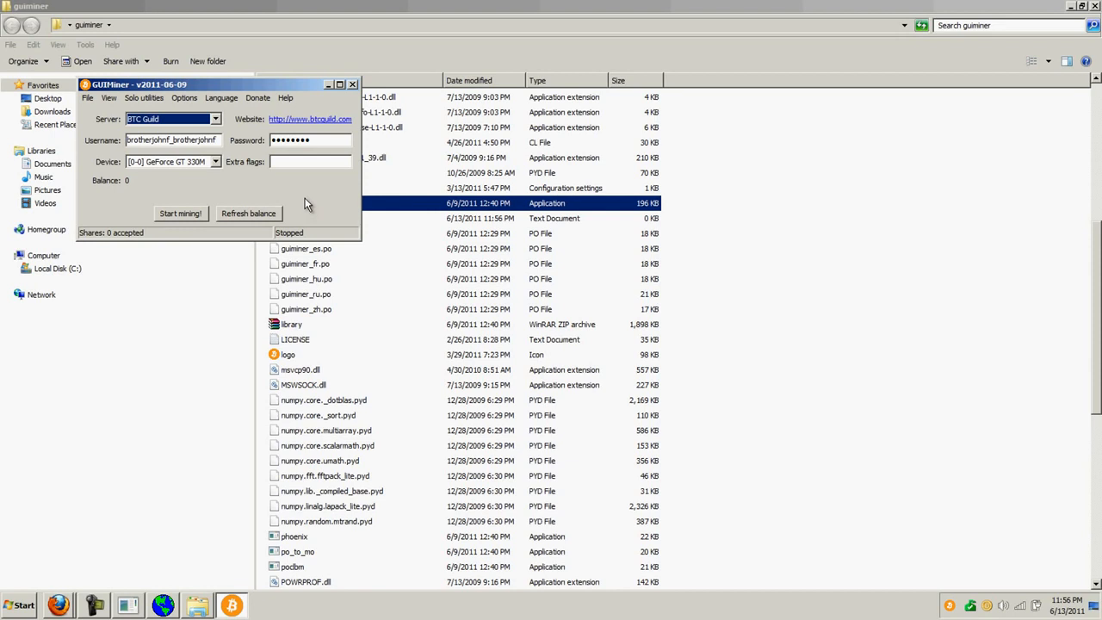
mouse_move(183, 175)
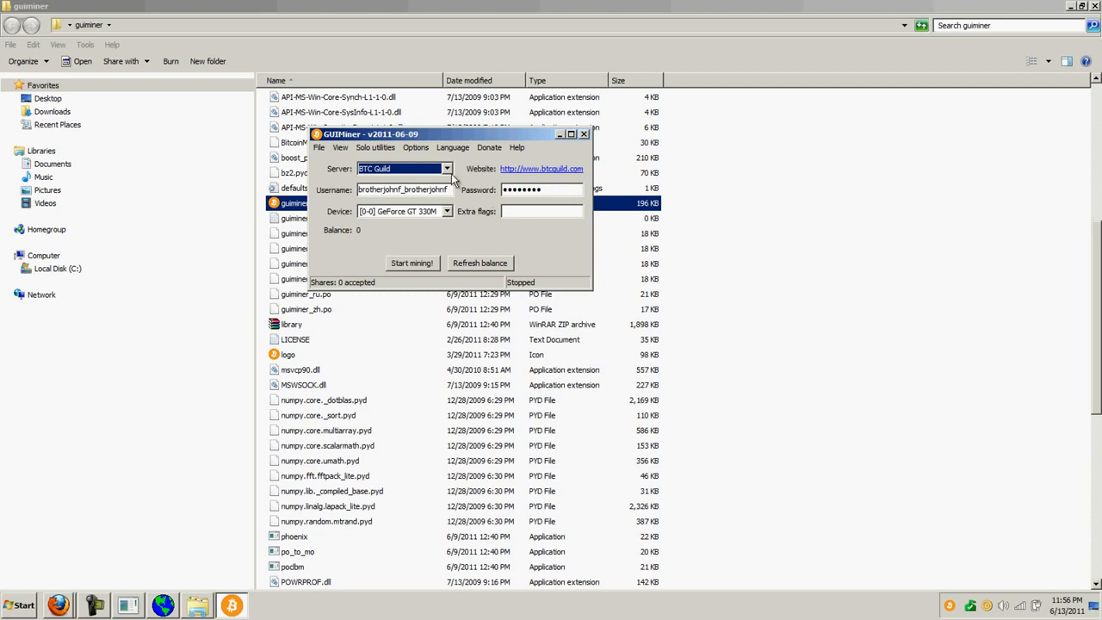
Step: Review the Server dropdown's pool list twice, keeping BTC Guild selected
left_click(447, 168)
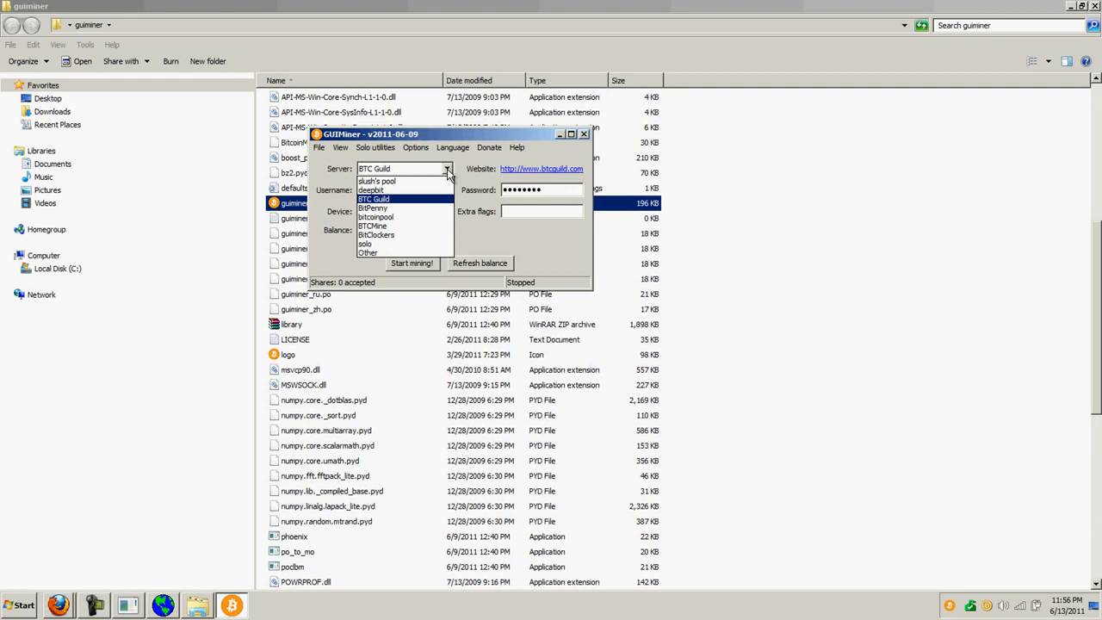
mouse_move(465, 144)
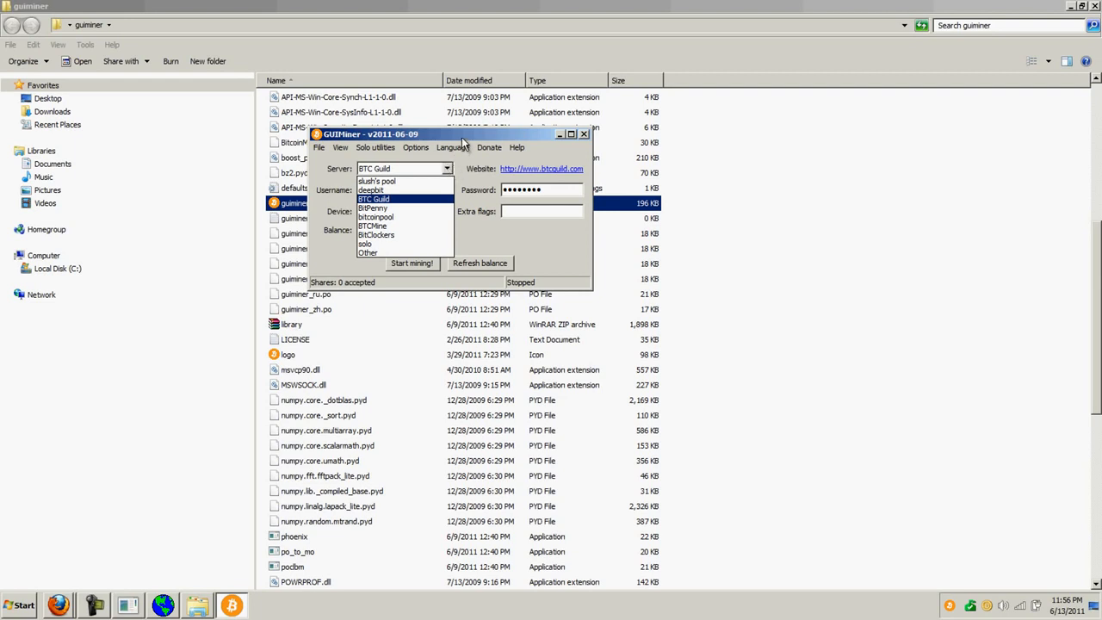
left_click(374, 200)
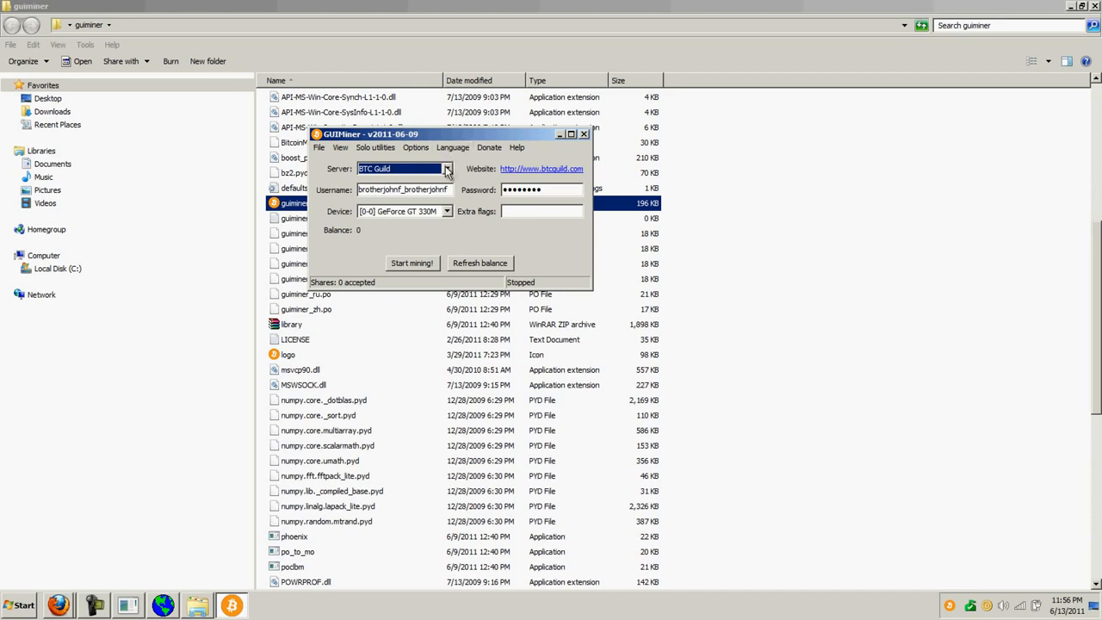
left_click(447, 169)
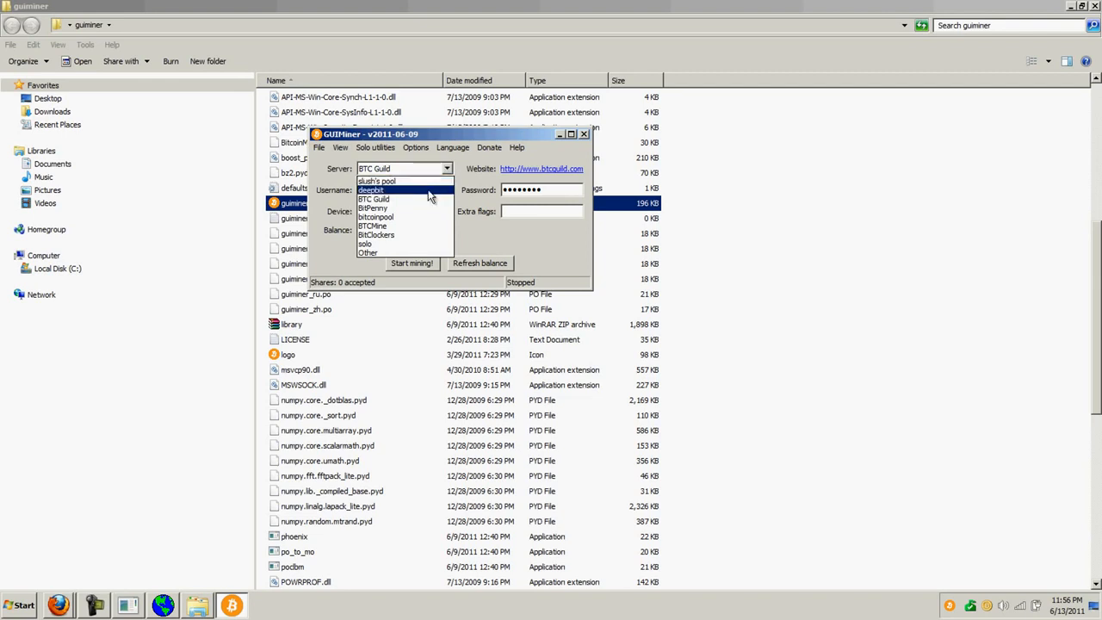
mouse_move(423, 208)
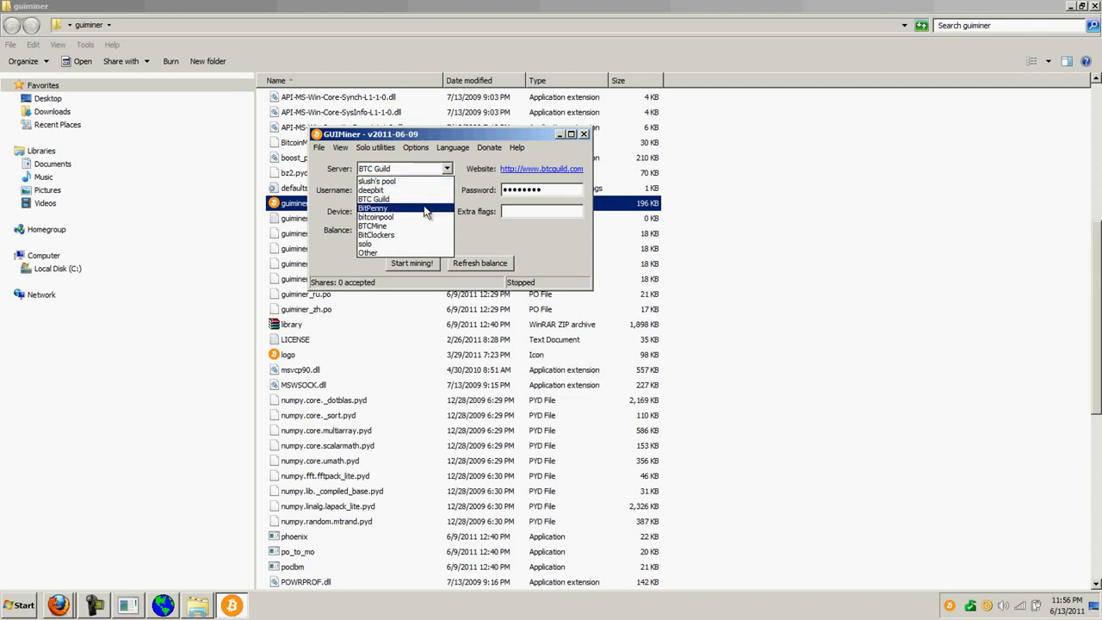
left_click(374, 198)
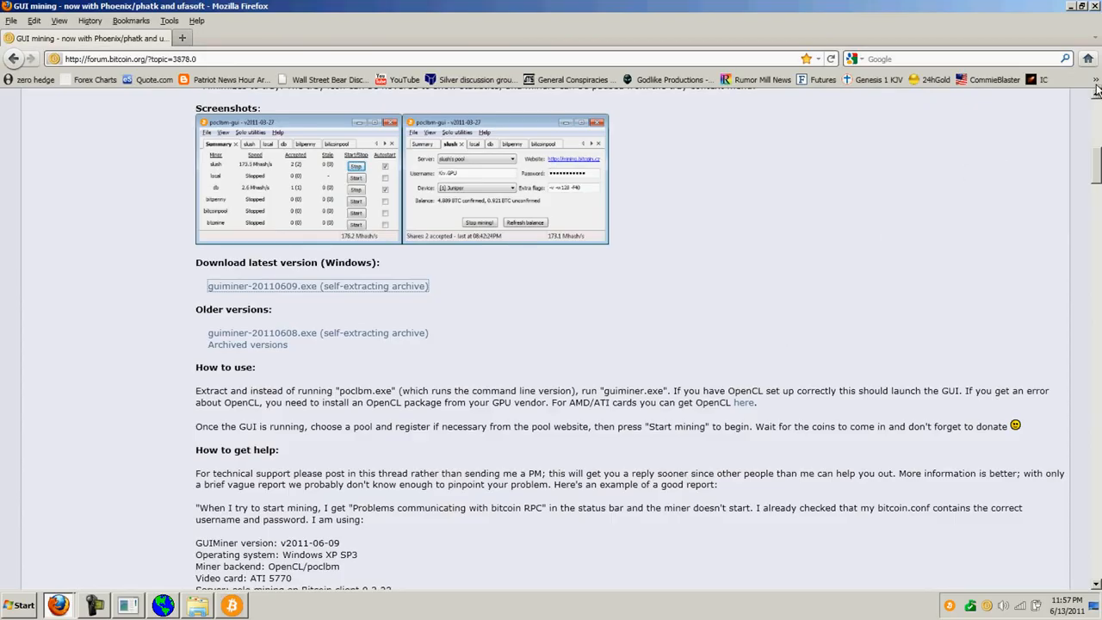
Step: Load the BTC Guild account page from bookmarks and scroll to the Worker Summary table
left_click(1095, 79)
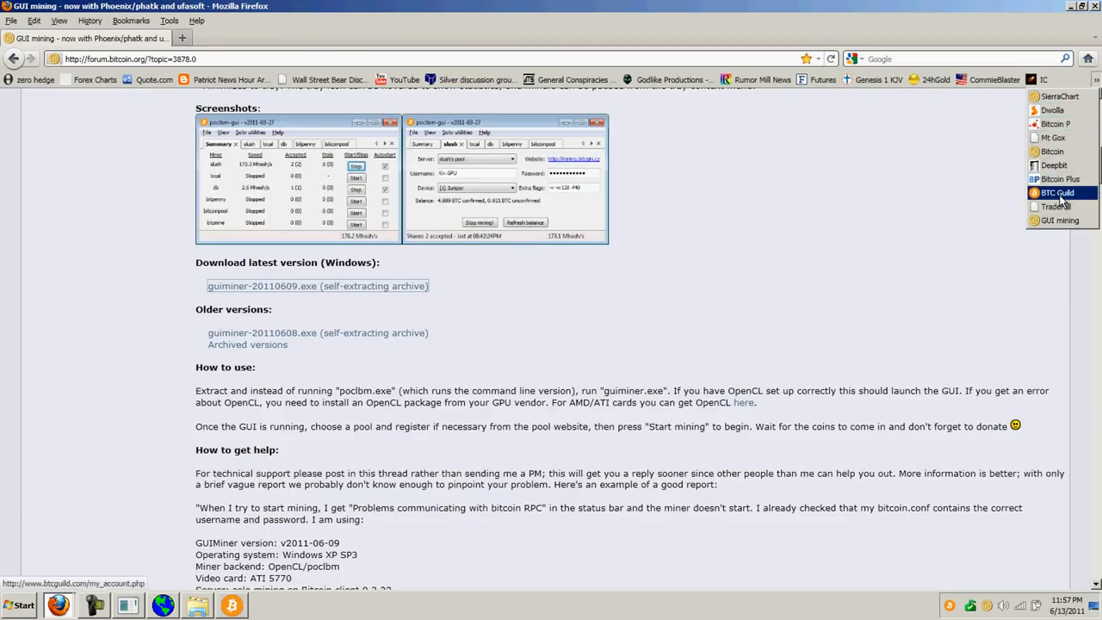
left_click(1057, 193)
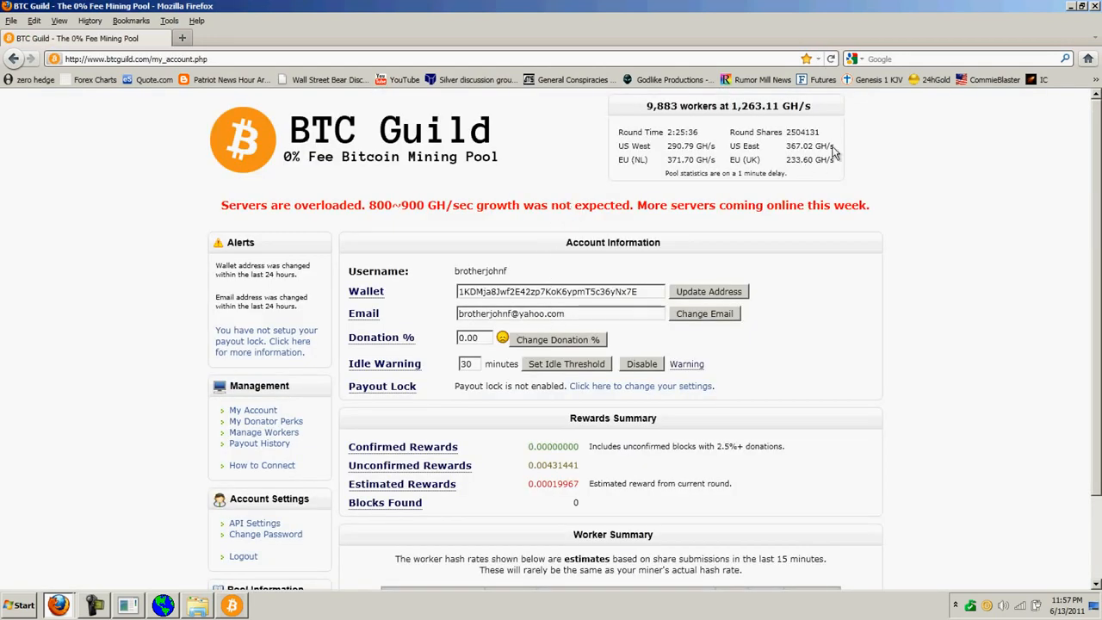
mouse_move(719, 241)
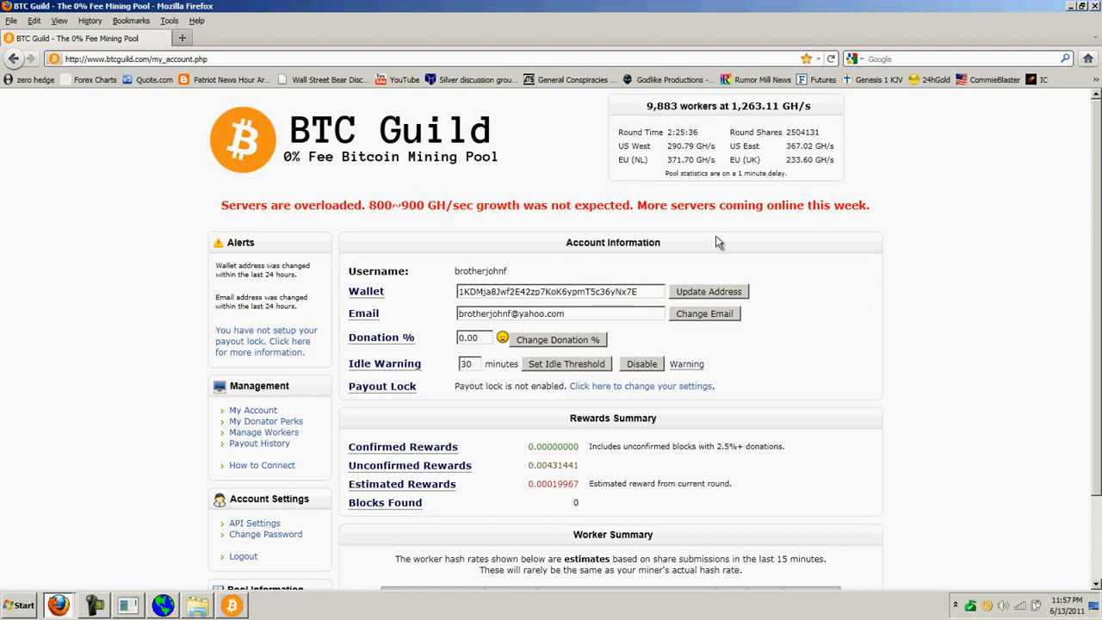
mouse_move(802, 317)
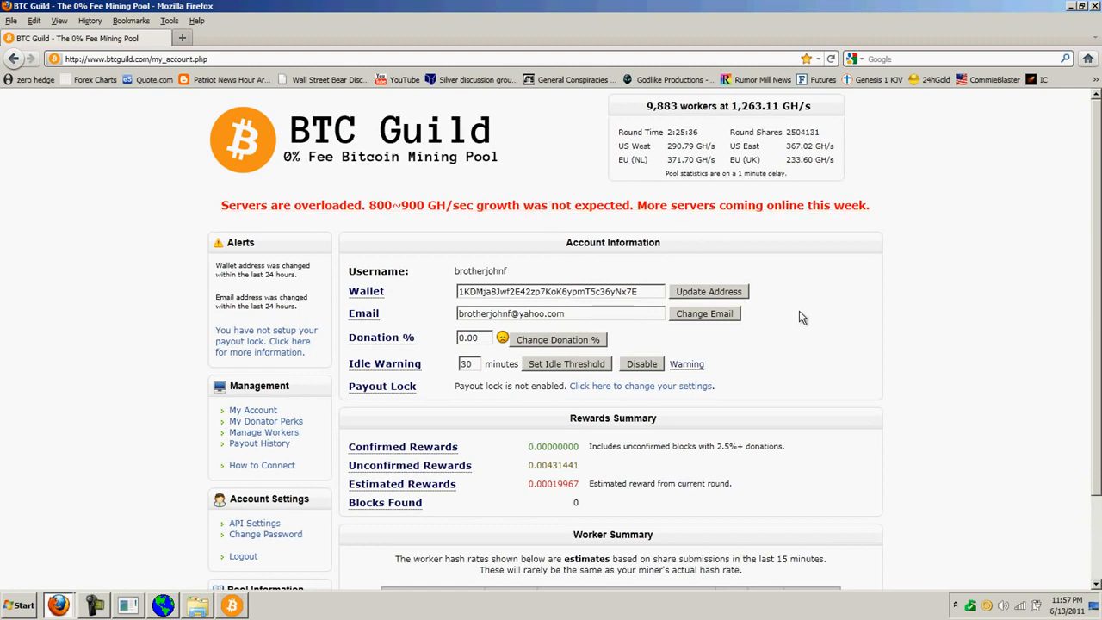
scroll("down", 3)
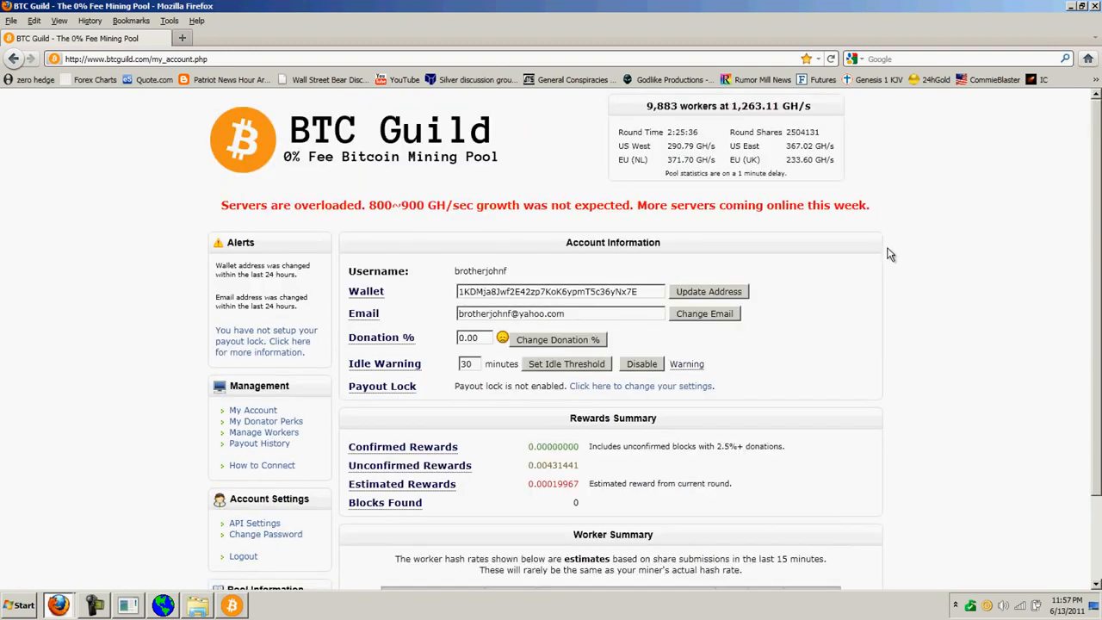
scroll("down", 3)
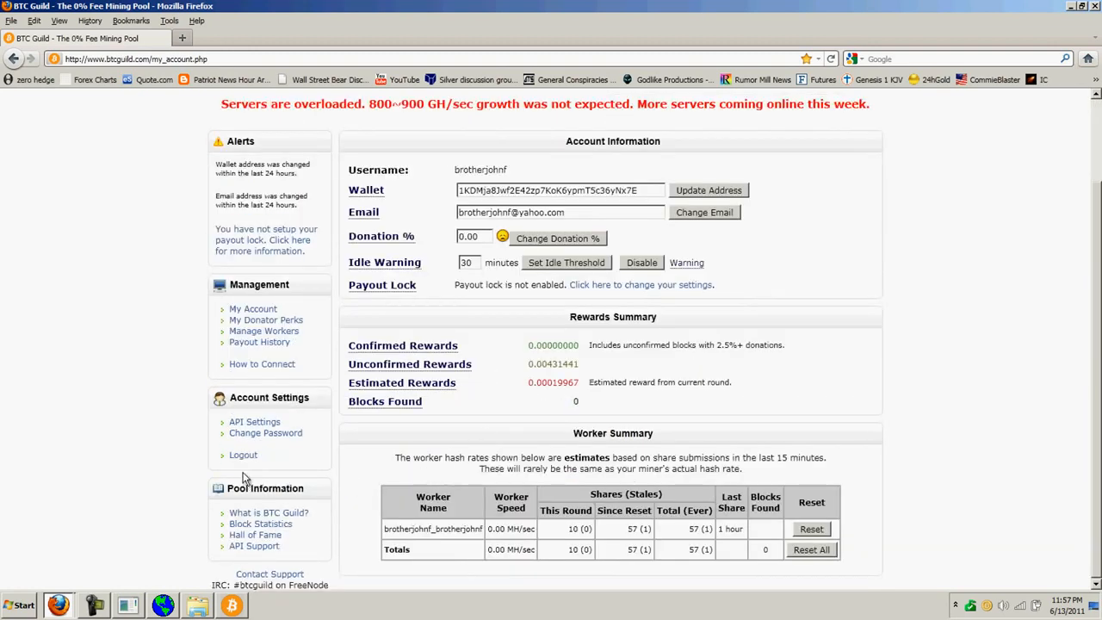
Step: Log out of BTC Guild and attempt a new registration, refused as the username exists
left_click(242, 455)
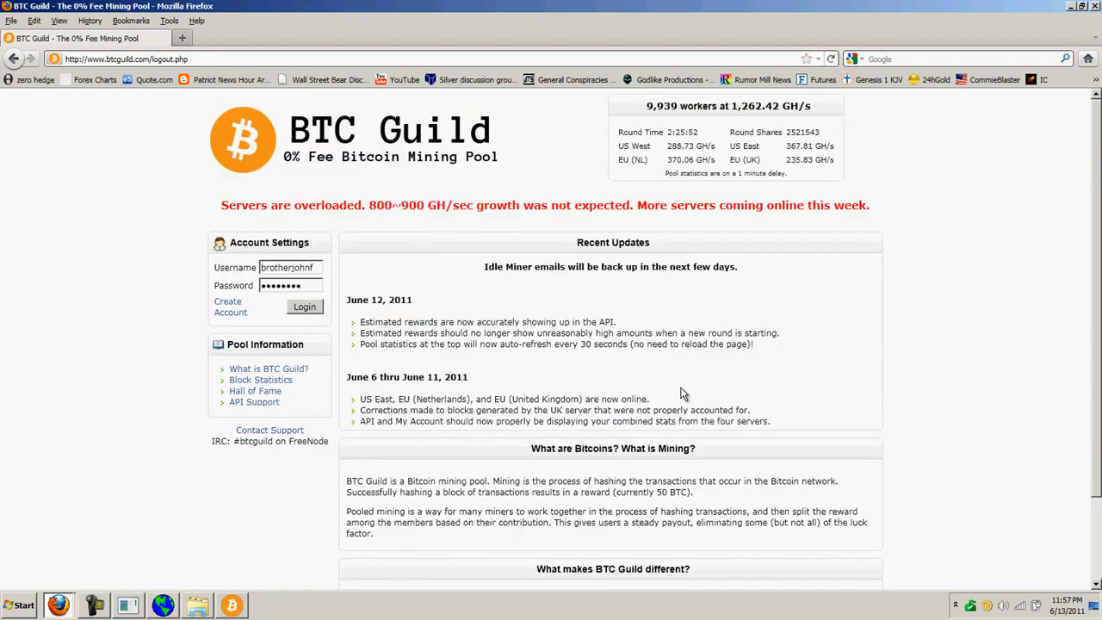
mouse_move(228, 313)
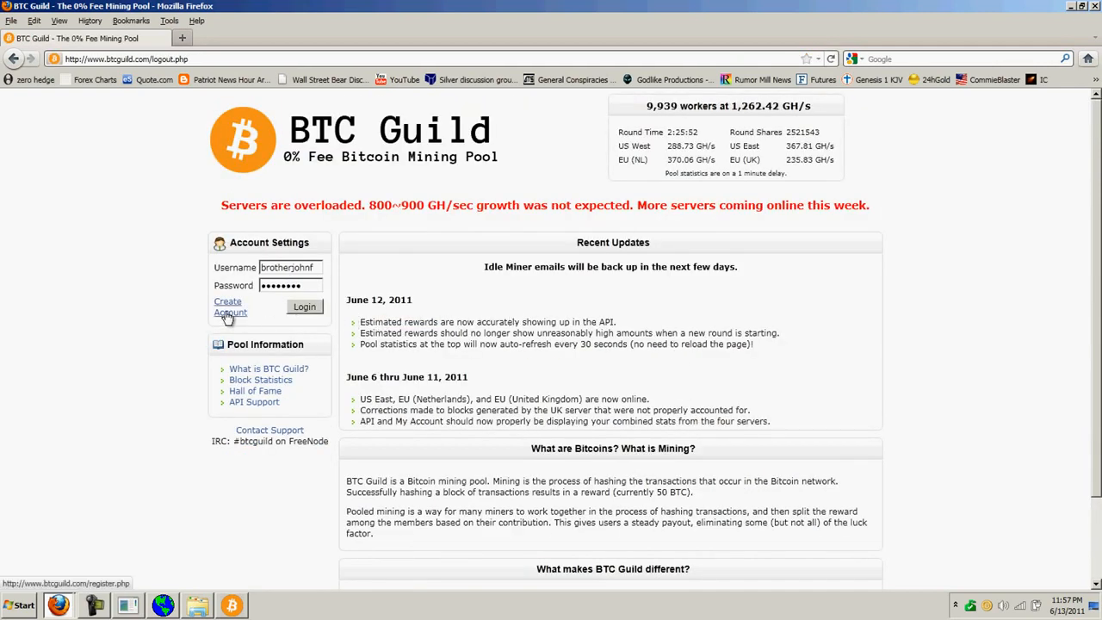
left_click(230, 306)
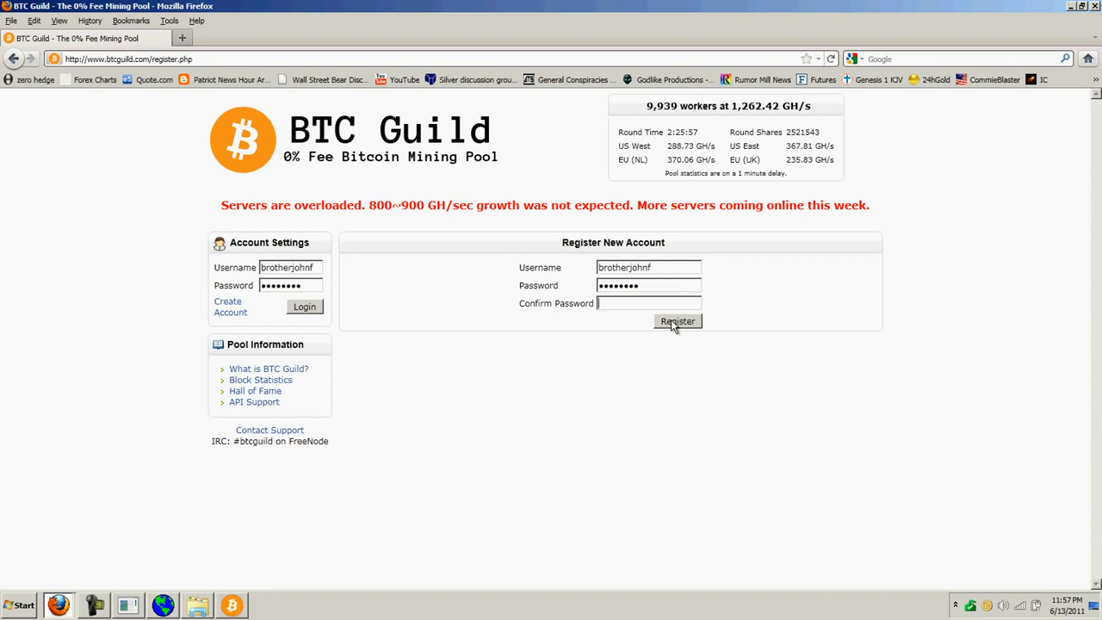
type("••••")
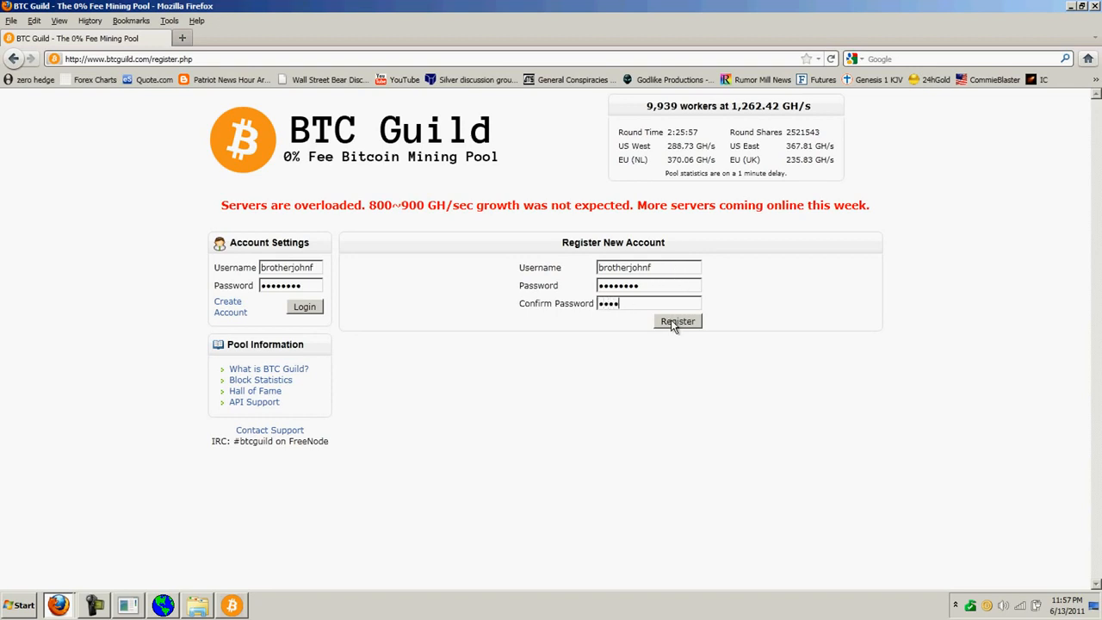
left_click(678, 322)
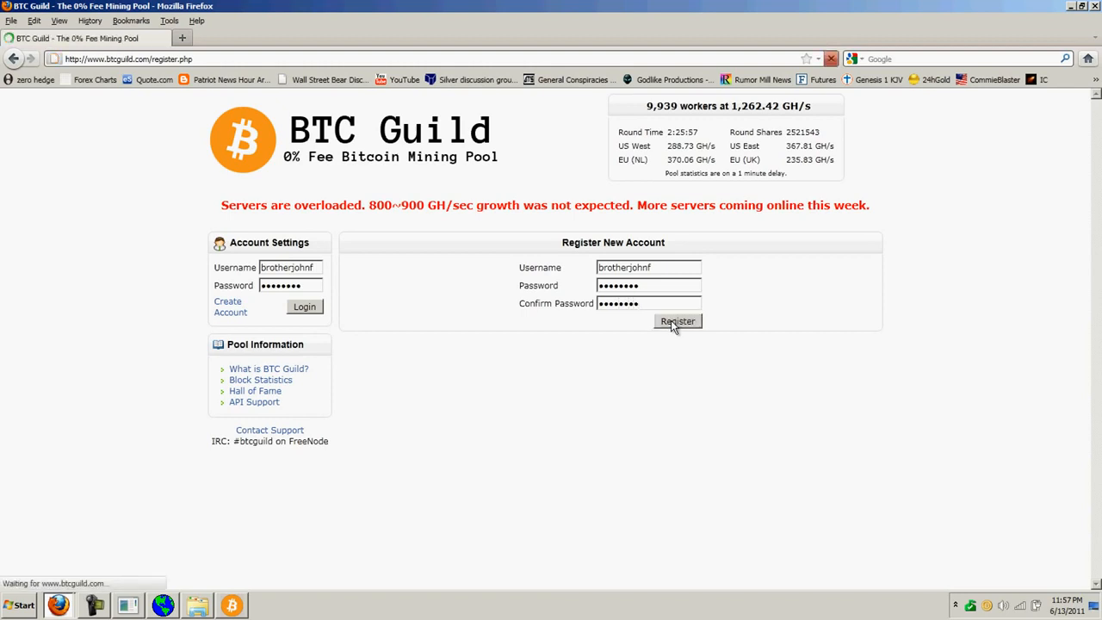
left_click(678, 322)
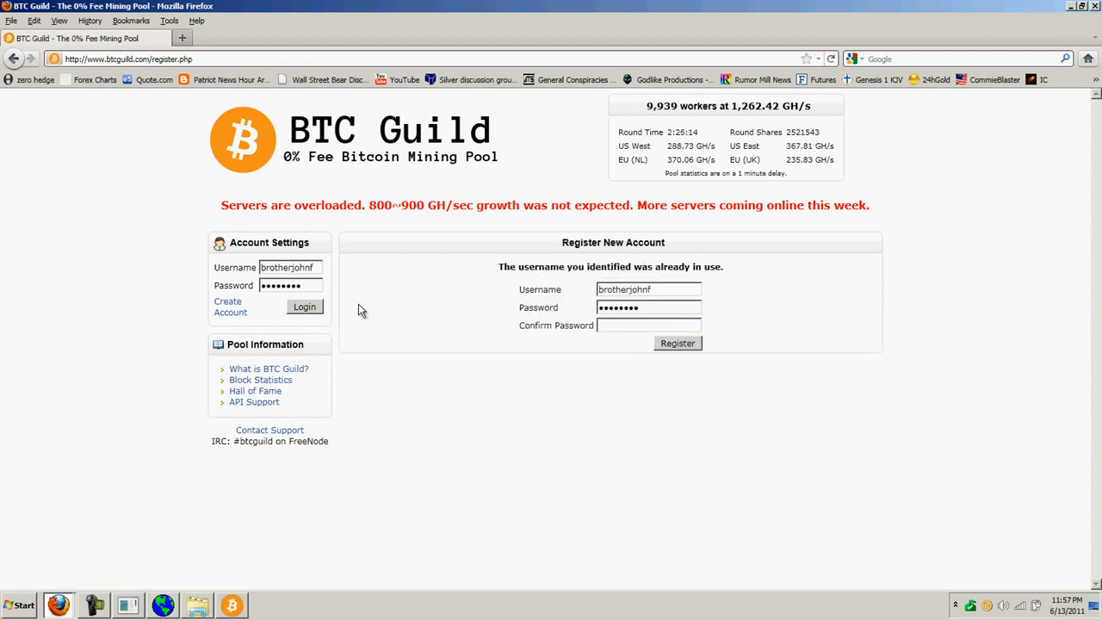
left_click(303, 307)
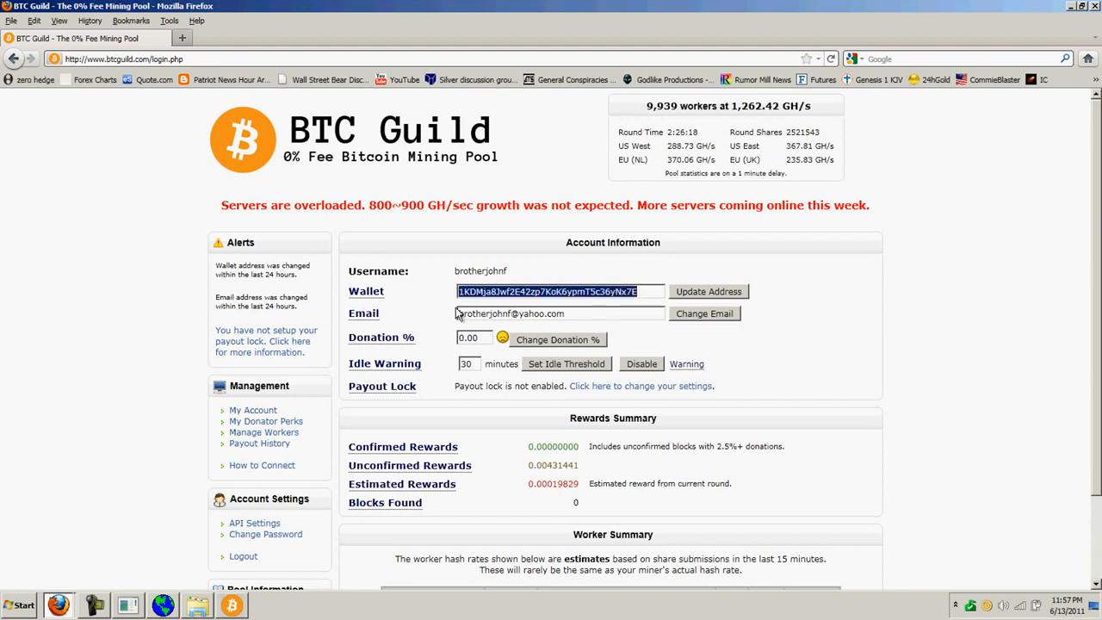
mouse_move(520, 226)
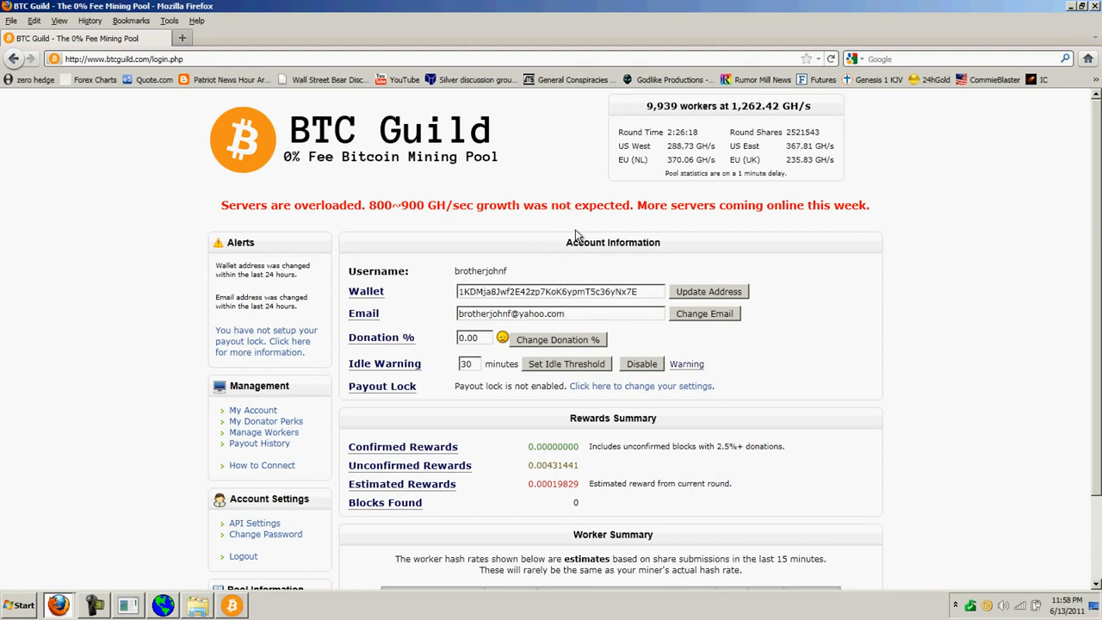
mouse_move(760, 339)
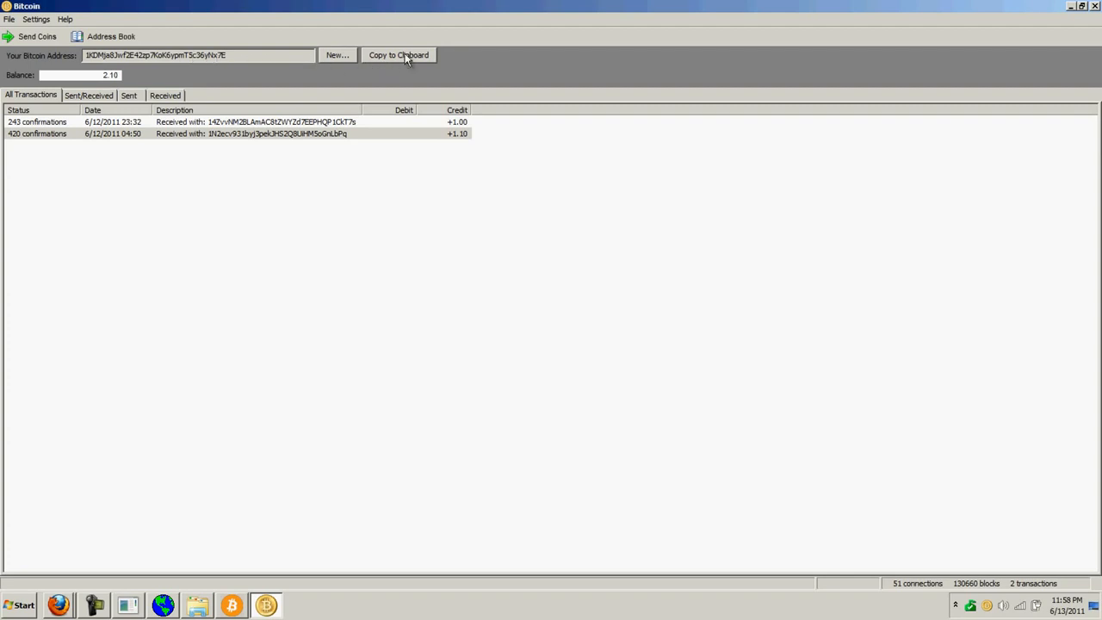
mouse_move(389, 62)
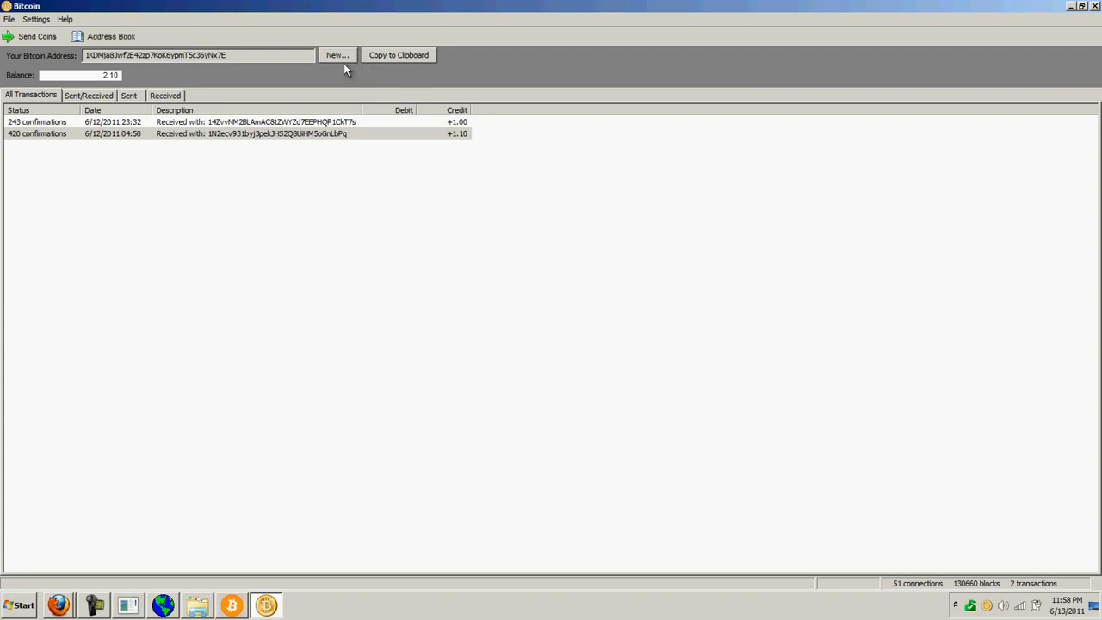
mouse_move(337, 107)
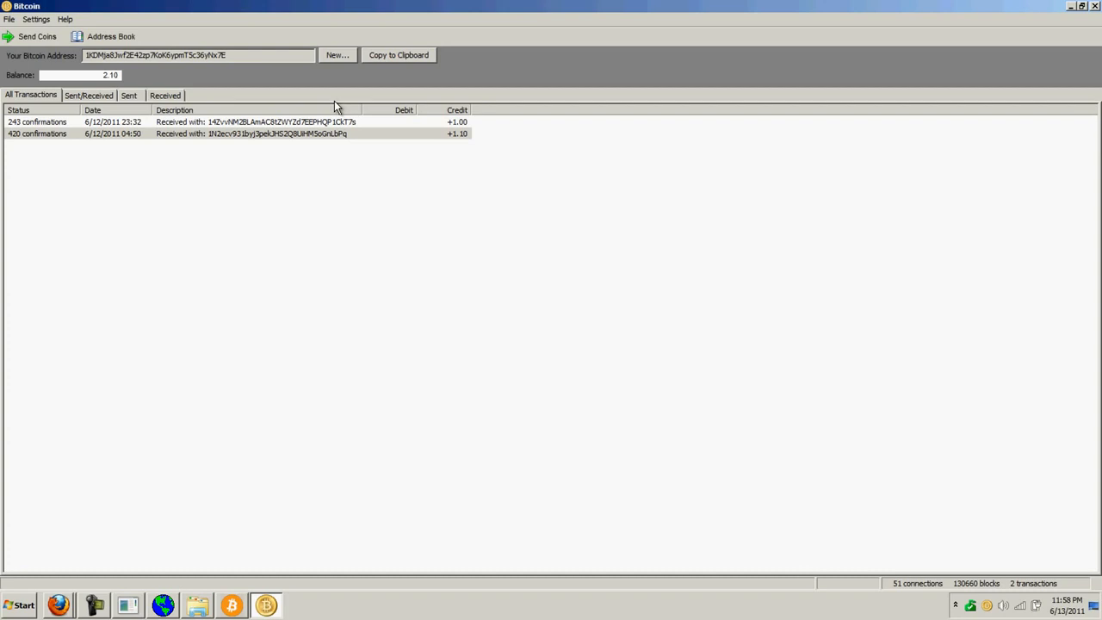
mouse_move(299, 96)
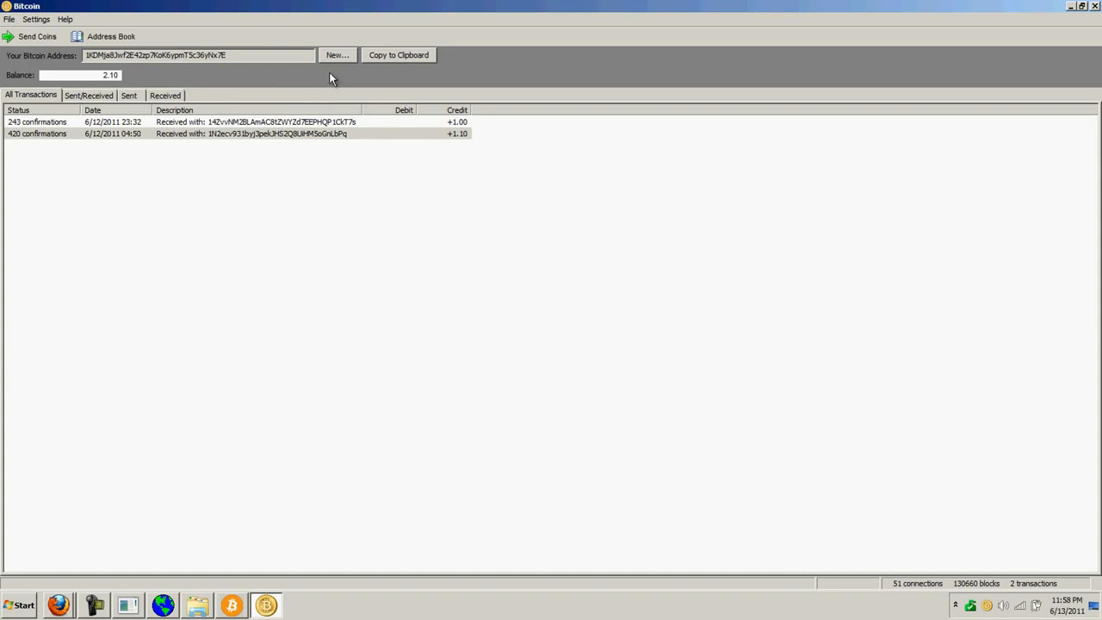
mouse_move(343, 65)
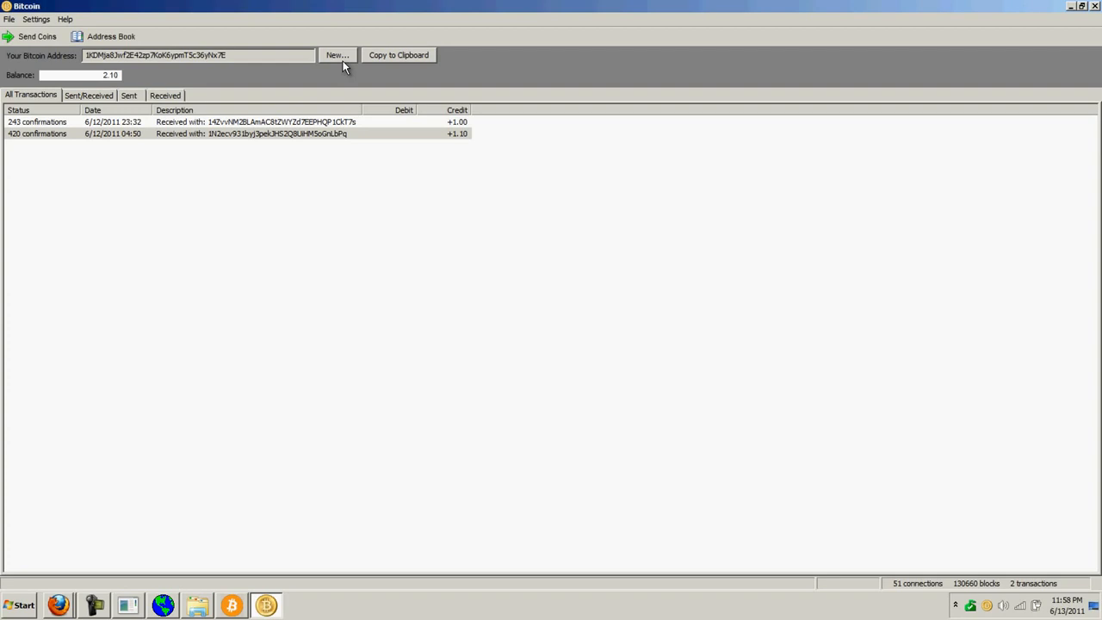
Step: Check the Bitcoin client's All Transactions list, then switch back toward Firefox
left_click(198, 55)
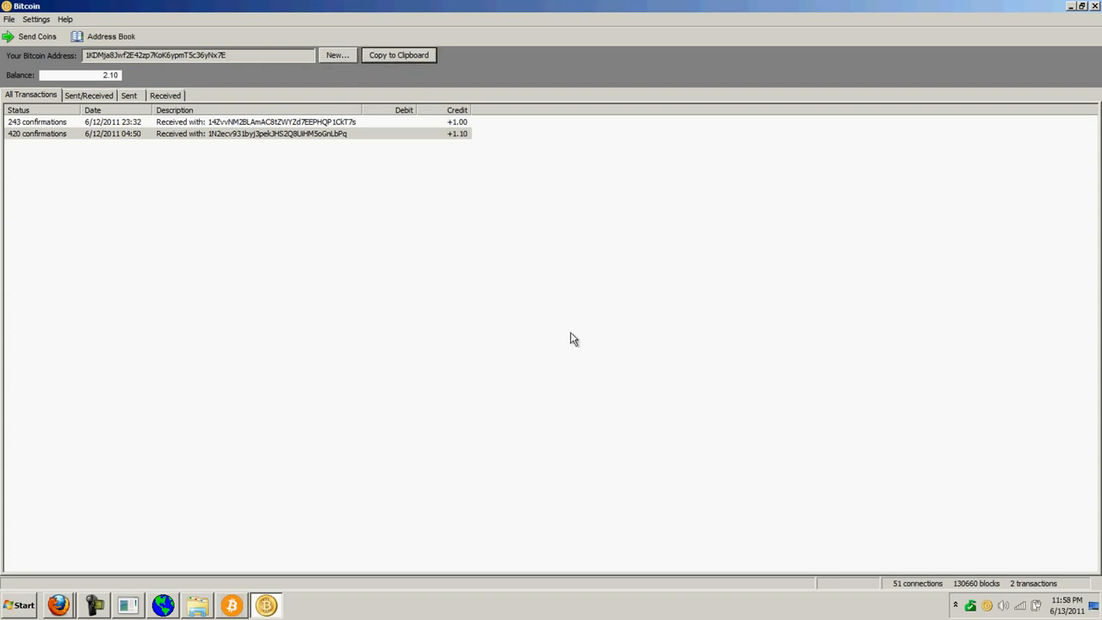
key("alt+Tab")
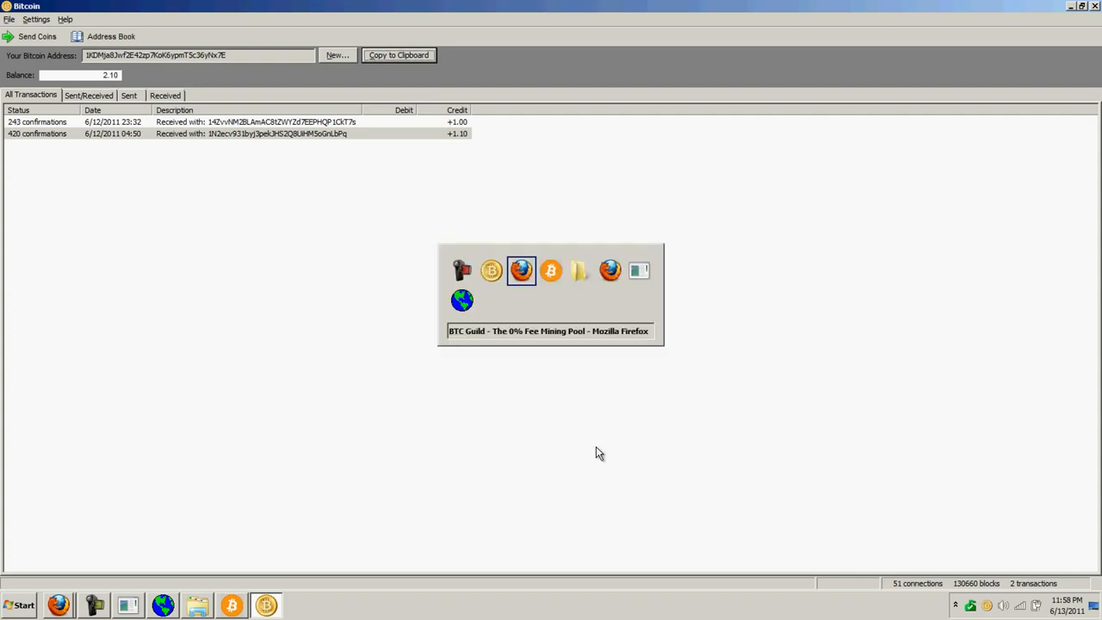
left_click(520, 271)
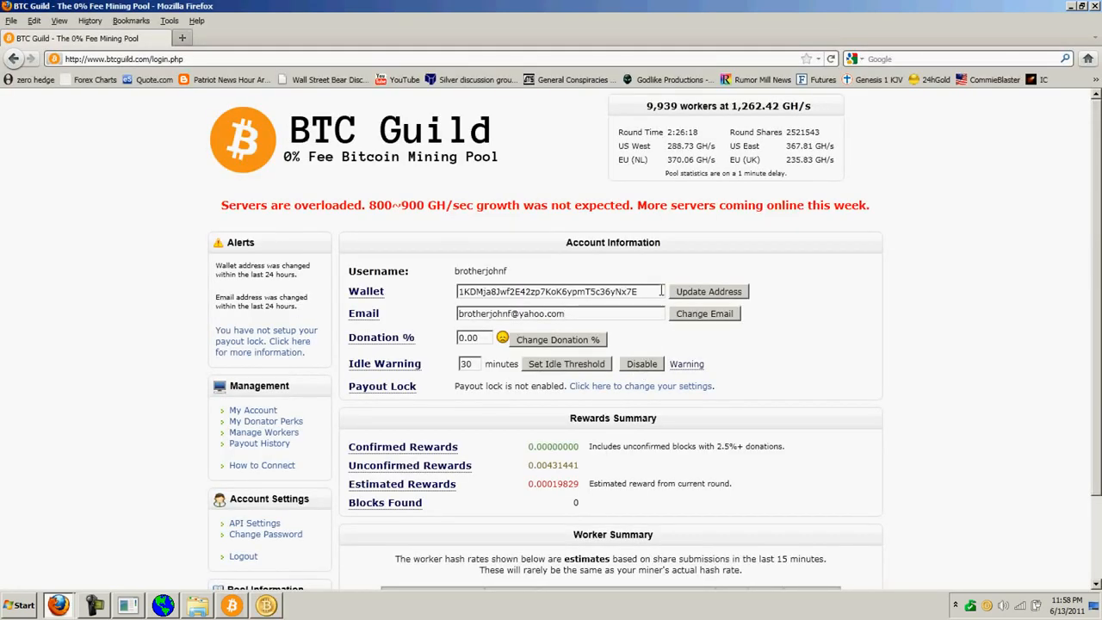
triple_click(551, 291)
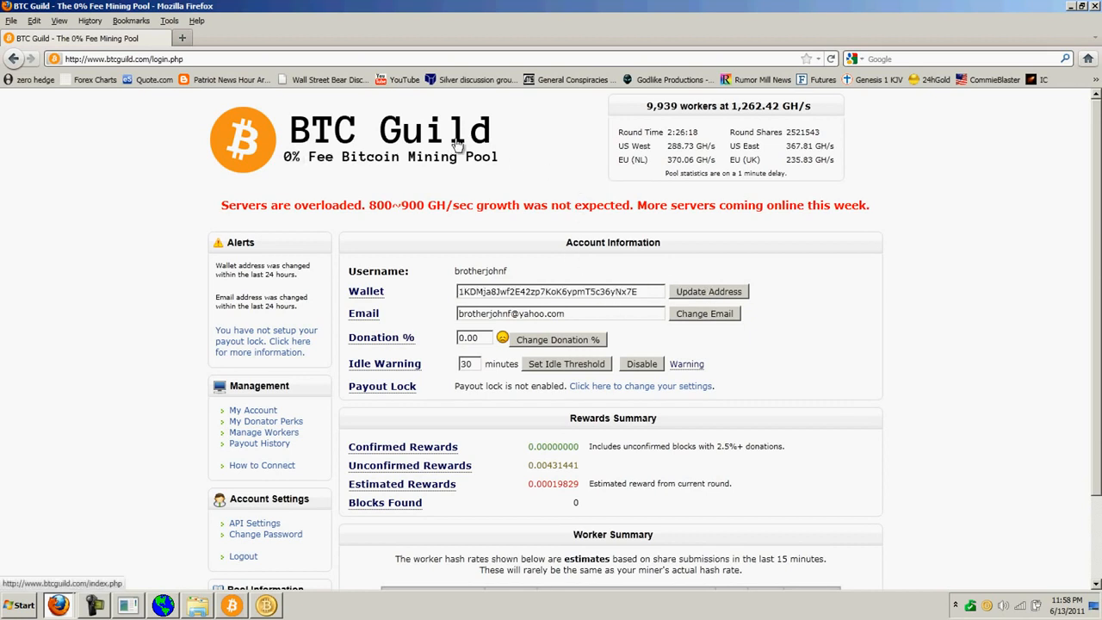
mouse_move(531, 306)
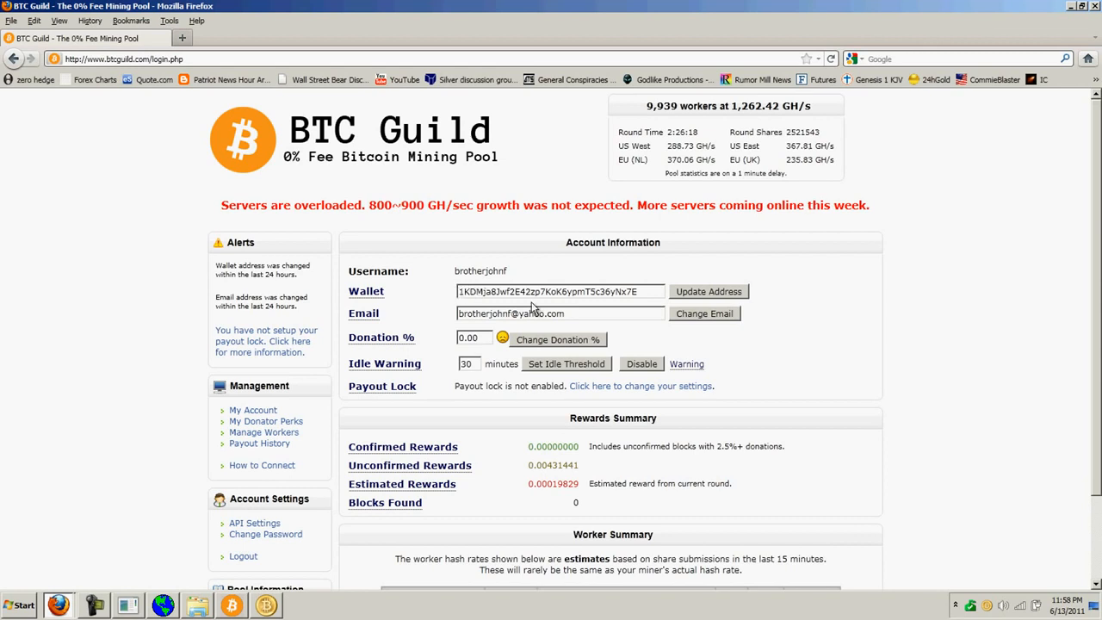
mouse_move(616, 295)
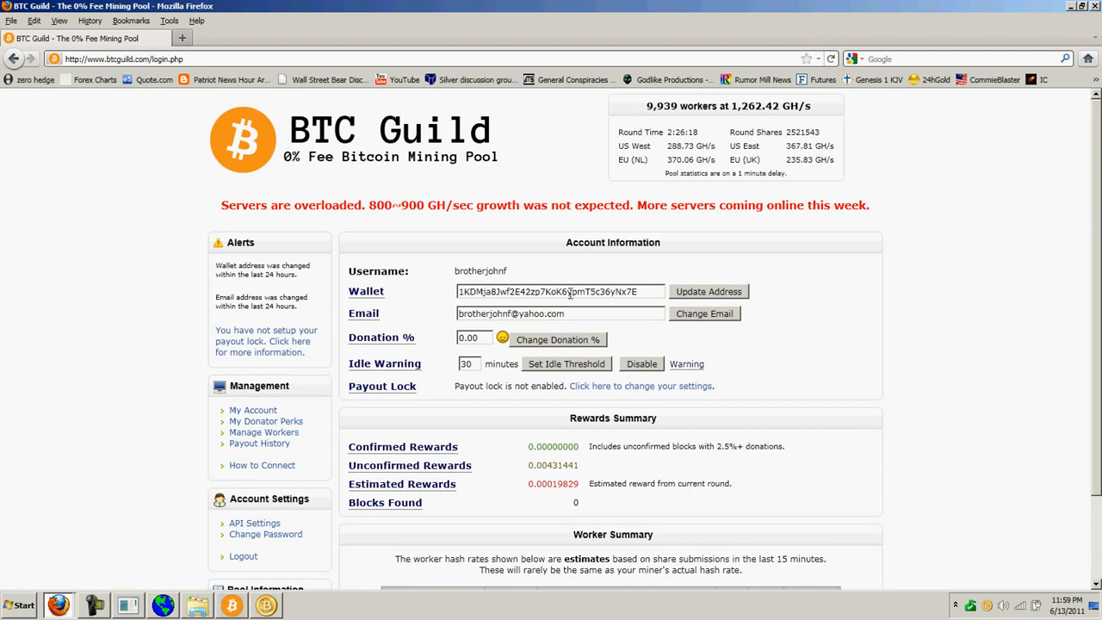
scroll("down", 3)
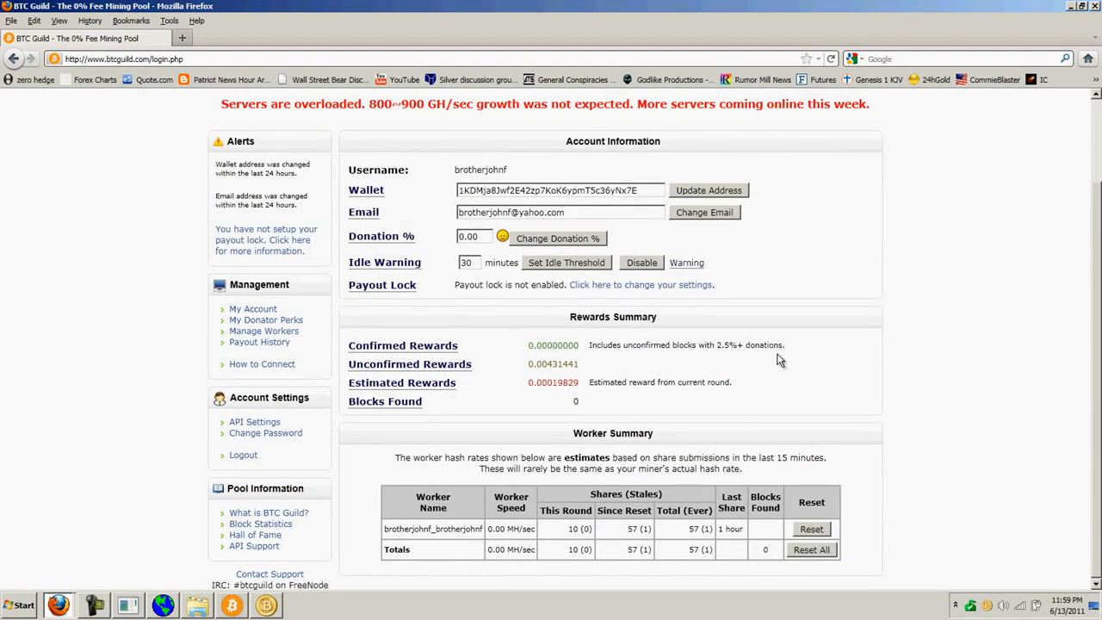
mouse_move(599, 386)
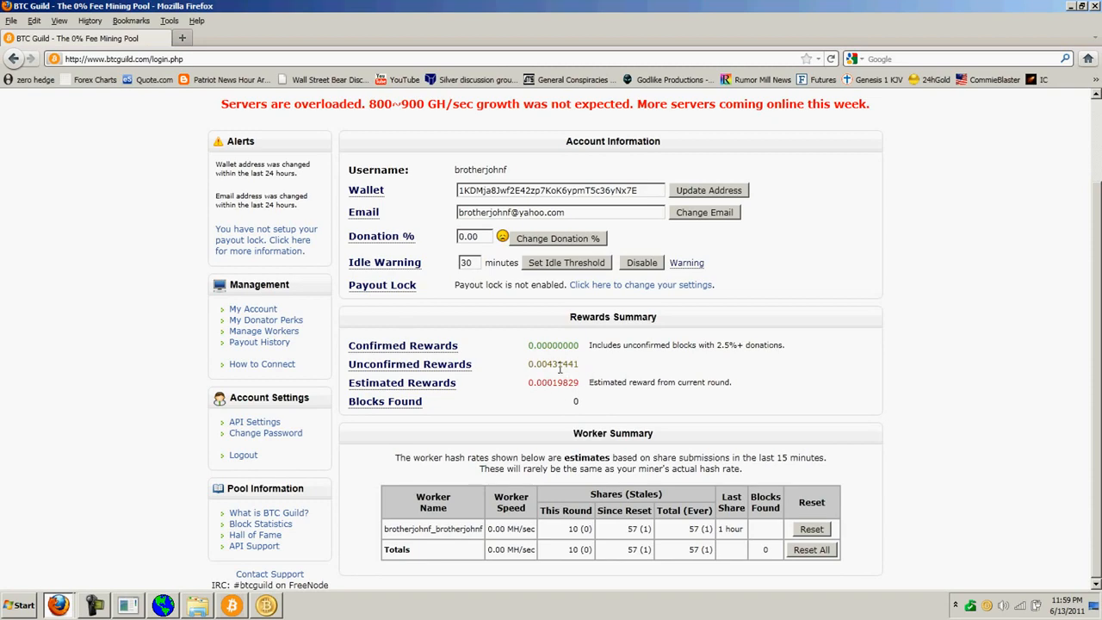
mouse_move(602, 403)
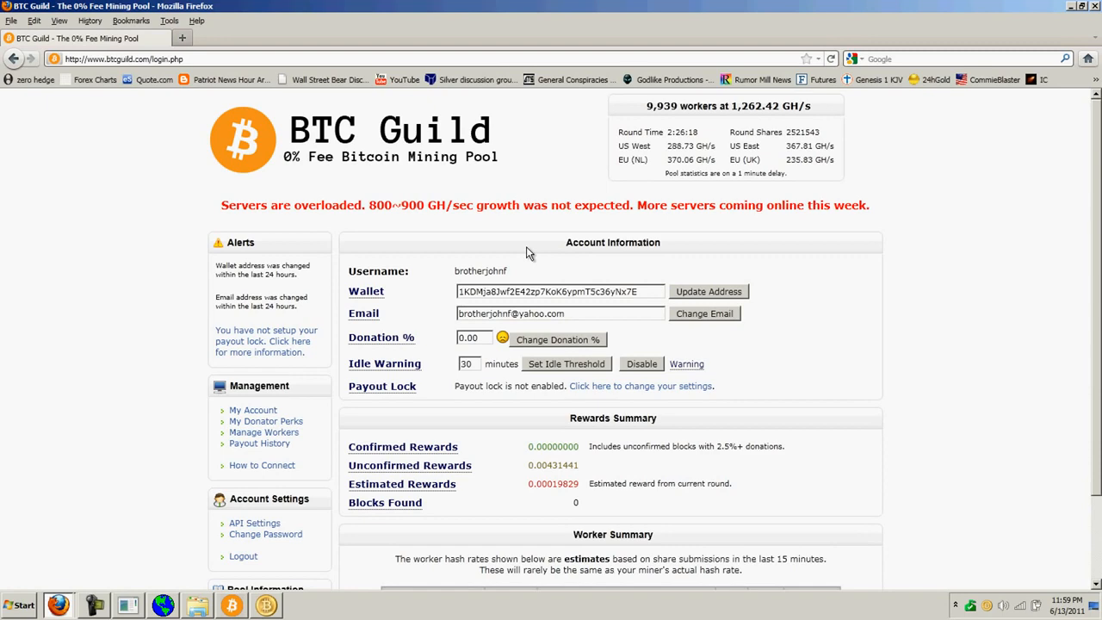
mouse_move(357, 404)
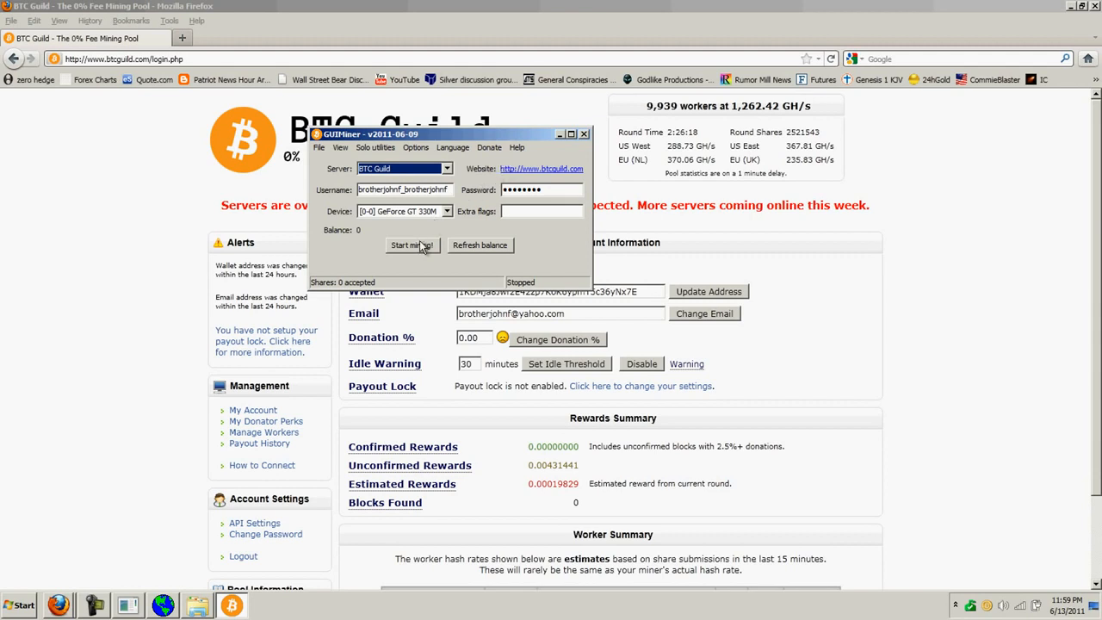
mouse_move(479, 227)
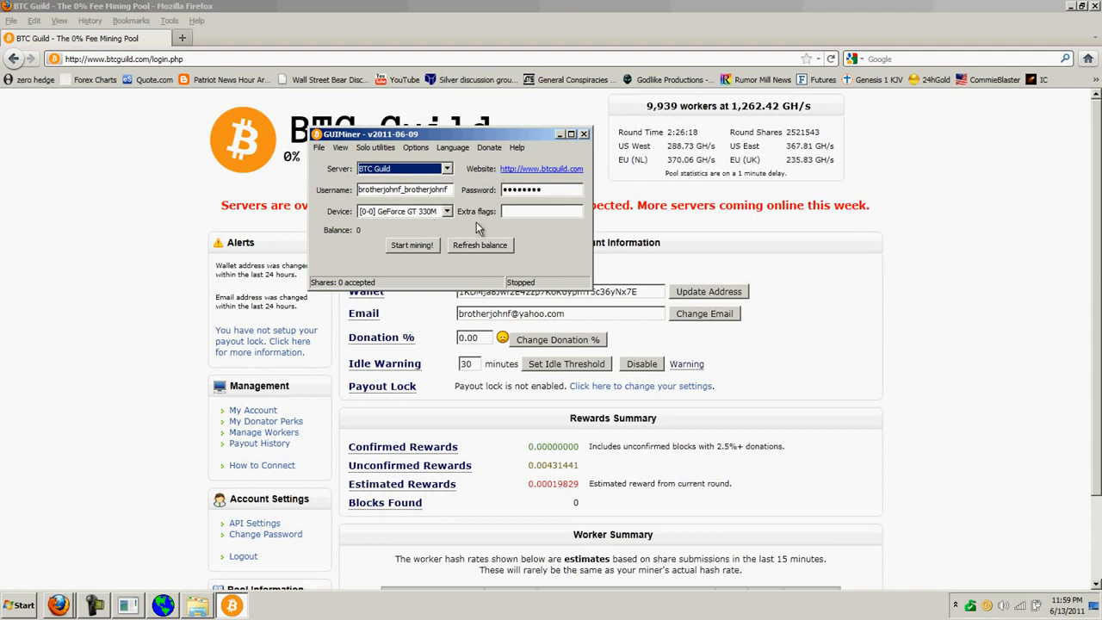
mouse_move(485, 198)
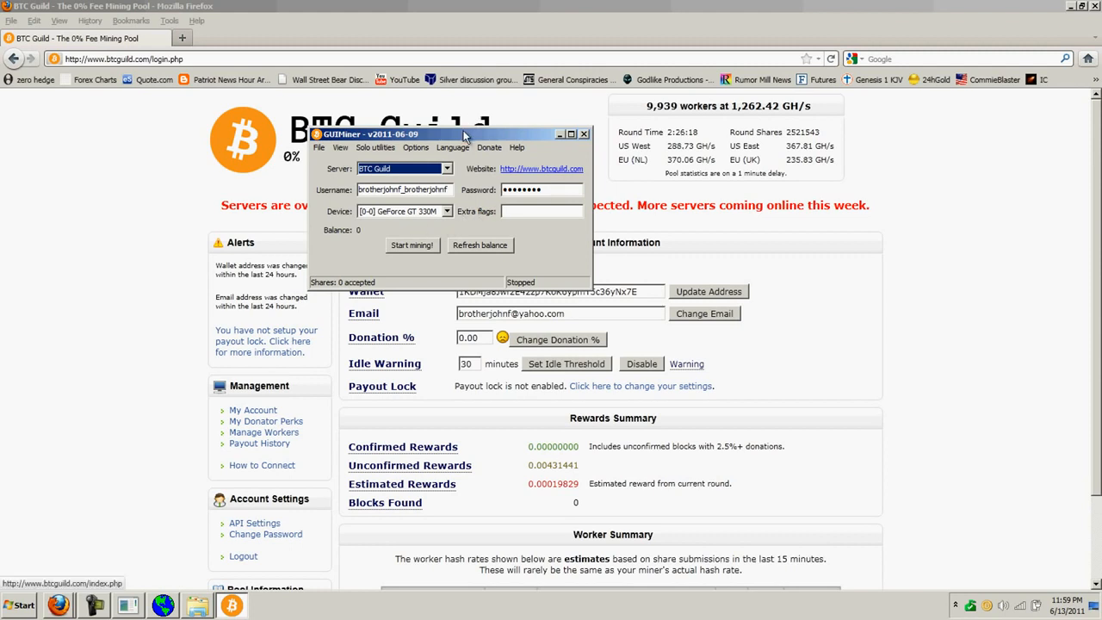
left_click_drag(464, 134, 434, 158)
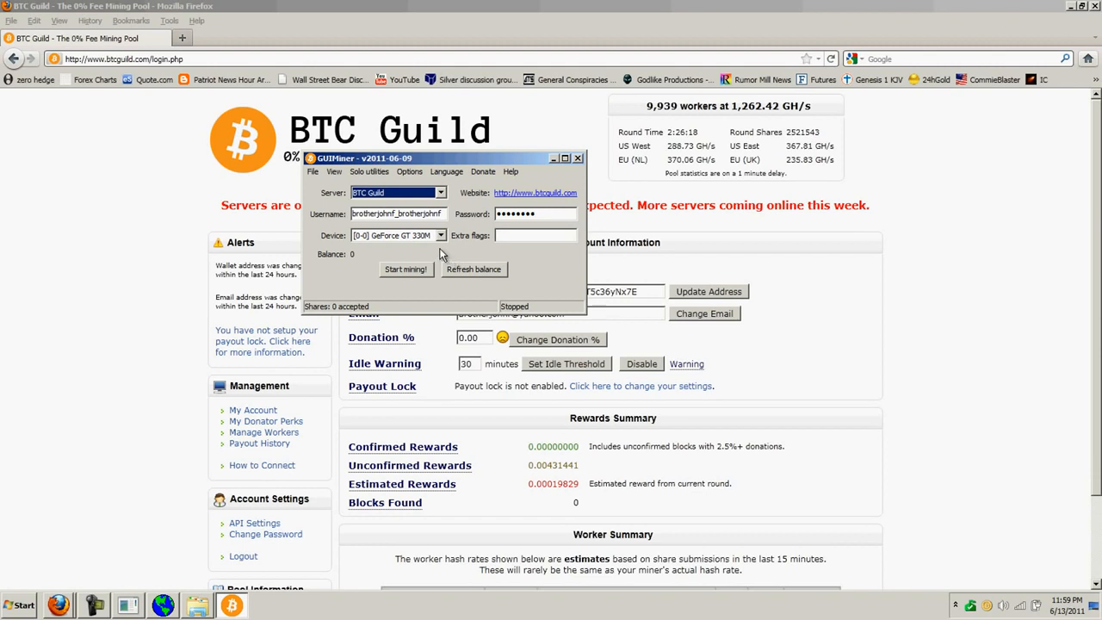
mouse_move(434, 252)
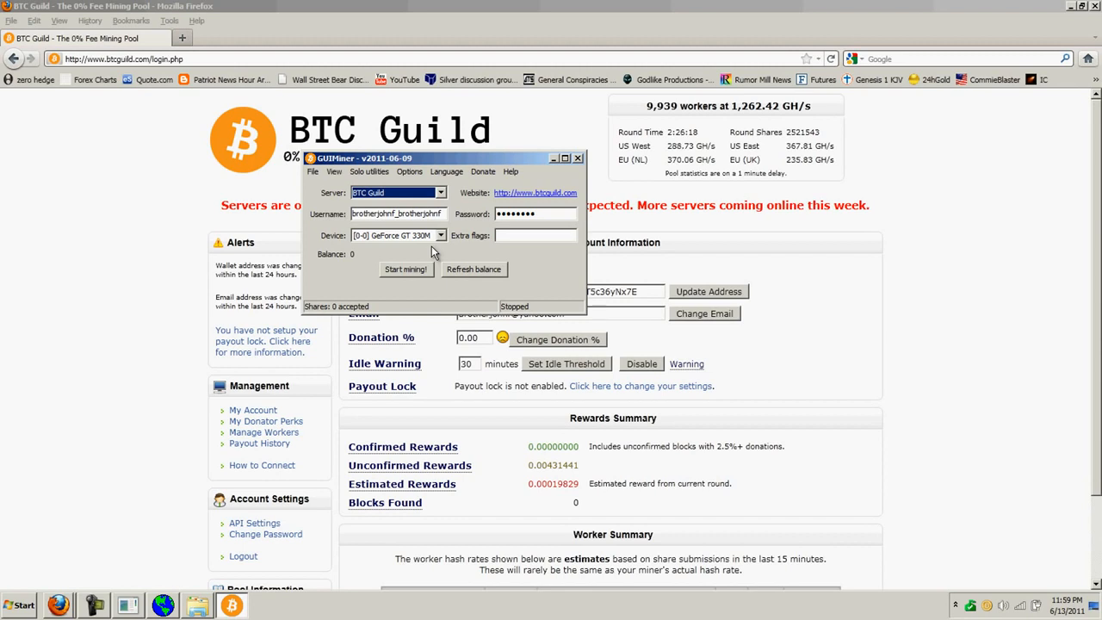
mouse_move(446, 250)
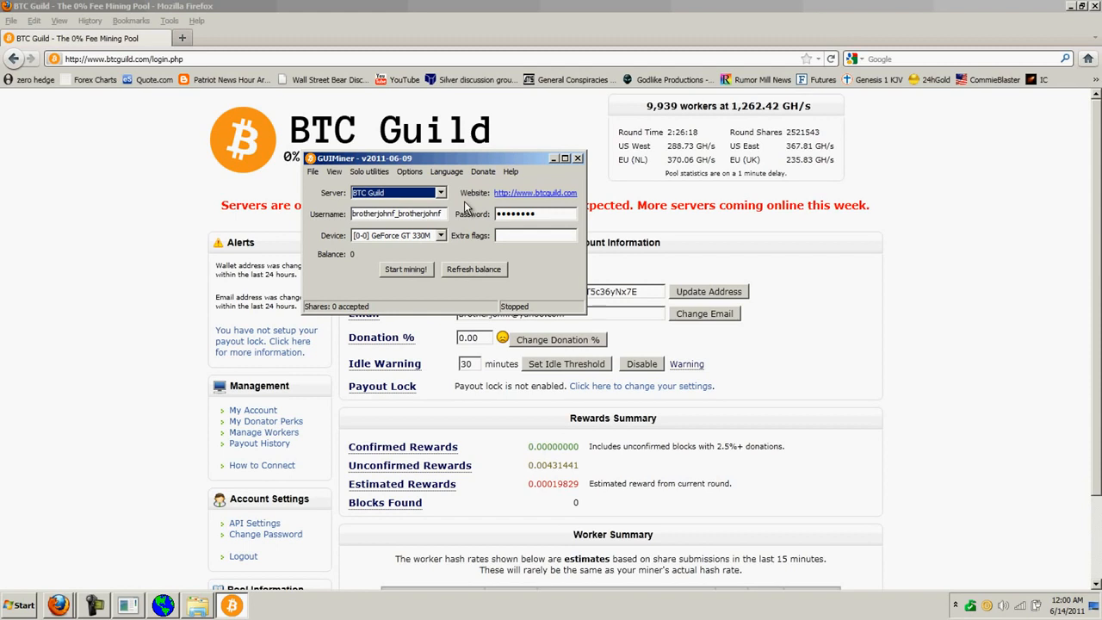
mouse_move(463, 217)
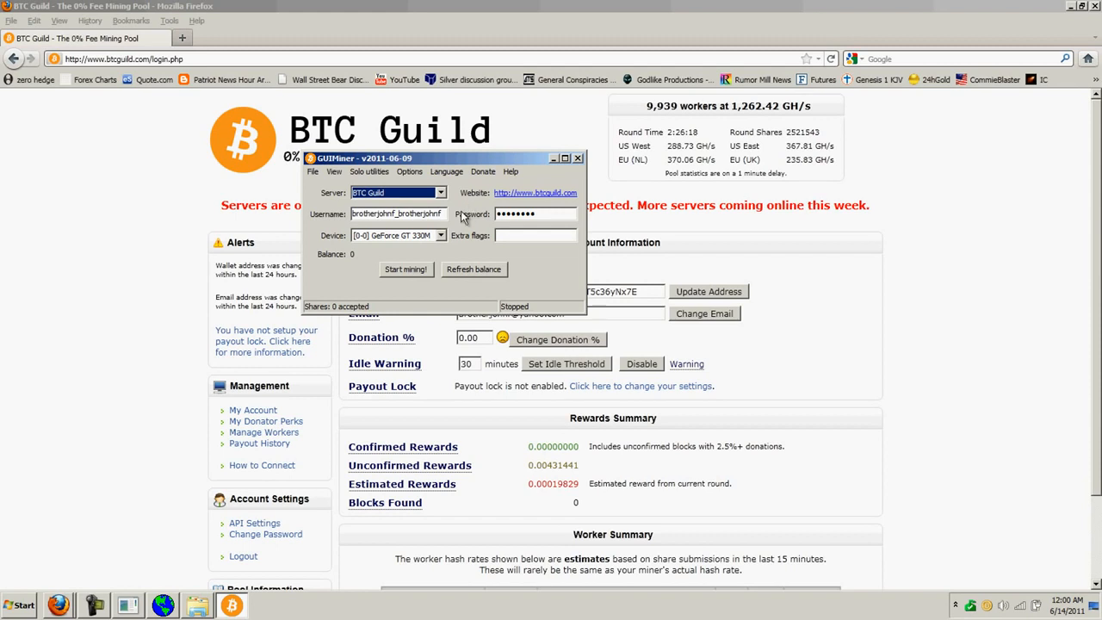
mouse_move(430, 255)
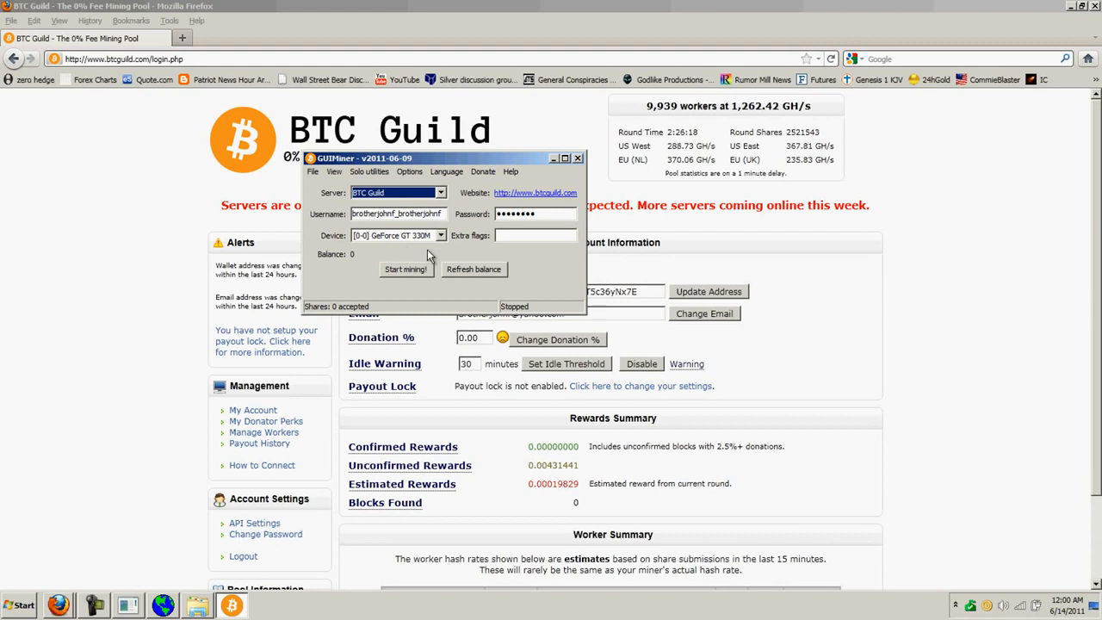
mouse_move(437, 251)
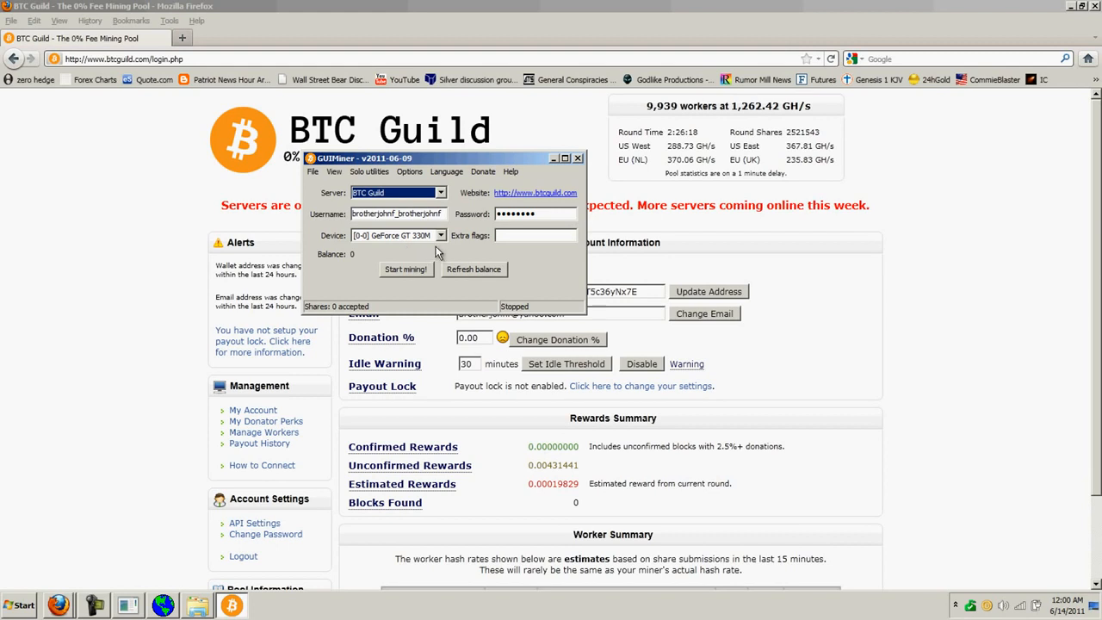
mouse_move(440, 241)
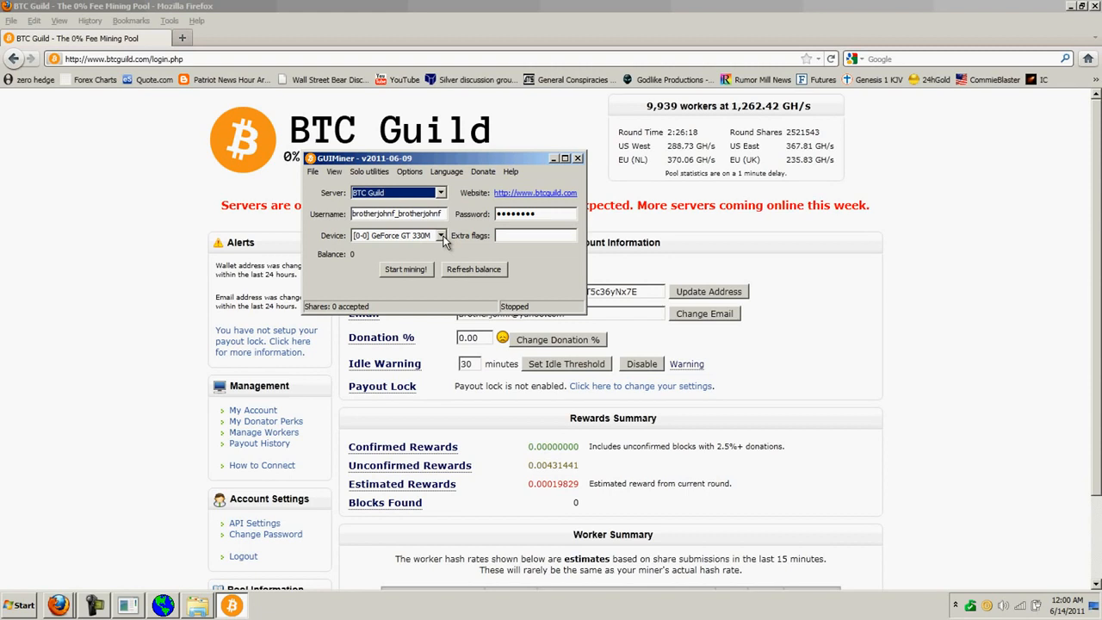
mouse_move(458, 165)
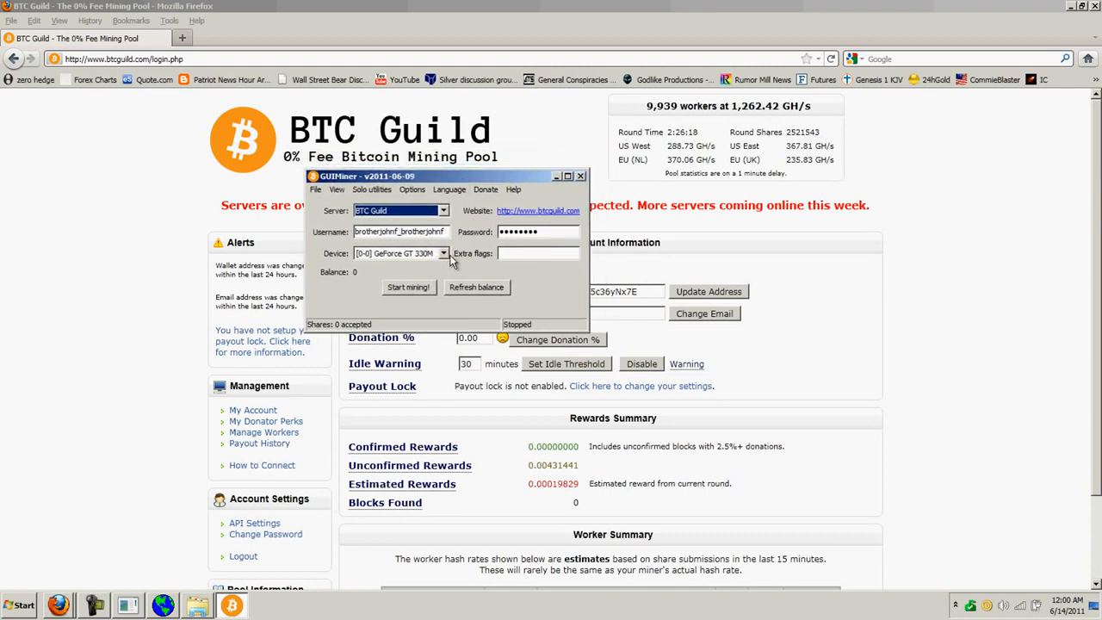
mouse_move(451, 272)
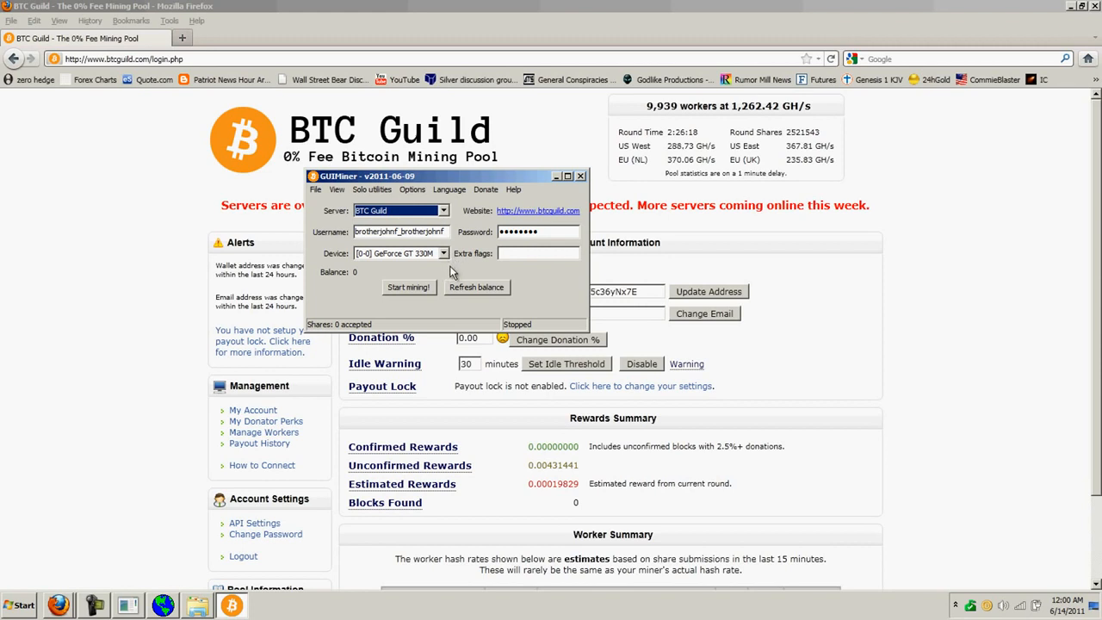
mouse_move(448, 272)
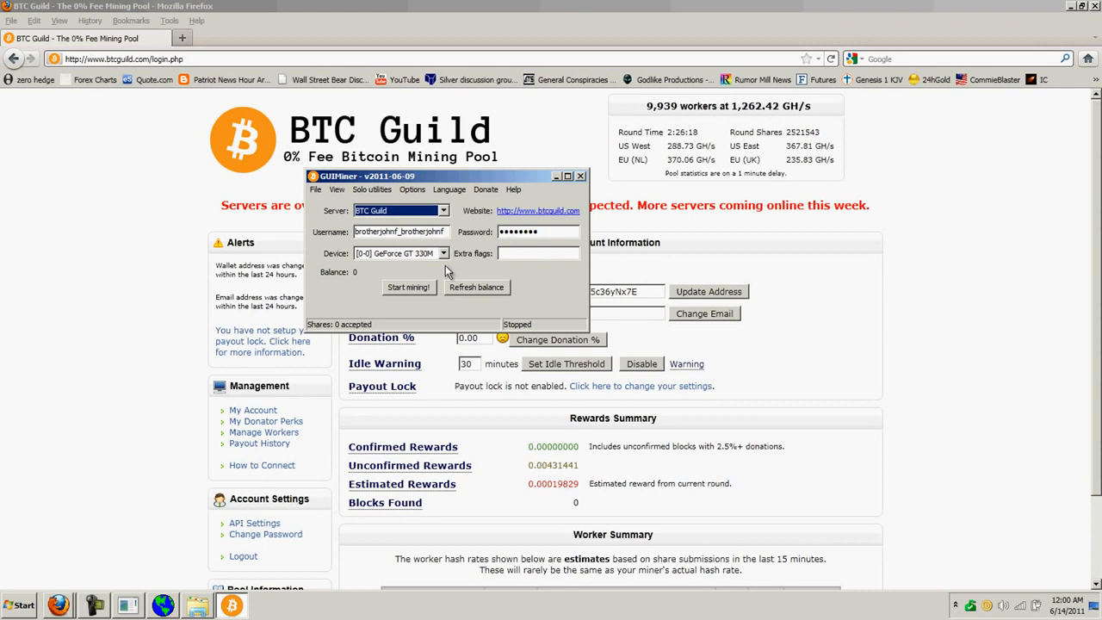
mouse_move(399, 262)
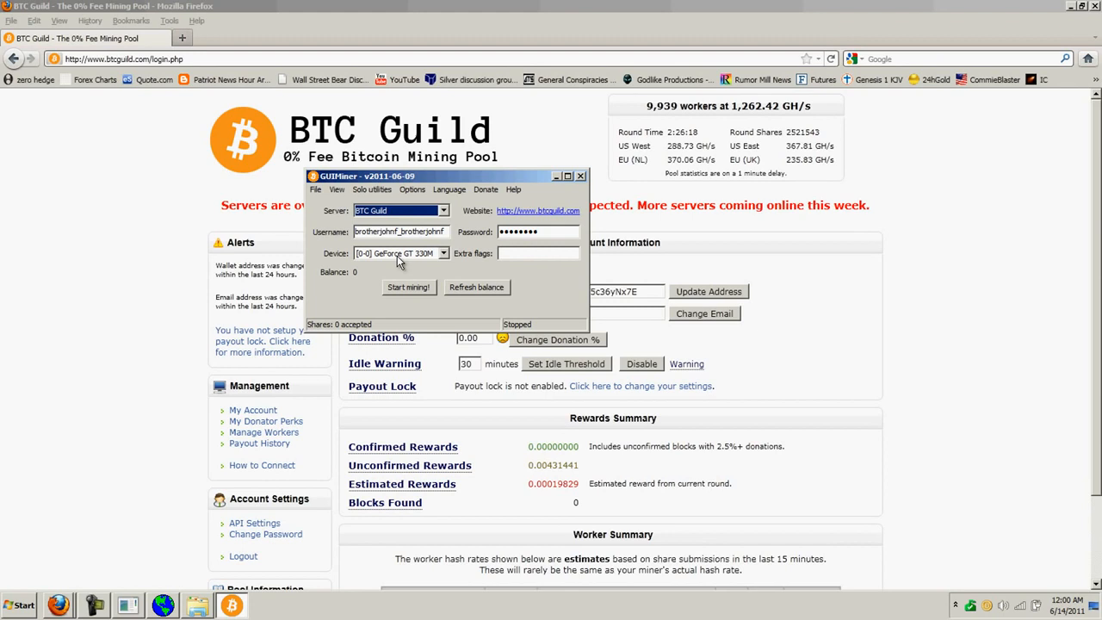
mouse_move(413, 265)
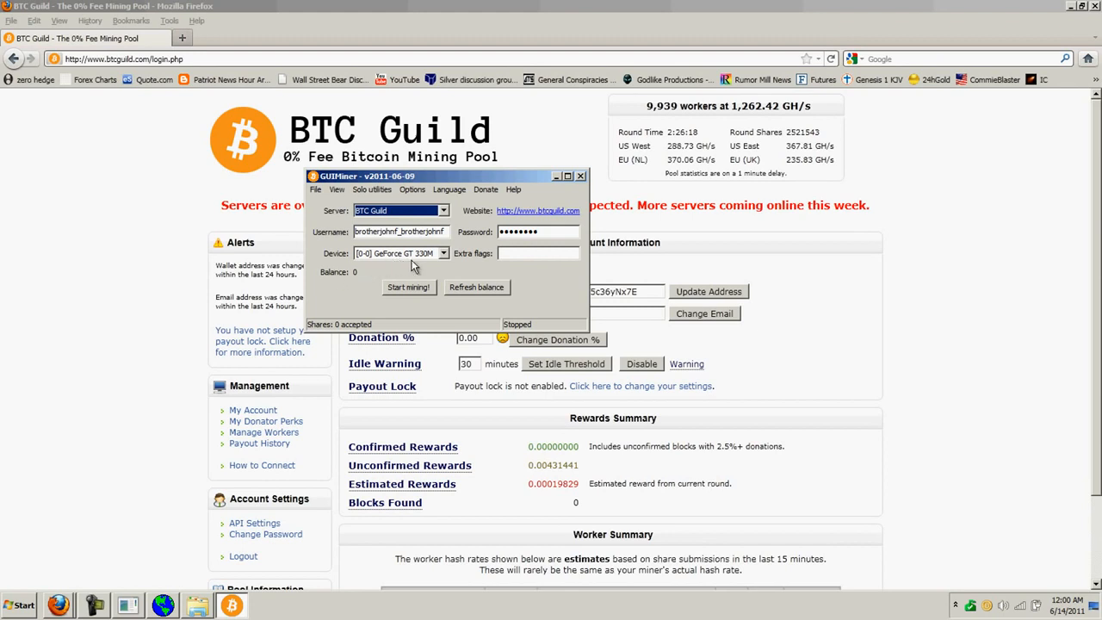
mouse_move(519, 277)
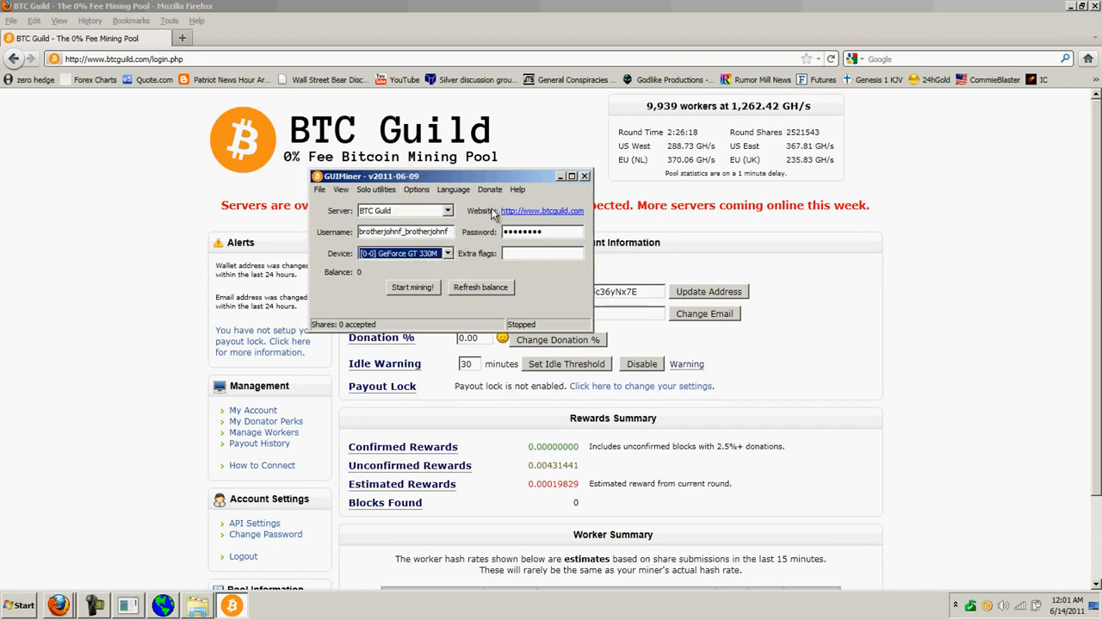
Step: Nudge the GUIMiner settings controls, leaving mining stopped
left_click_drag(448, 176, 448, 179)
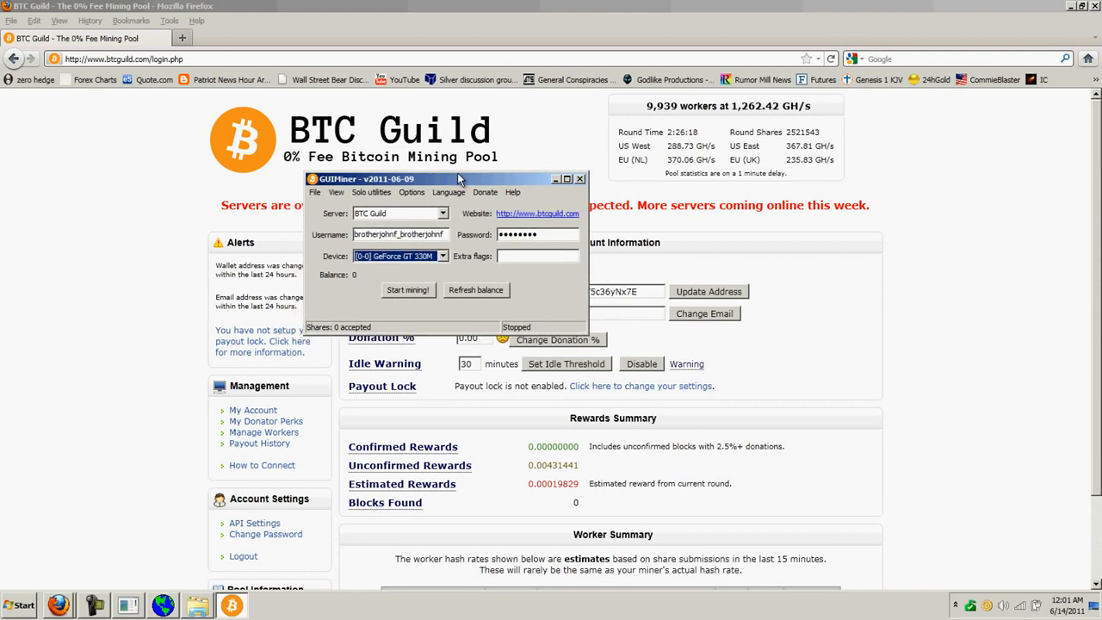
left_click_drag(461, 179, 461, 176)
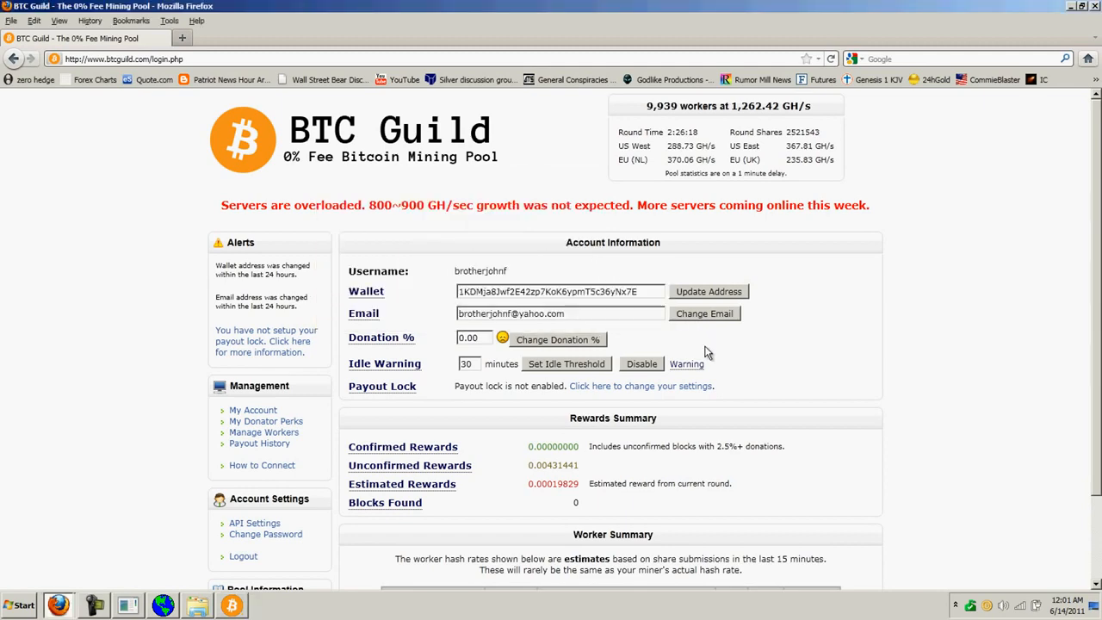
Step: Scroll to the Worker Summary and highlight the worker's name
scroll("down", 3)
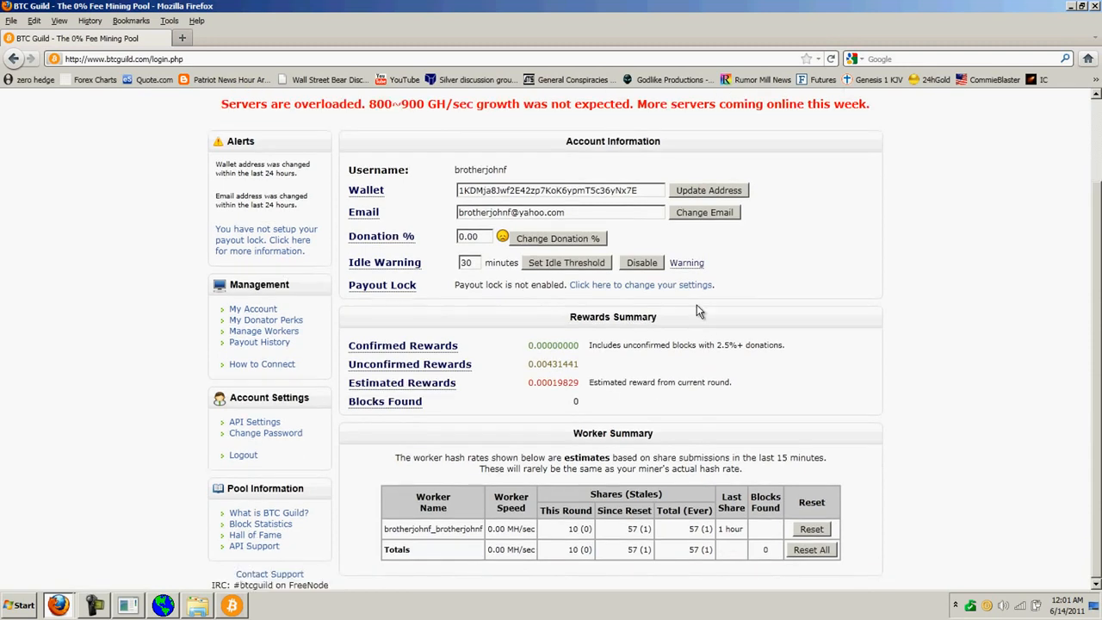
mouse_move(554, 530)
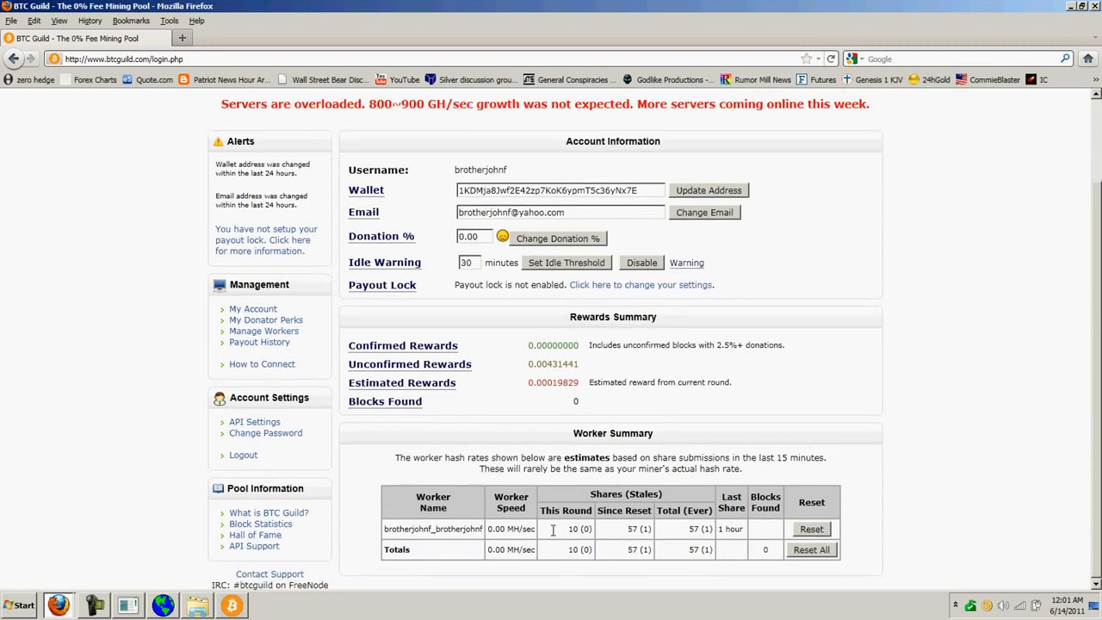
mouse_move(485, 534)
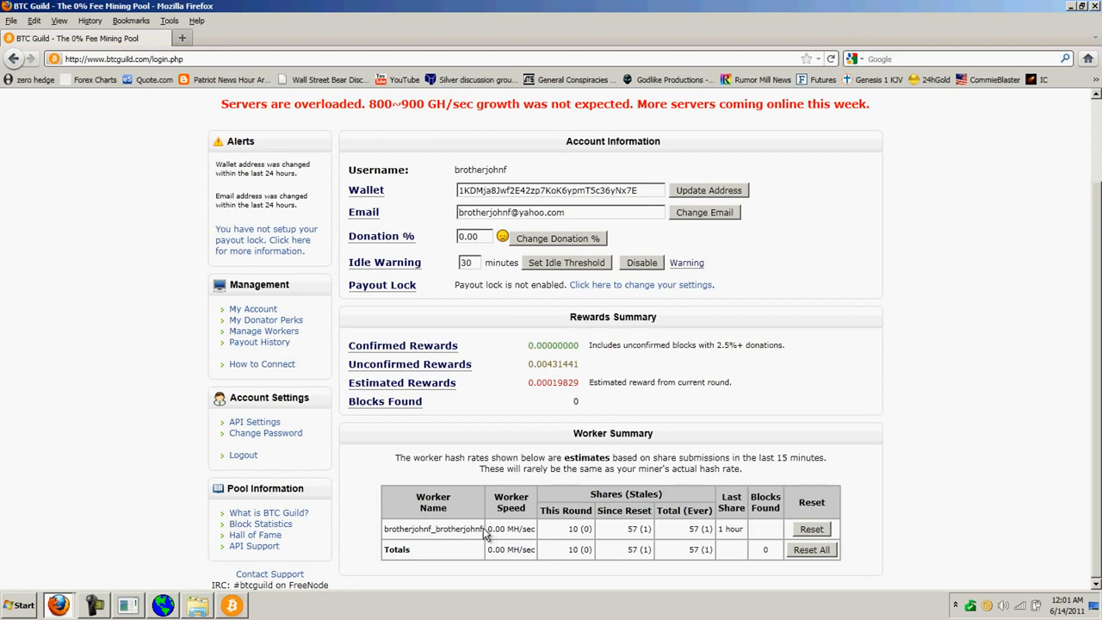
double_click(432, 528)
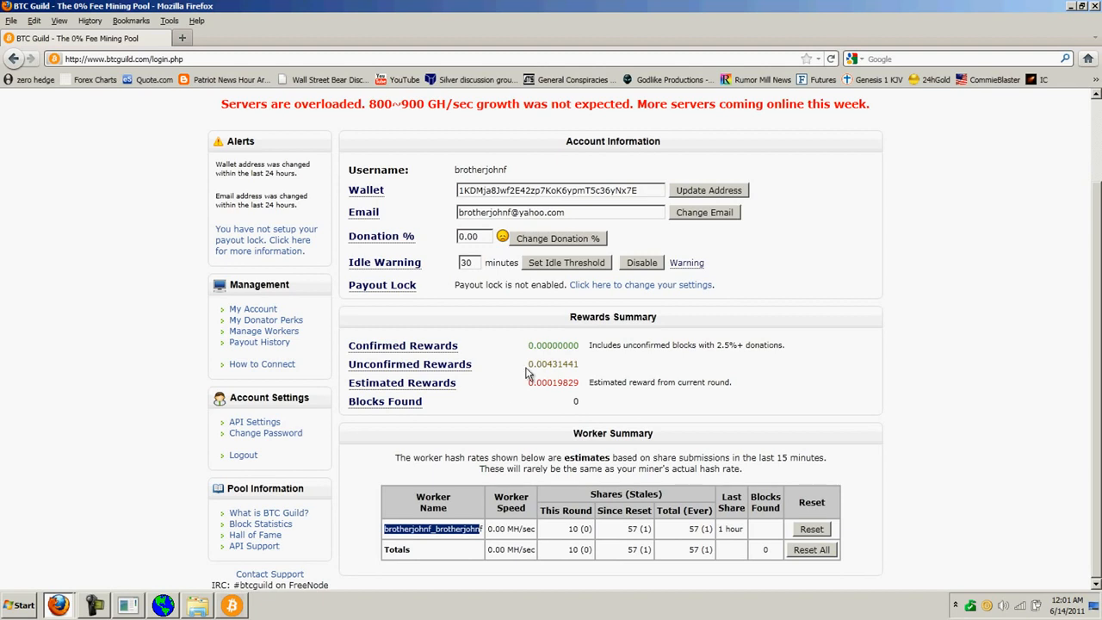
mouse_move(503, 422)
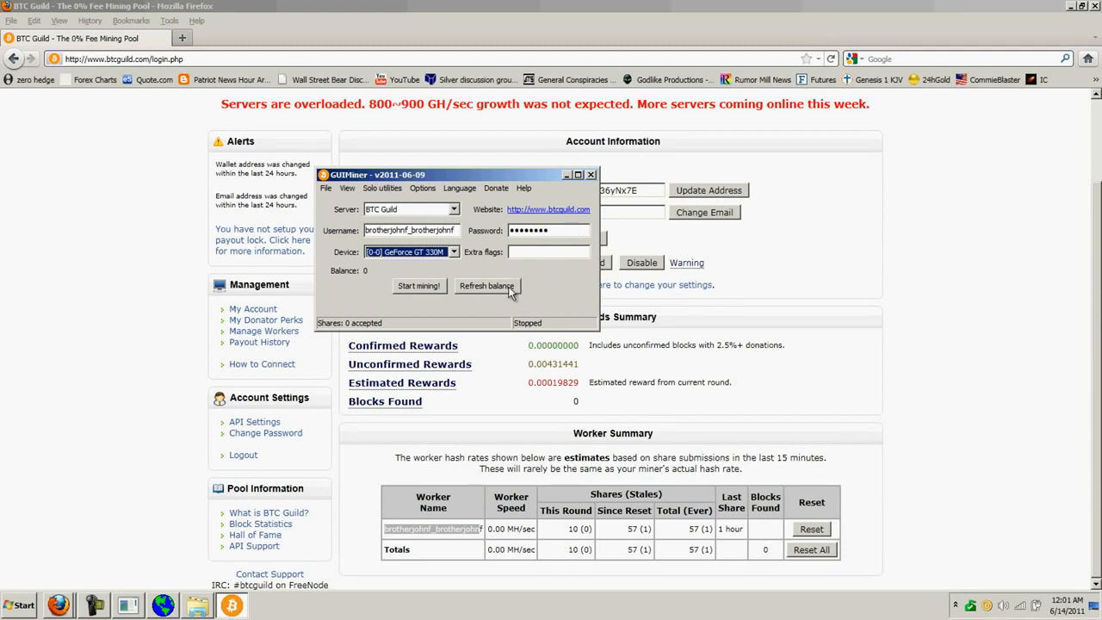
Step: Start mining on BTC Guild at about 10 Mhash/s, then minimize the miner
left_click(420, 285)
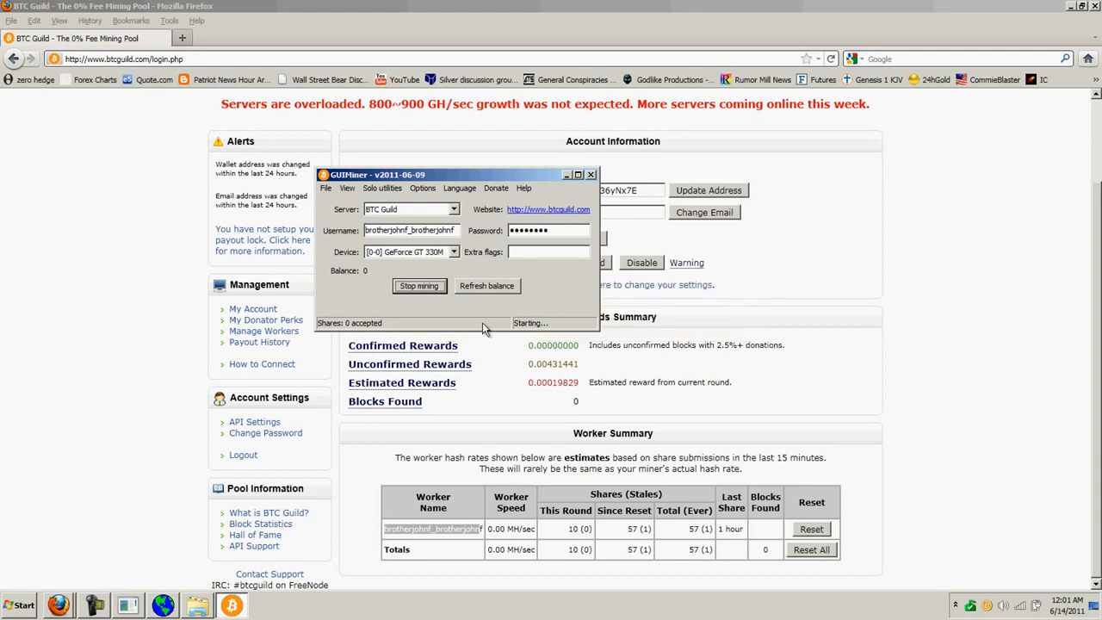
mouse_move(399, 207)
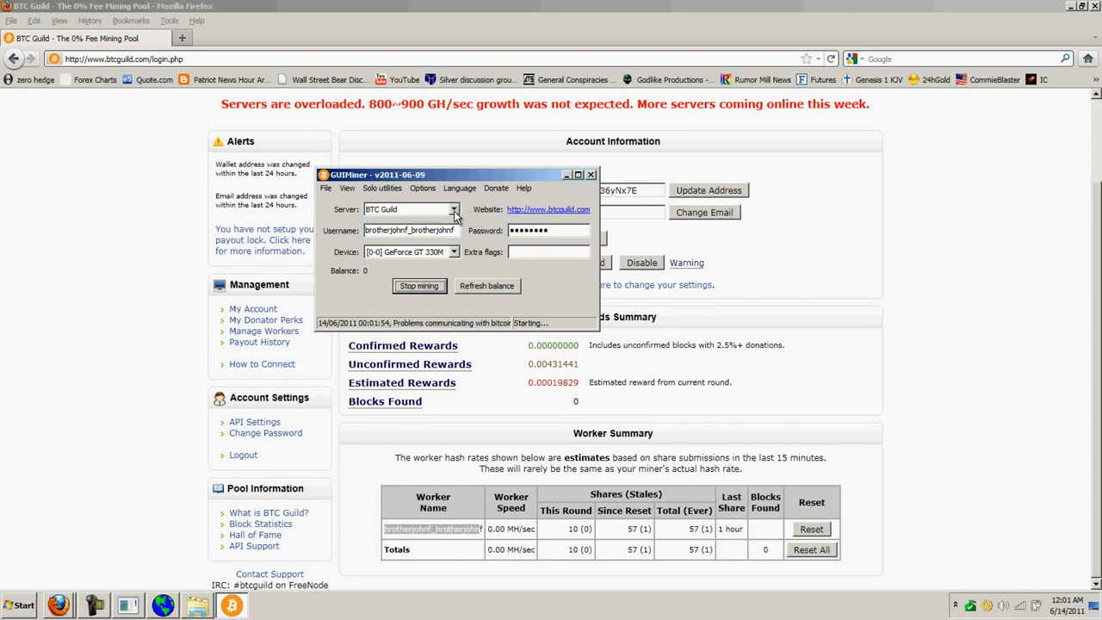
mouse_move(503, 334)
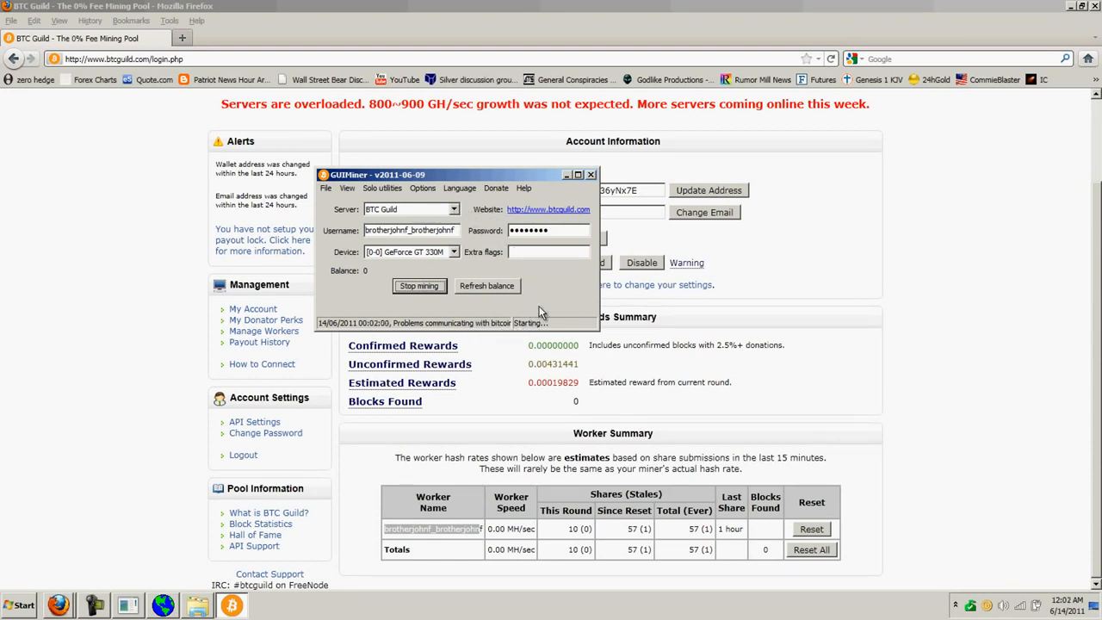
mouse_move(567, 299)
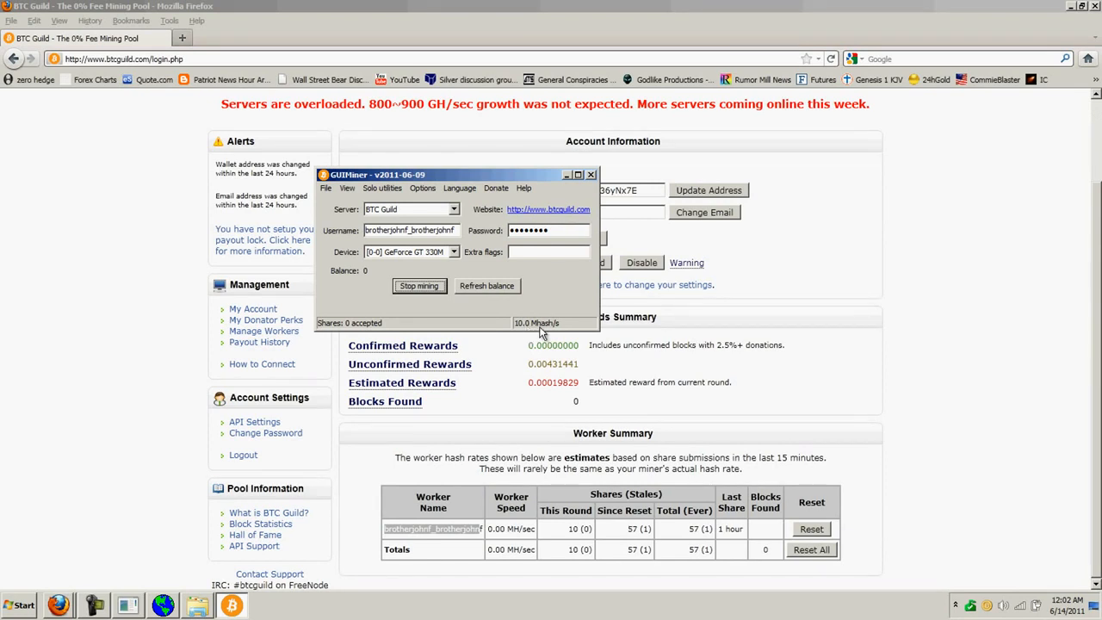
mouse_move(520, 334)
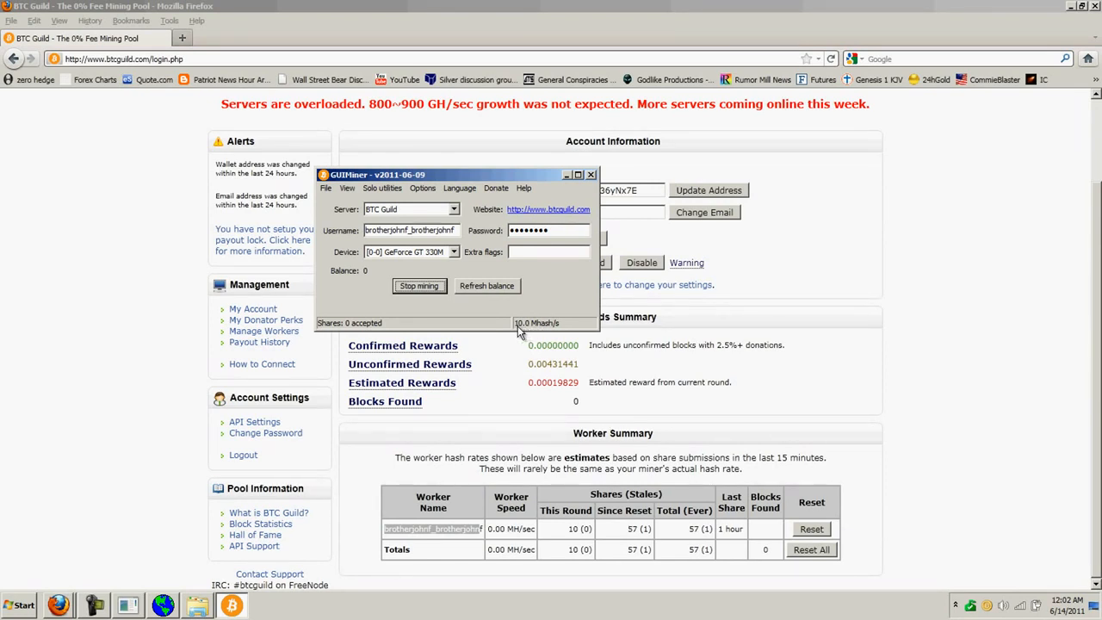
mouse_move(533, 334)
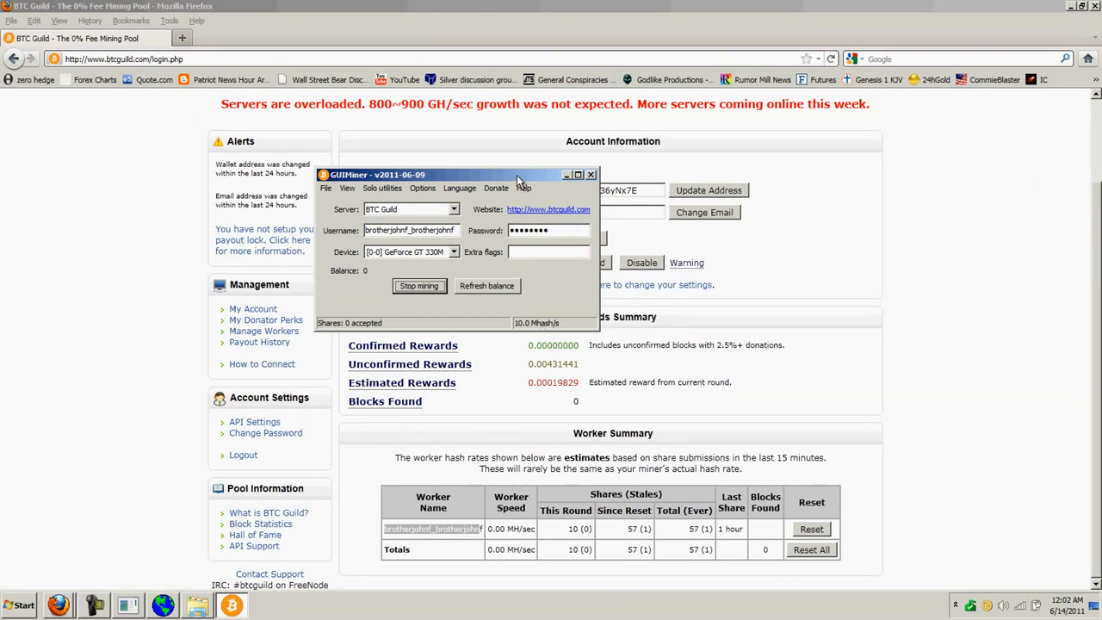
mouse_move(541, 313)
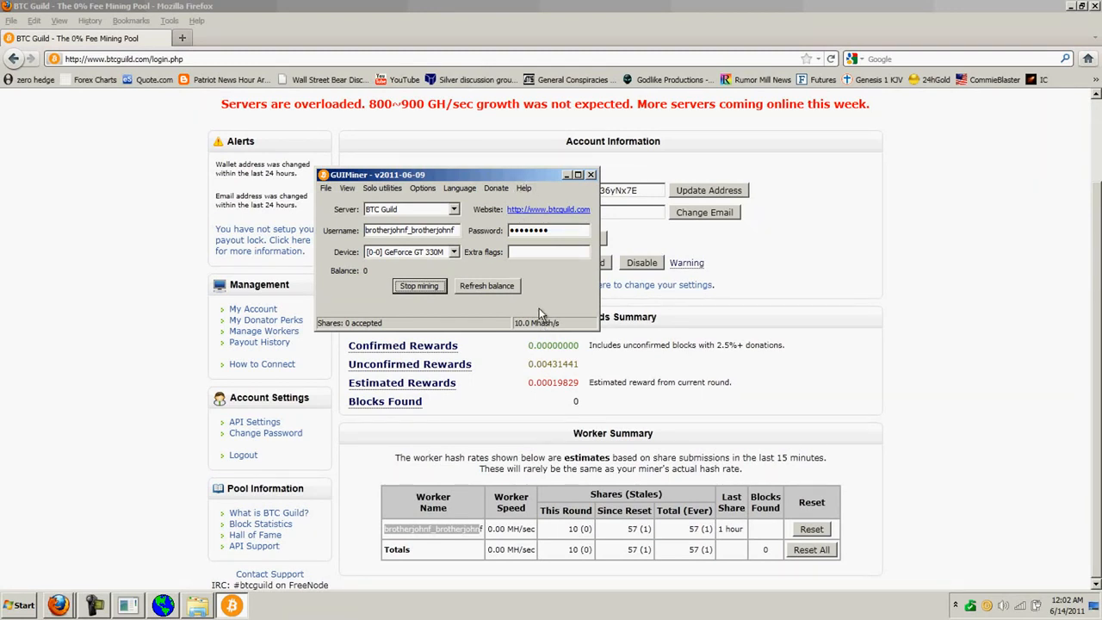
mouse_move(358, 331)
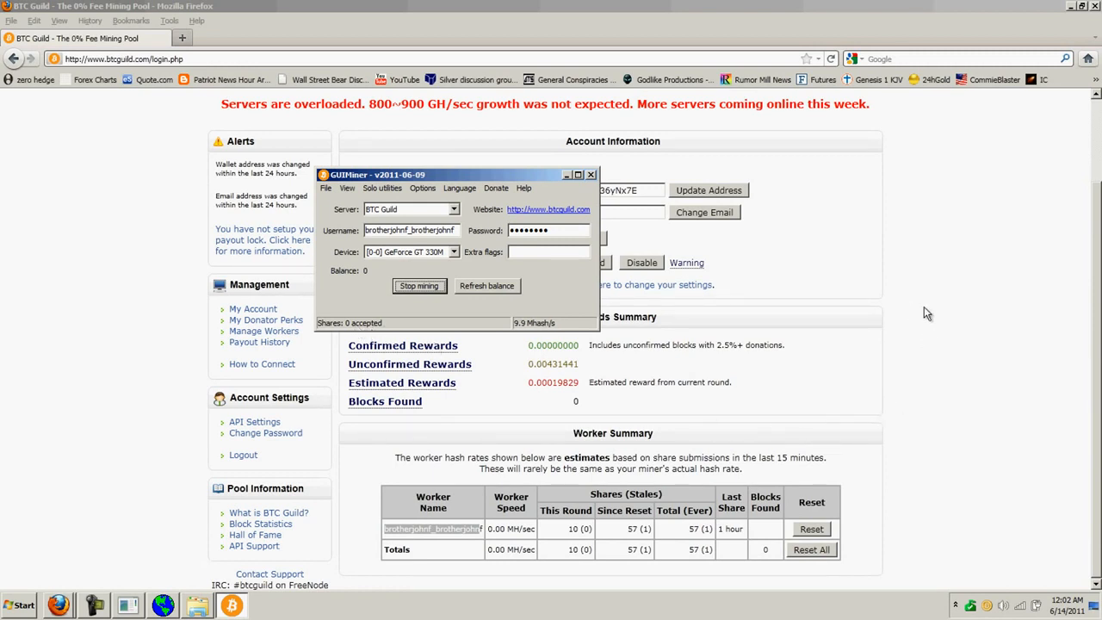
left_click(590, 174)
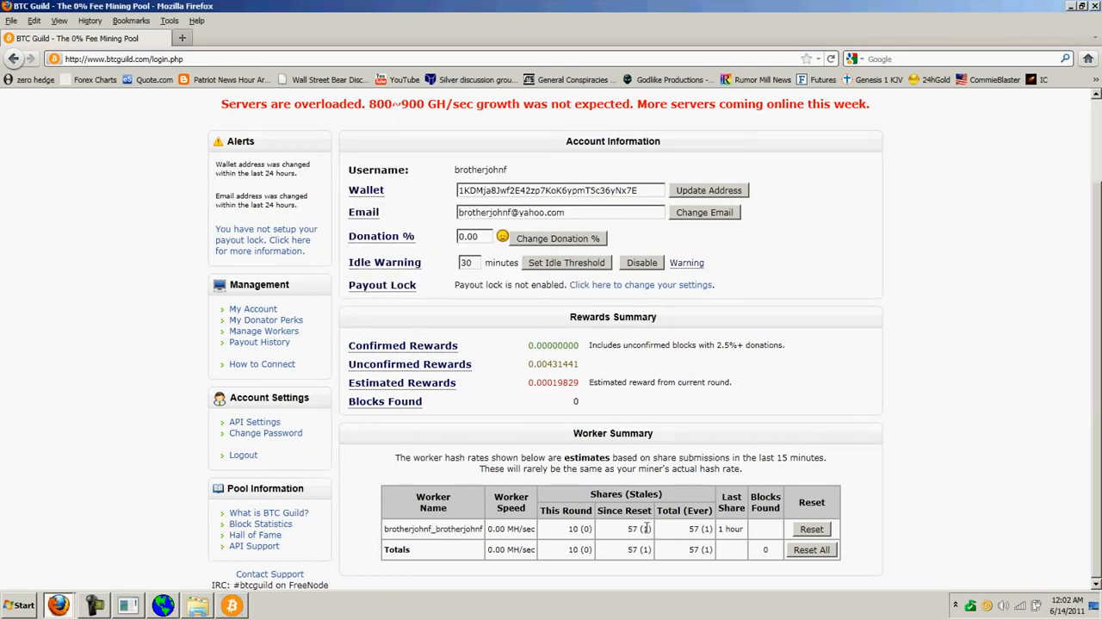
mouse_move(651, 541)
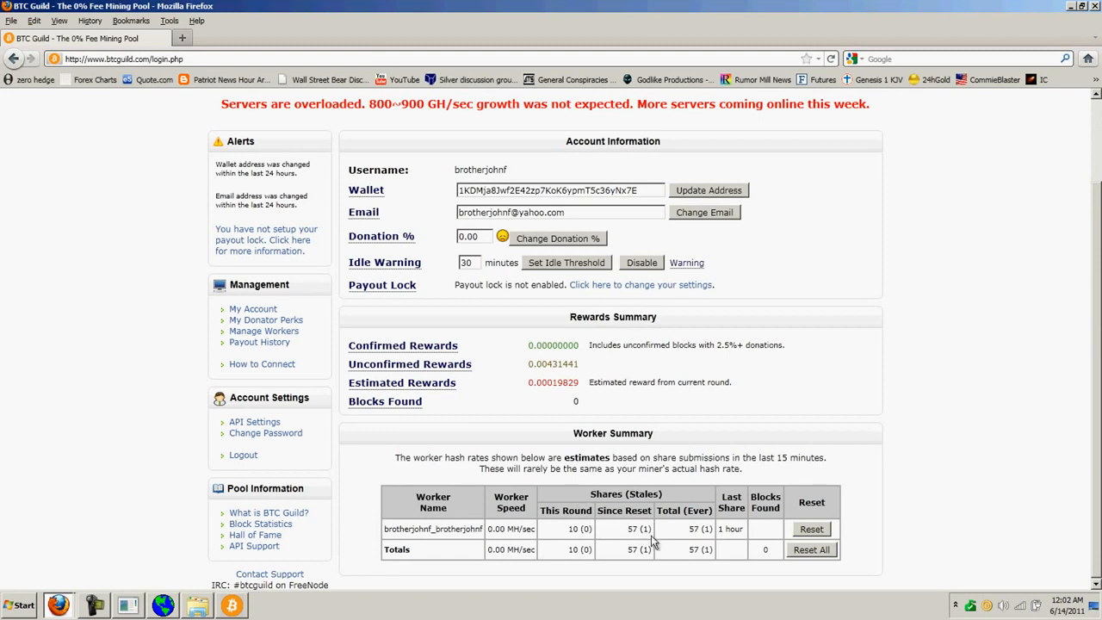
mouse_move(623, 535)
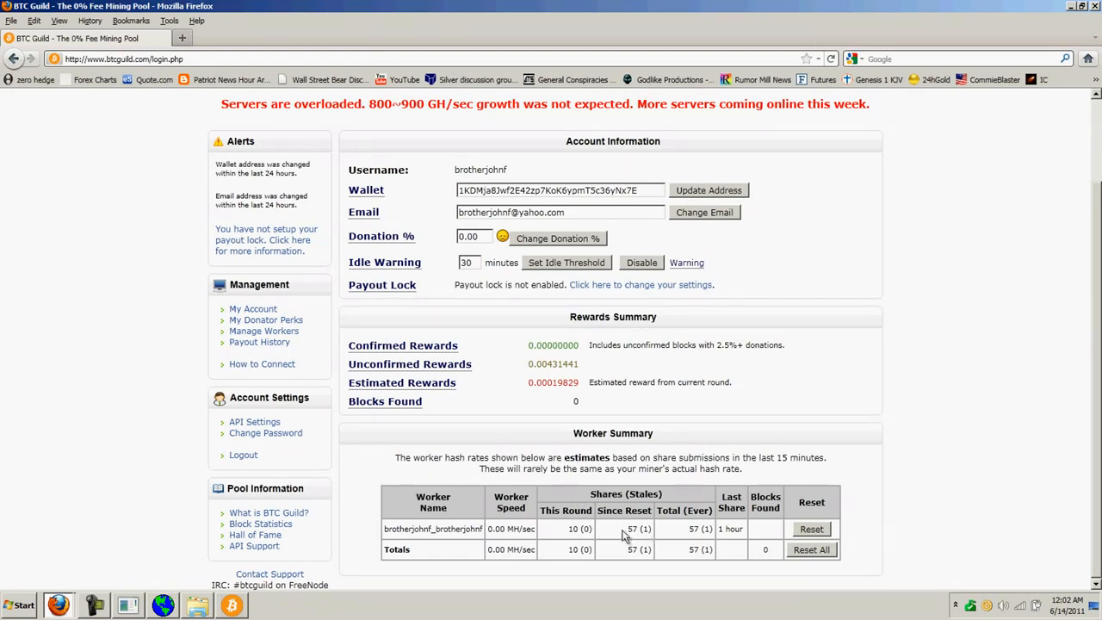
mouse_move(595, 550)
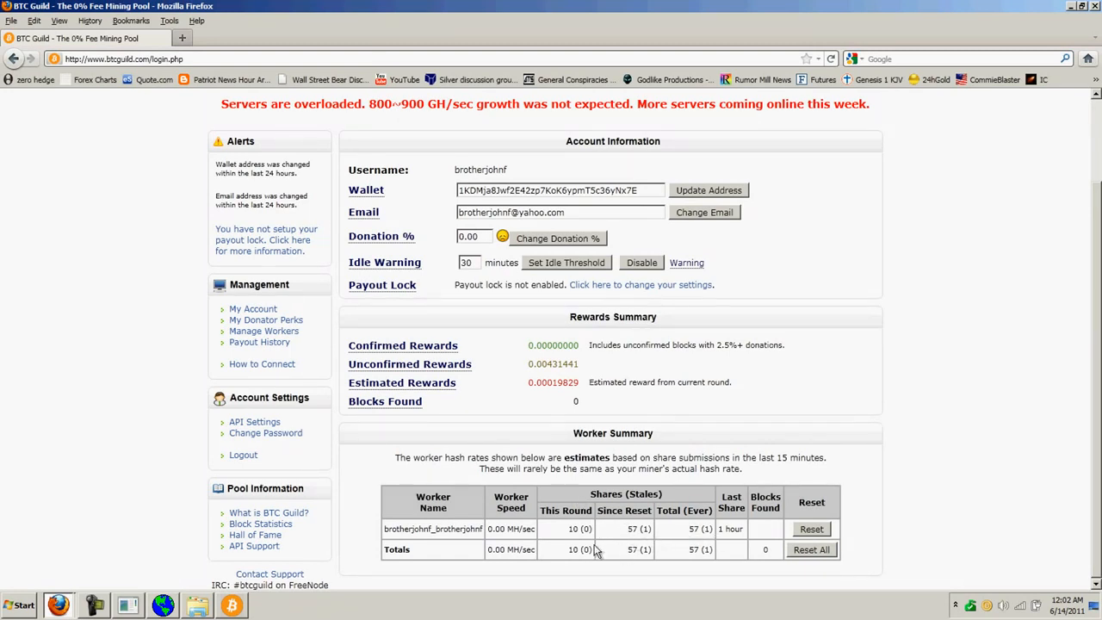
mouse_move(714, 430)
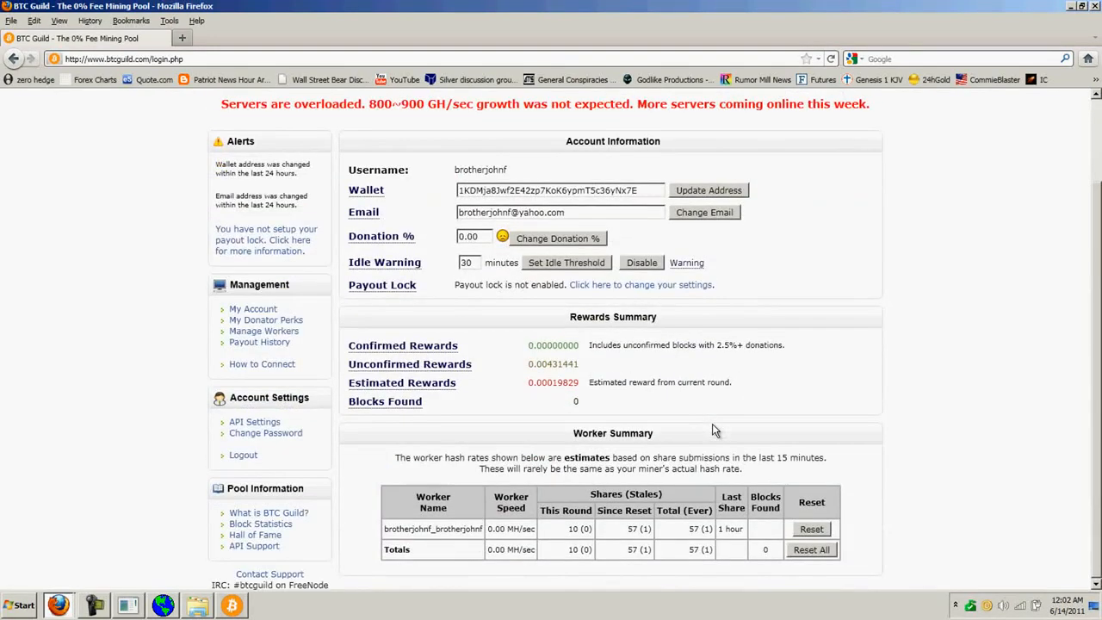
mouse_move(651, 418)
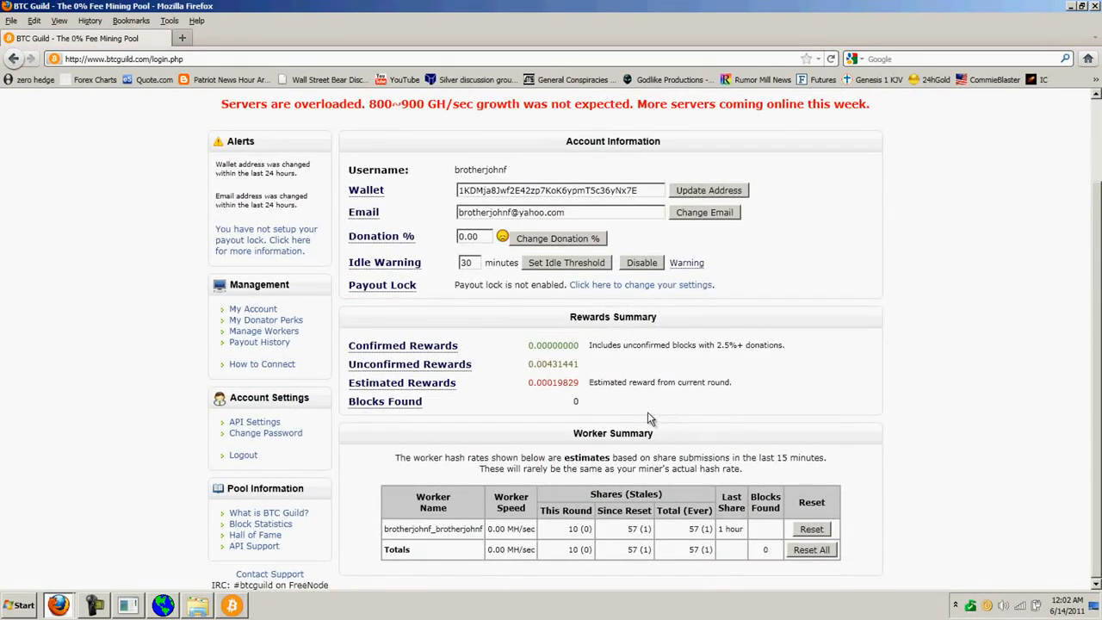
mouse_move(581, 372)
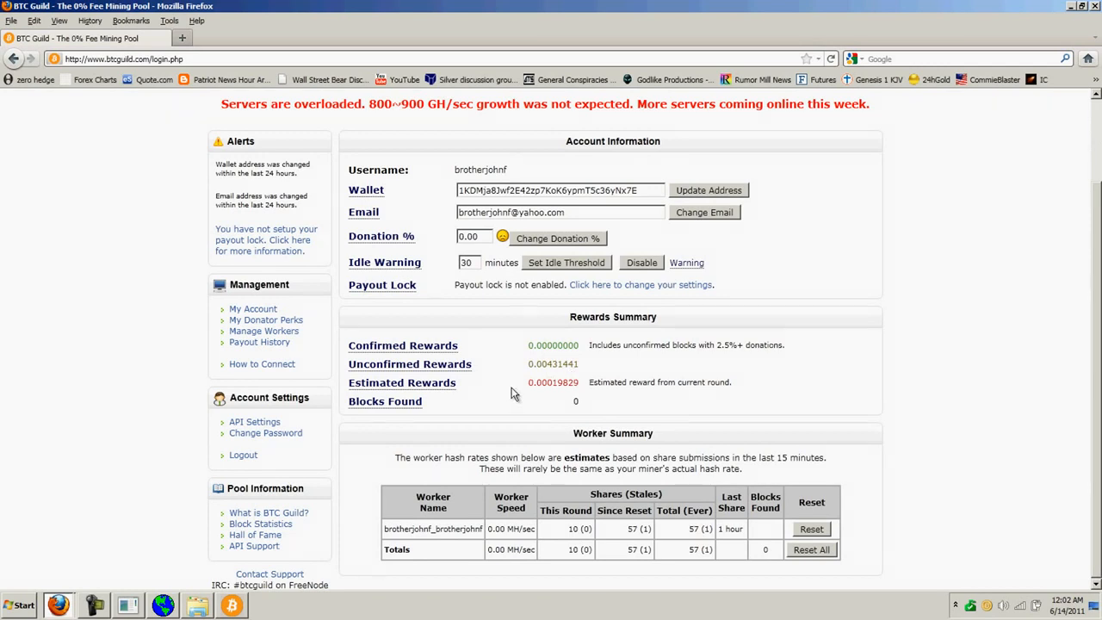
mouse_move(585, 394)
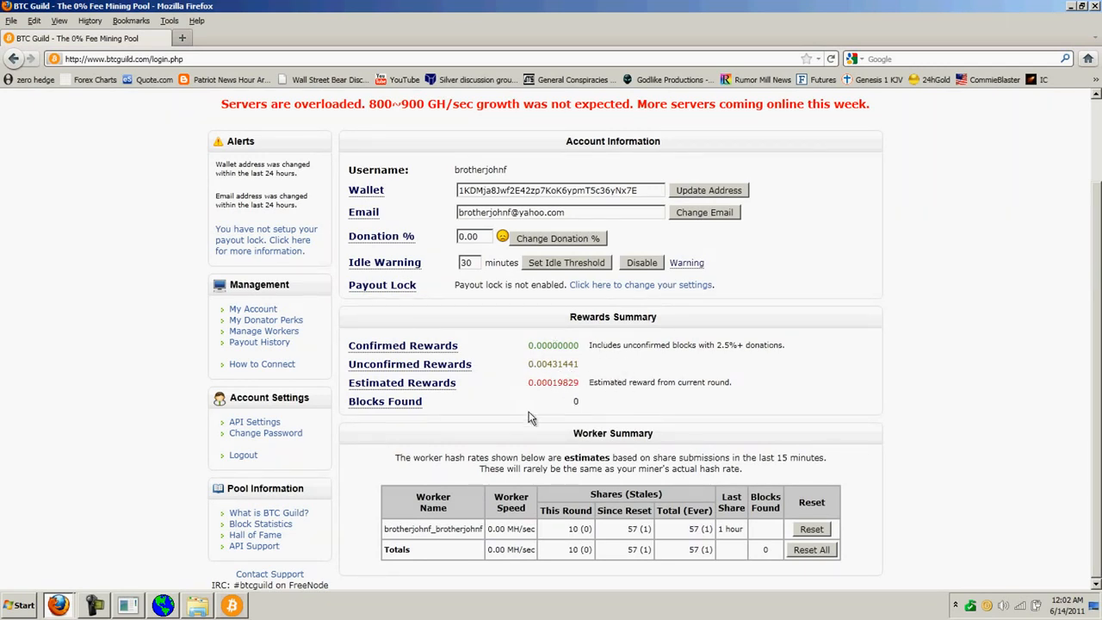
mouse_move(623, 360)
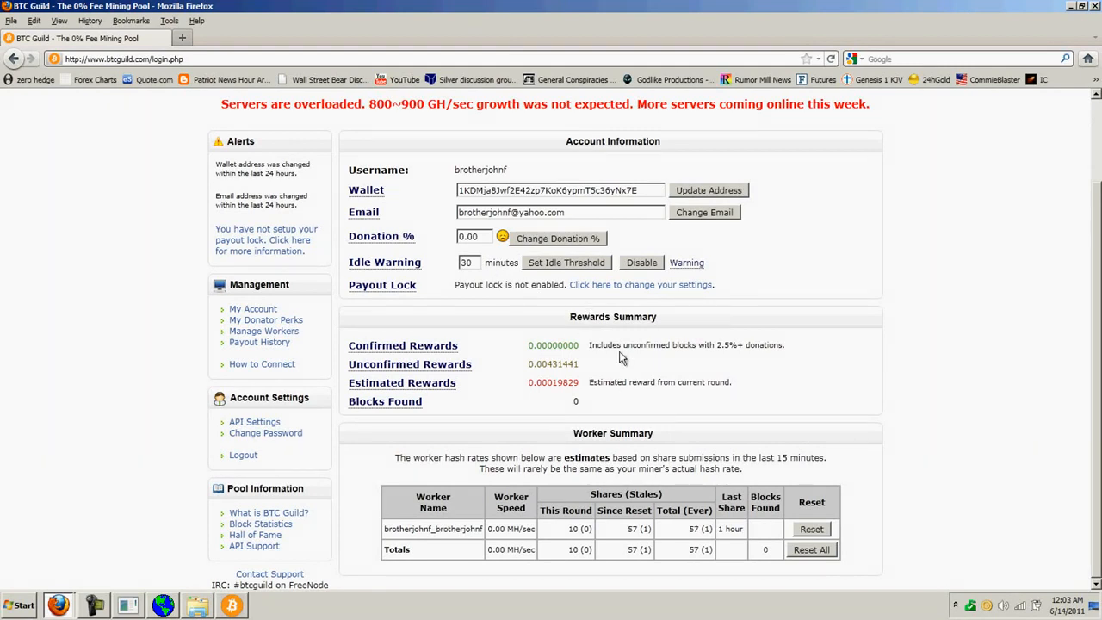
mouse_move(721, 342)
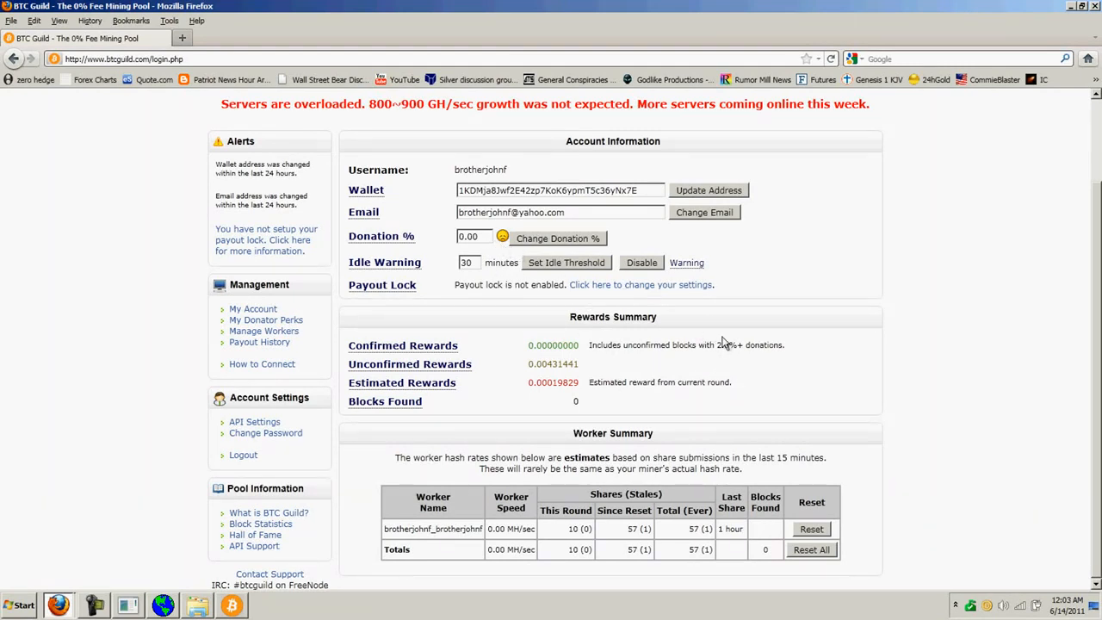
mouse_move(515, 353)
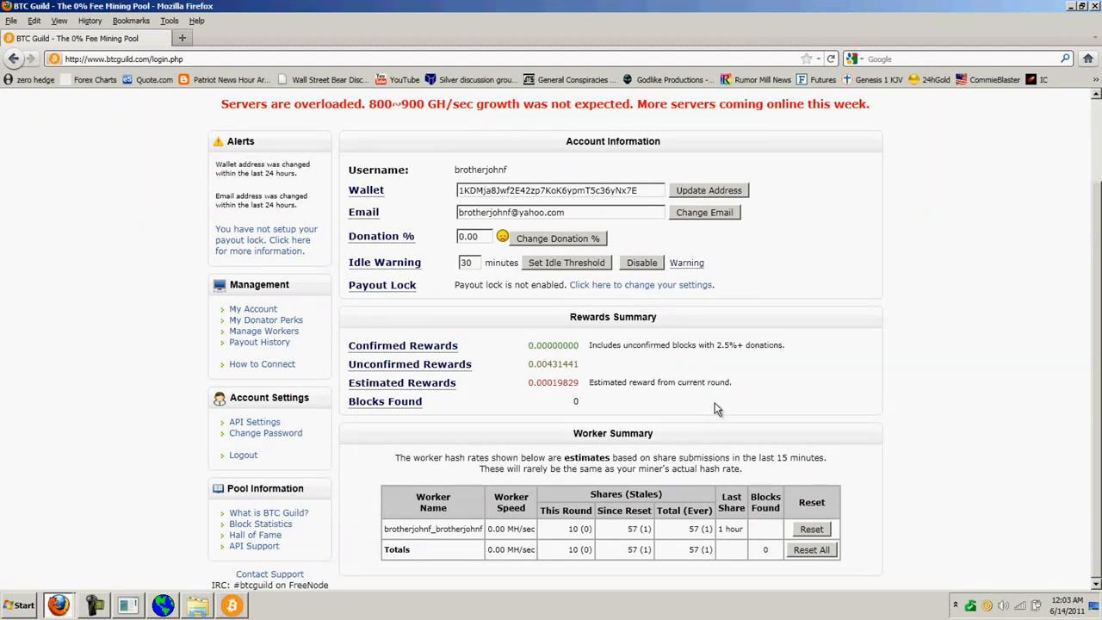
mouse_move(695, 381)
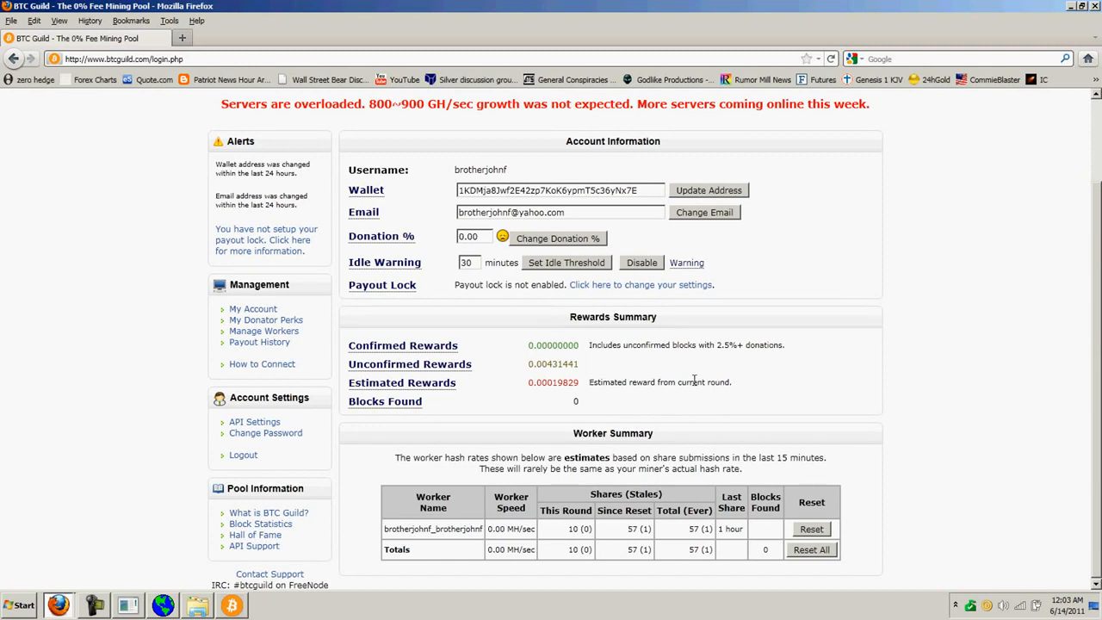
mouse_move(661, 365)
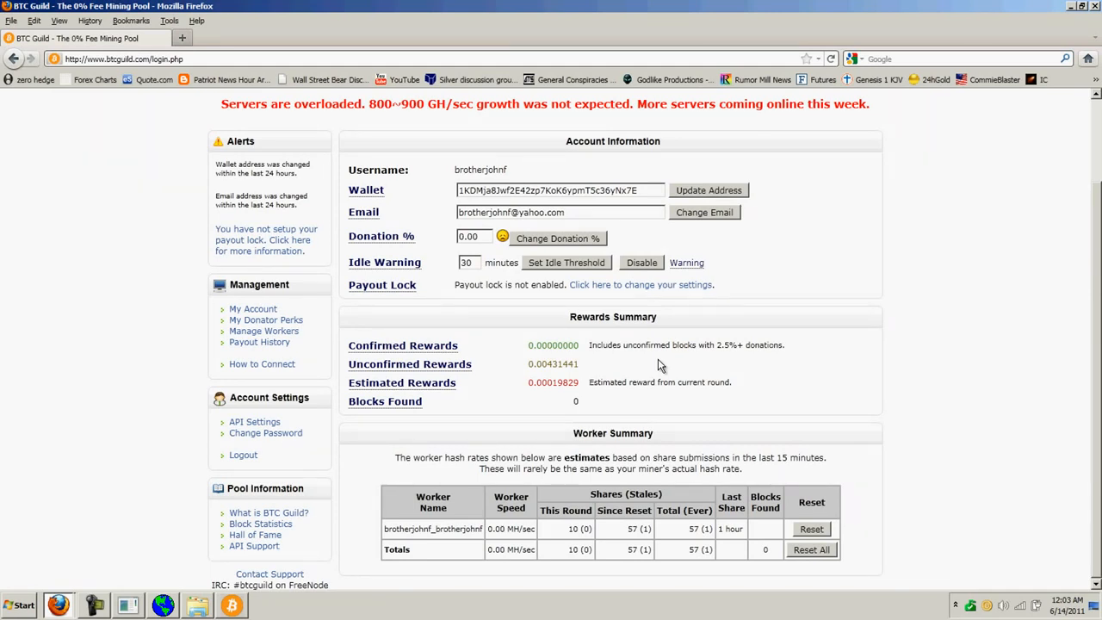
mouse_move(626, 362)
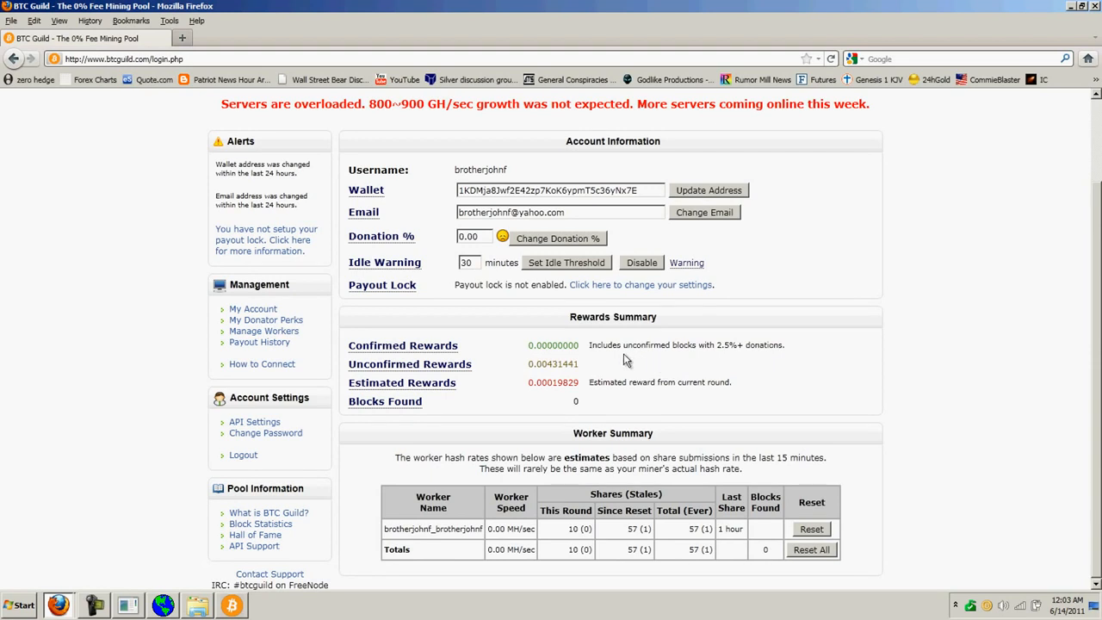
mouse_move(471, 440)
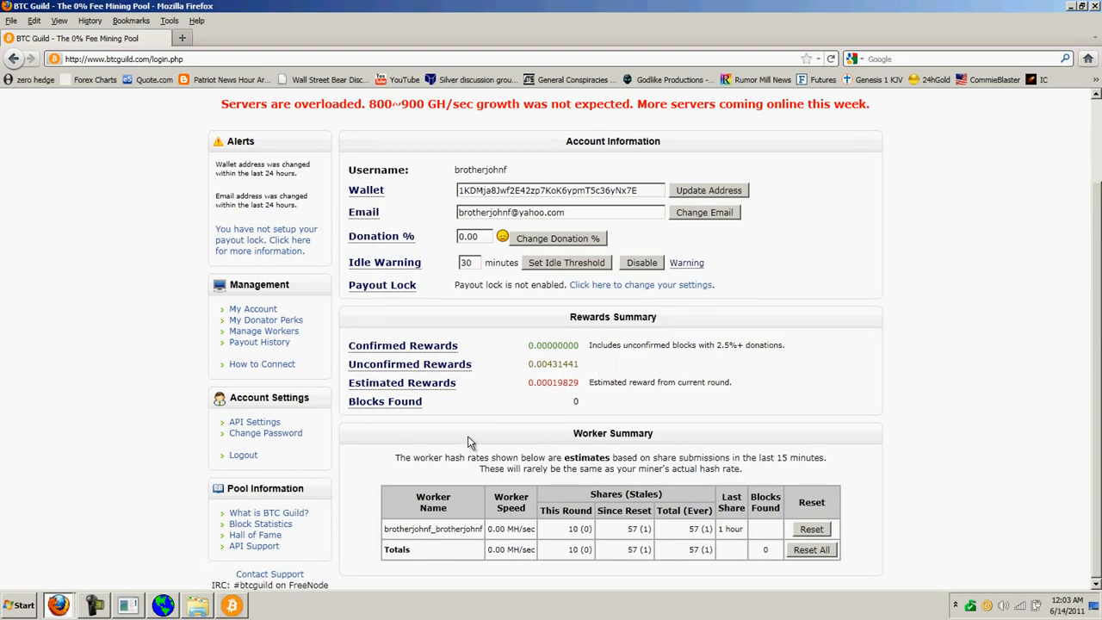
mouse_move(303, 553)
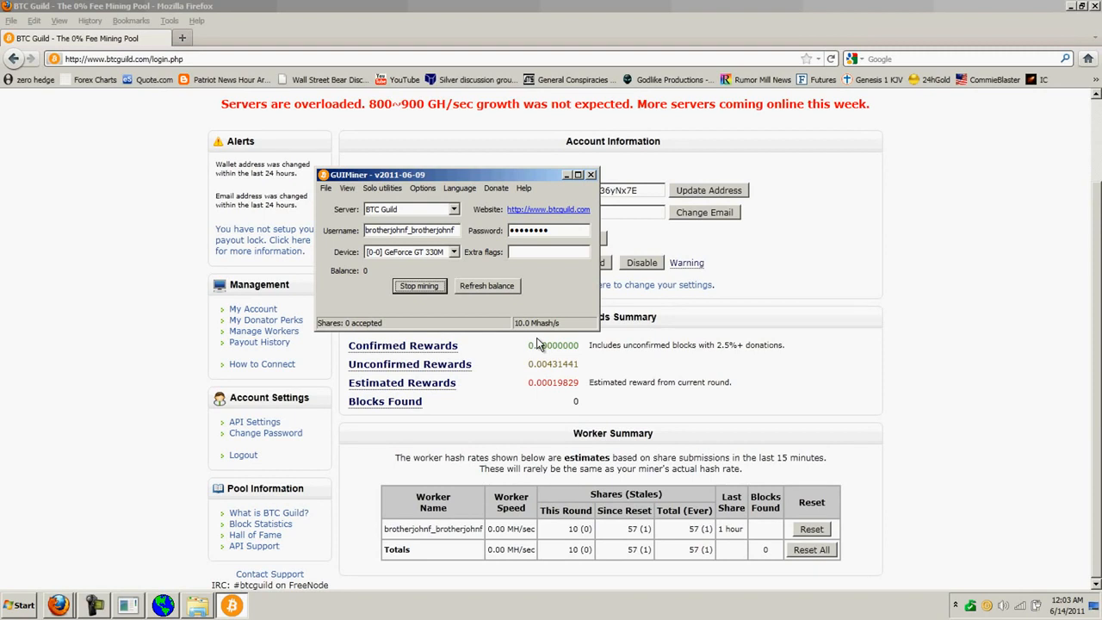
mouse_move(730, 278)
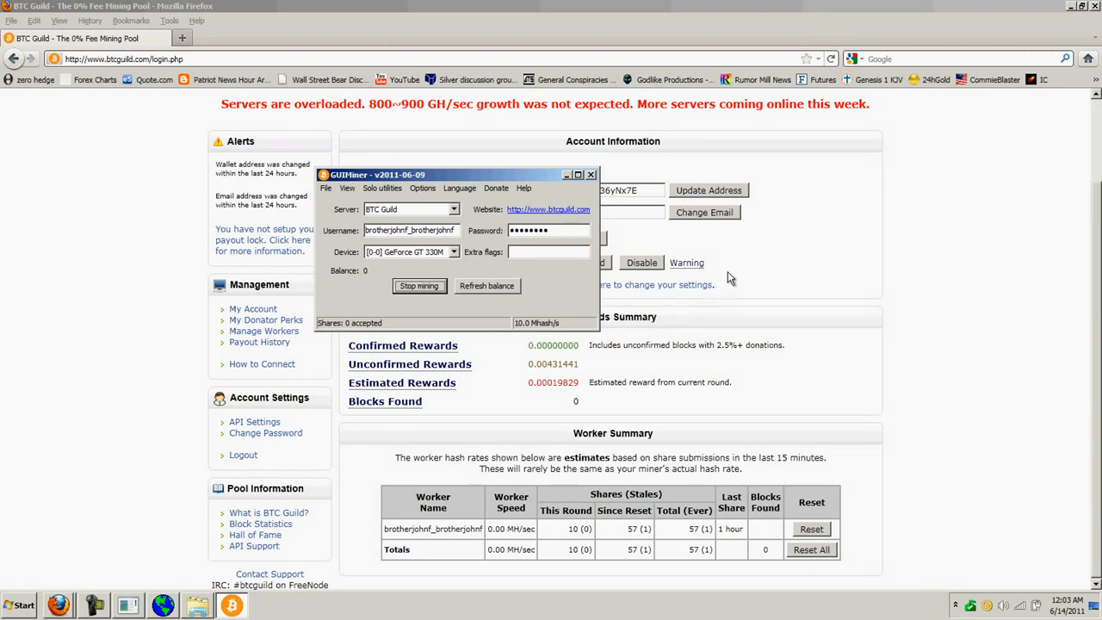
left_click(592, 176)
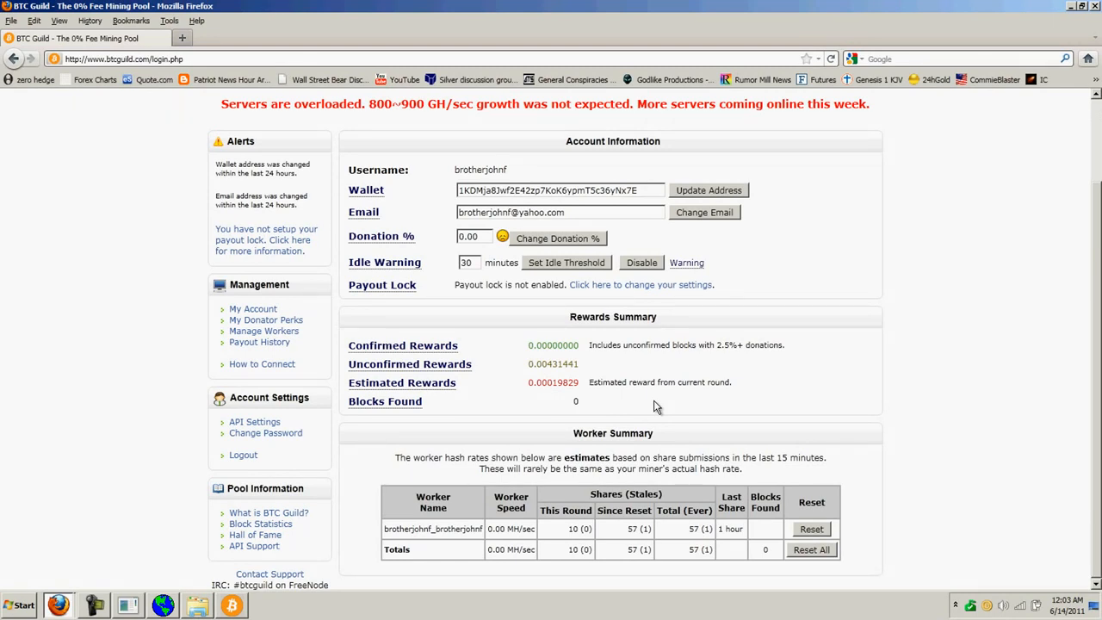
mouse_move(506, 98)
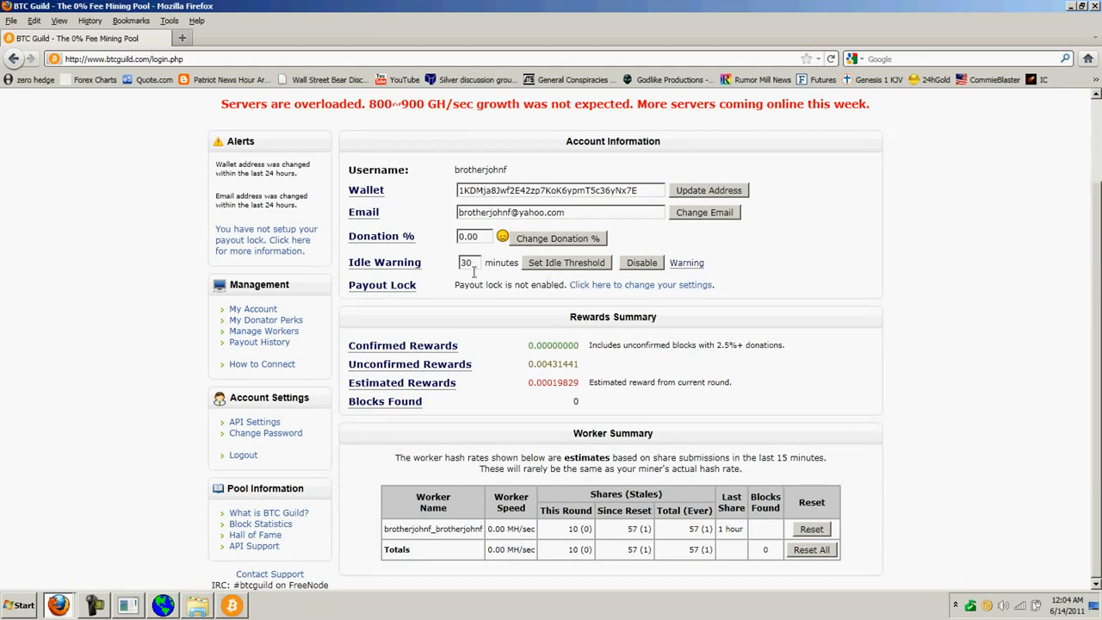
mouse_move(565, 399)
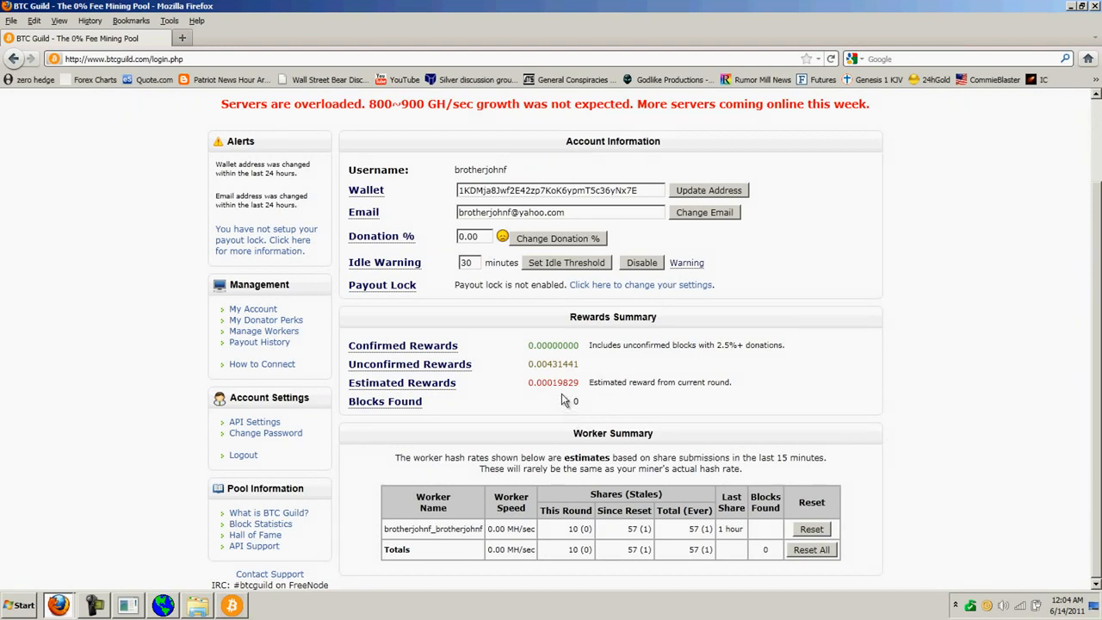
mouse_move(509, 358)
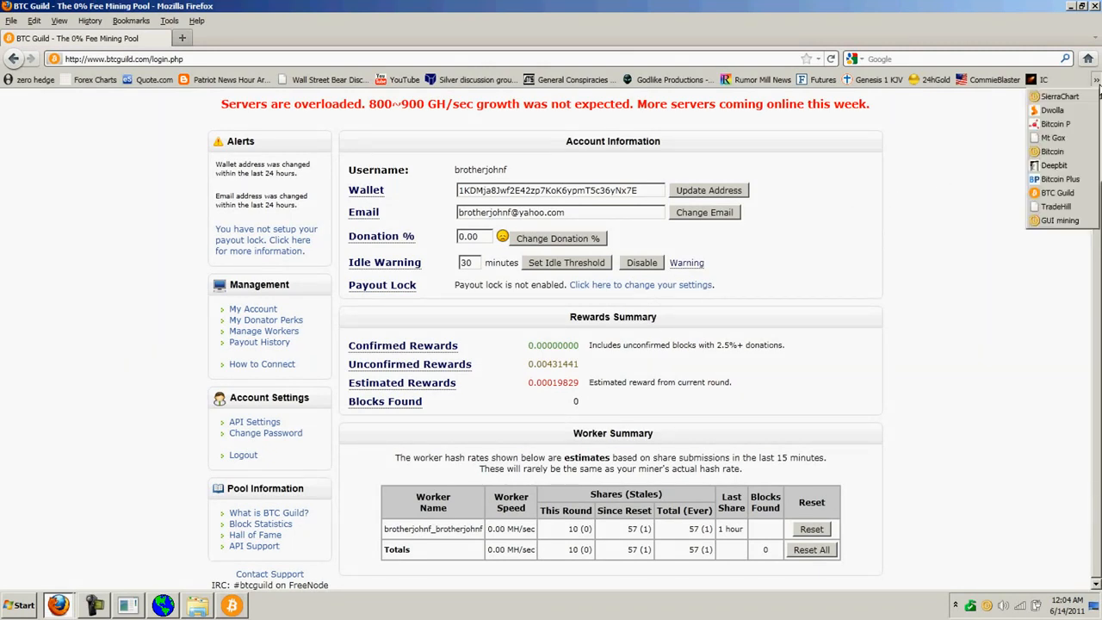
Step: Load the DeepBit account page from the IC bookmarks, then bring the bookmark folder back up
left_click(1054, 165)
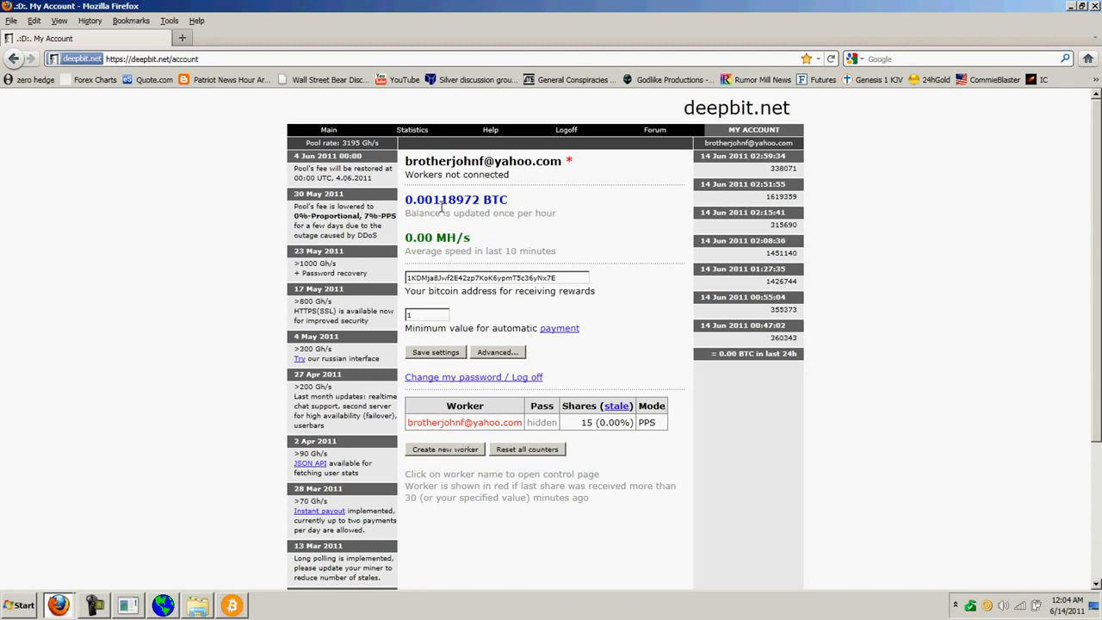
mouse_move(558, 230)
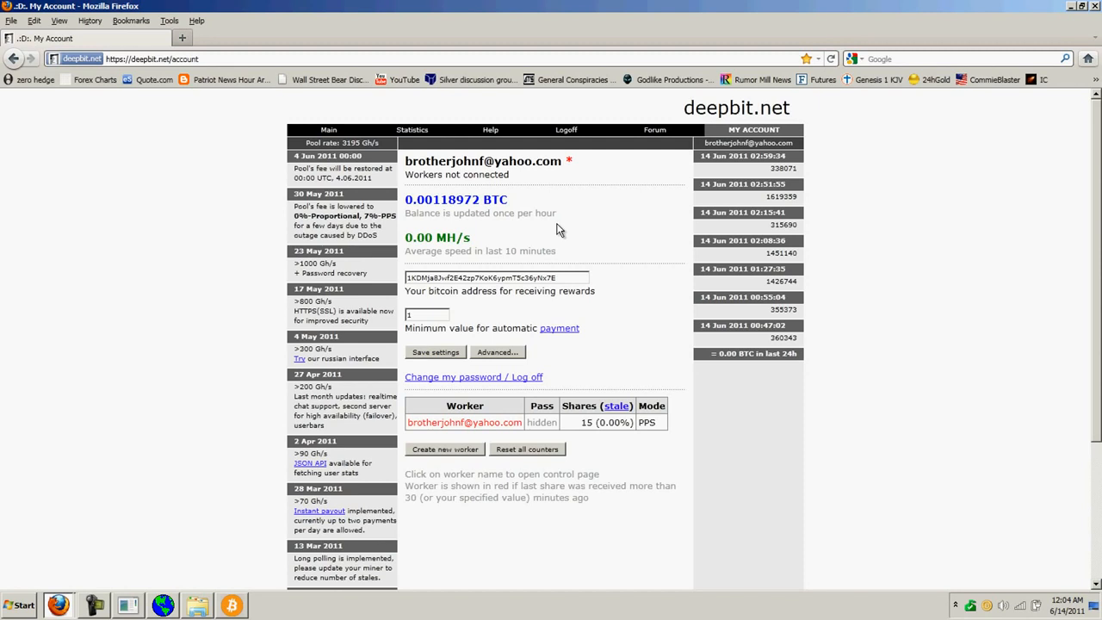
left_click(1095, 80)
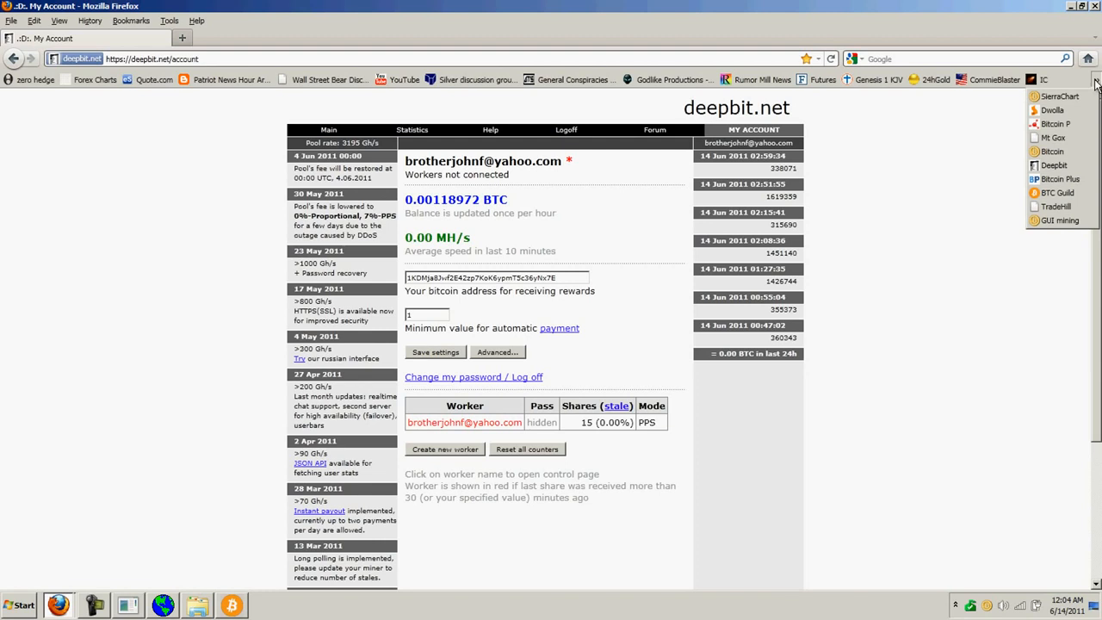
mouse_move(1093, 86)
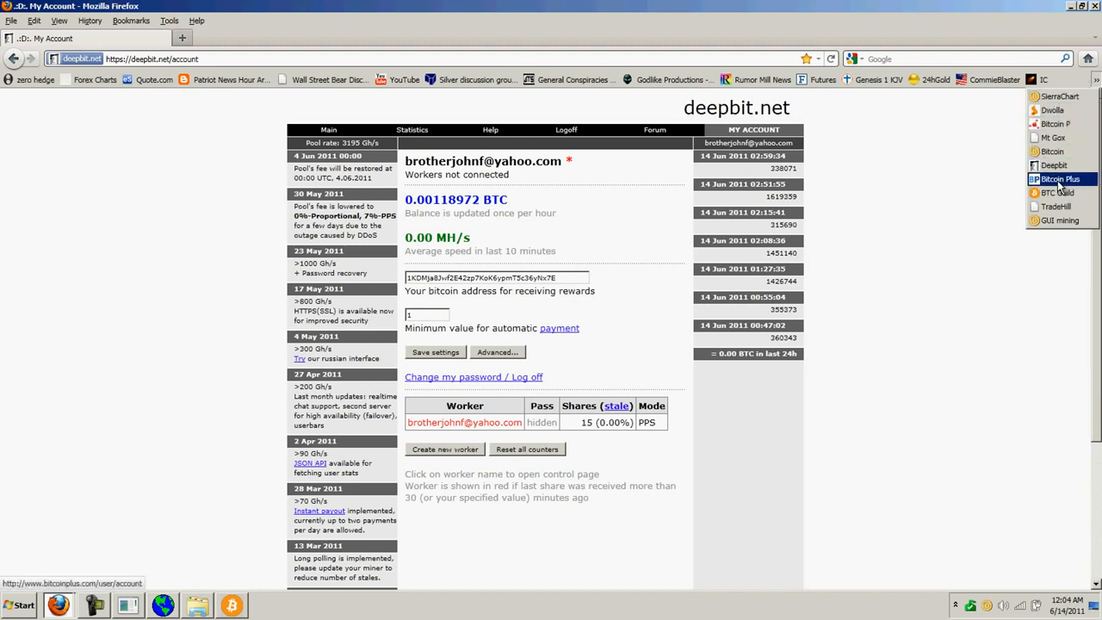
Step: Load Bitcoin Plus's My Account page showing the 0.00145333 BTC balance
left_click(1060, 179)
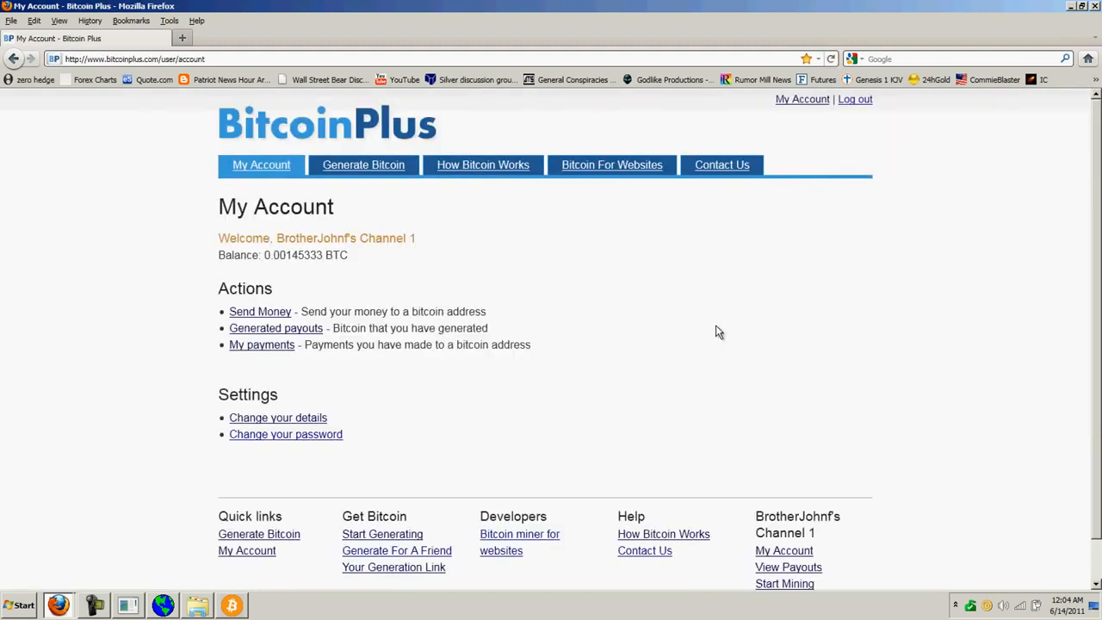
mouse_move(627, 278)
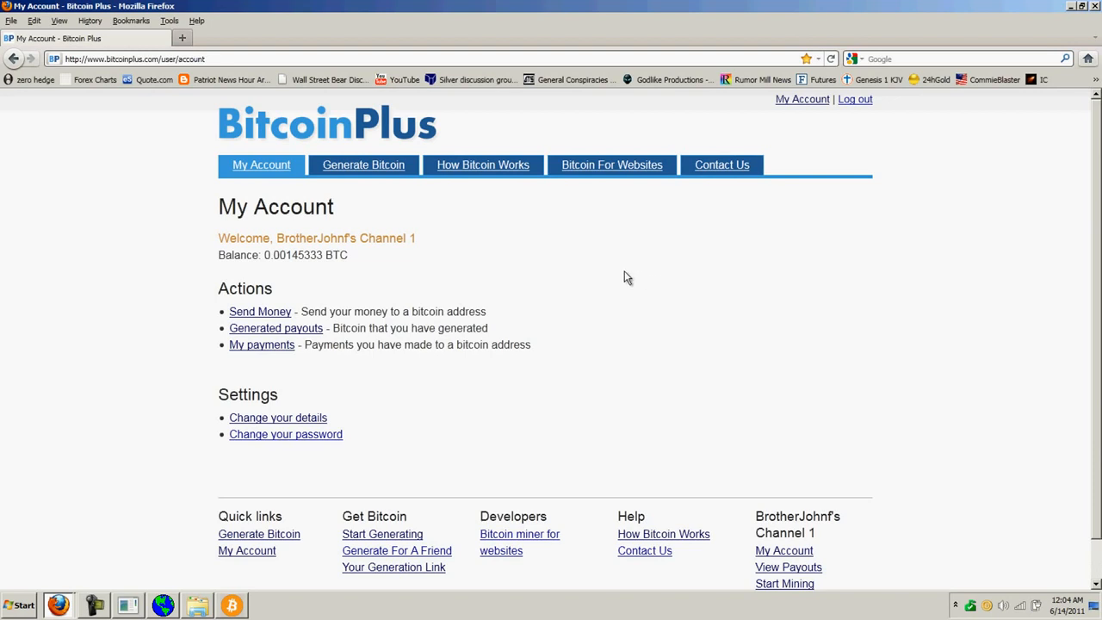
scroll("down", 3)
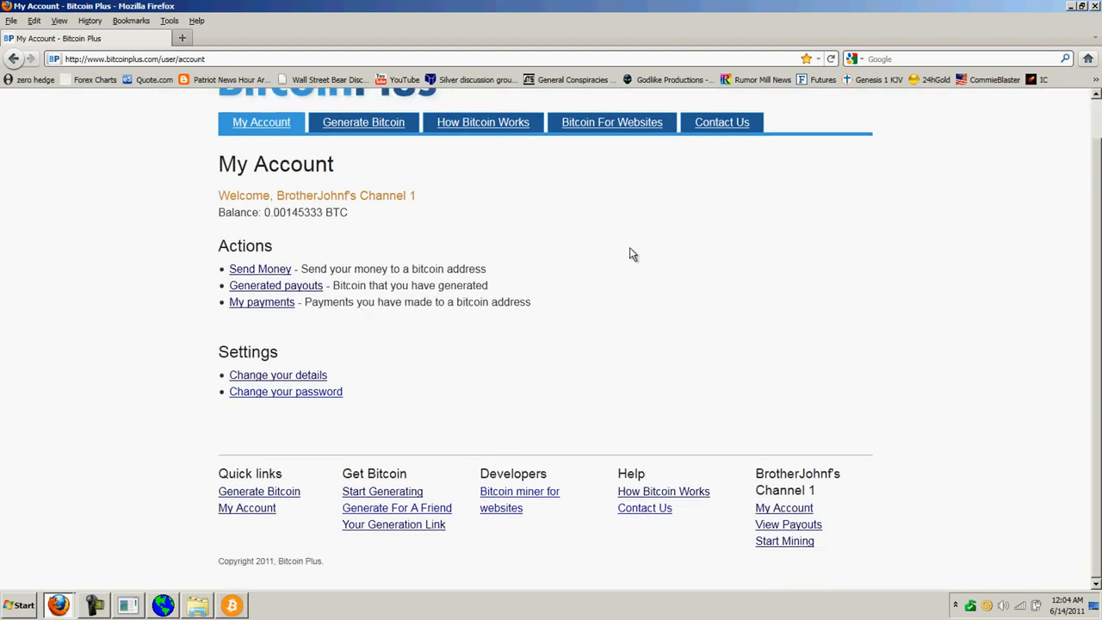
mouse_move(630, 224)
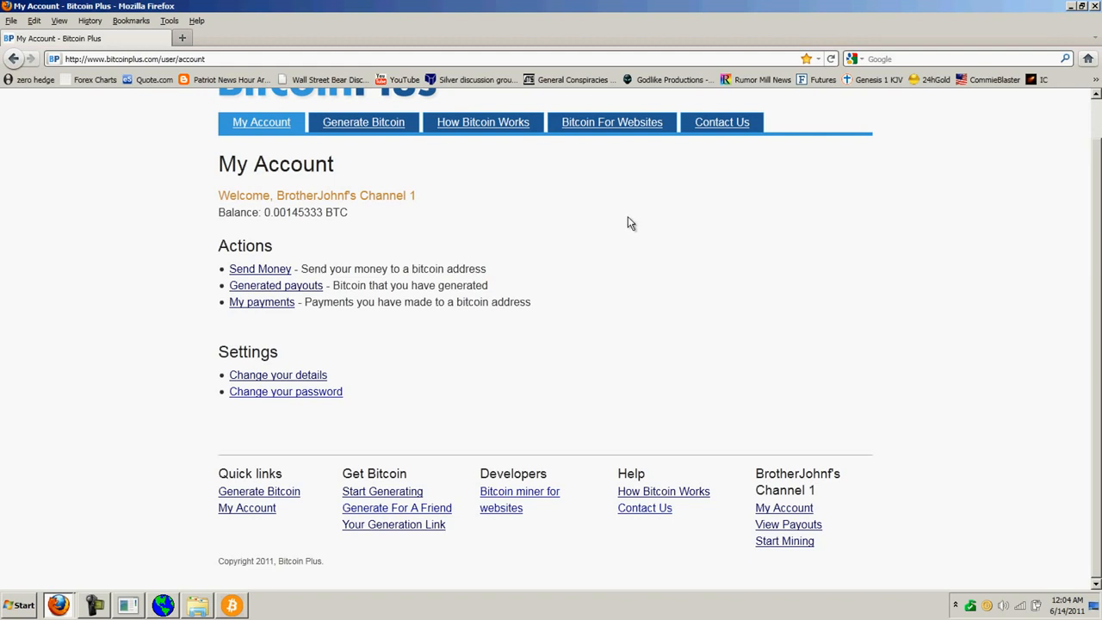
mouse_move(587, 215)
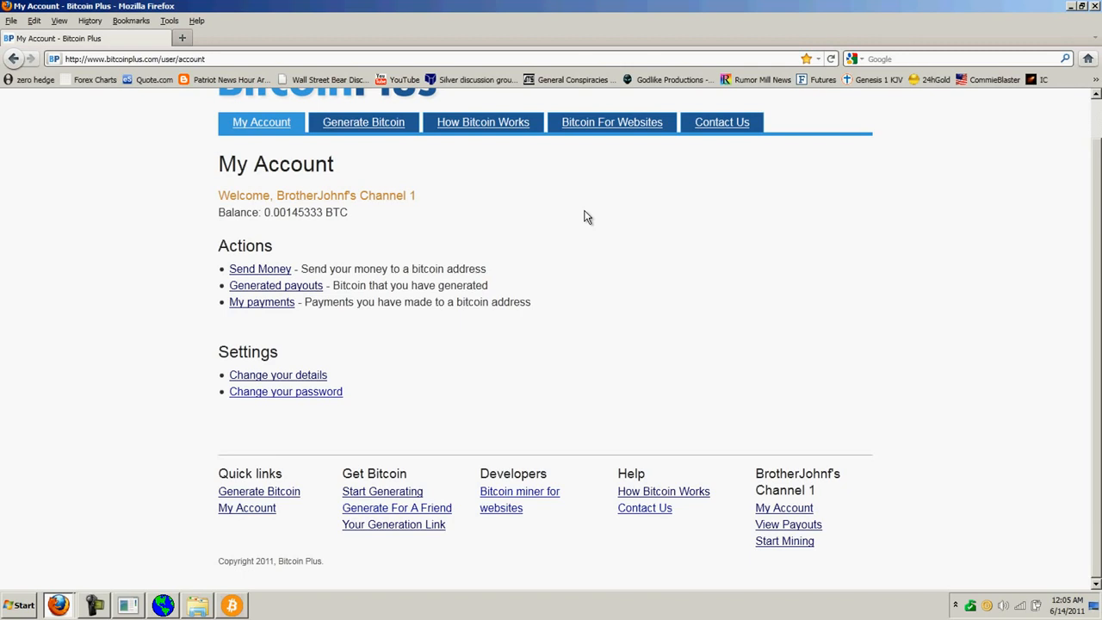
mouse_move(456, 336)
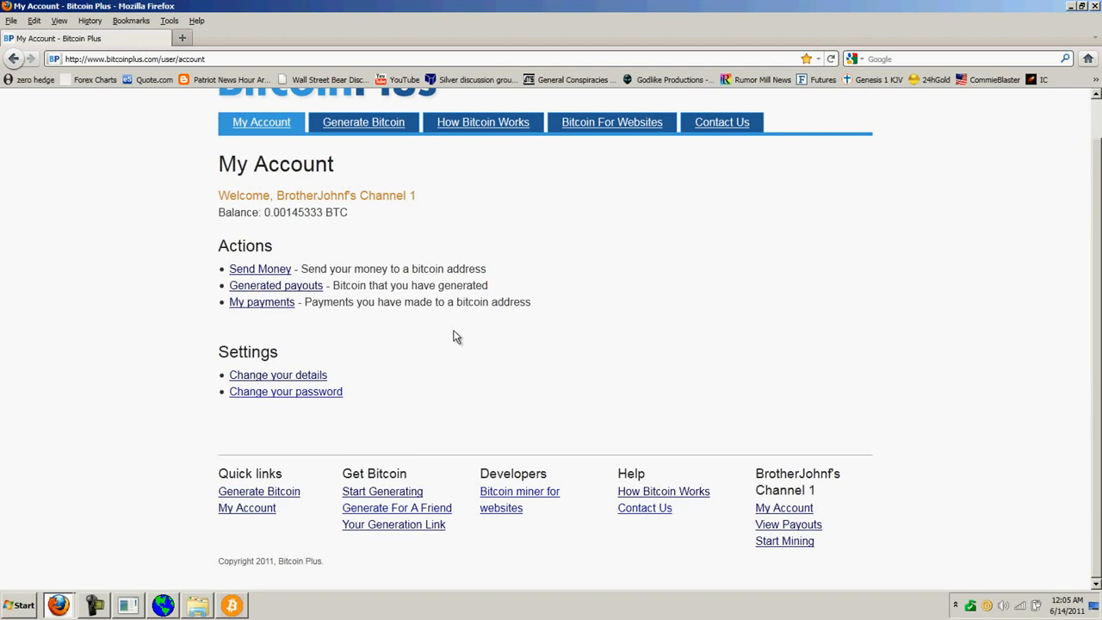
mouse_move(520, 356)
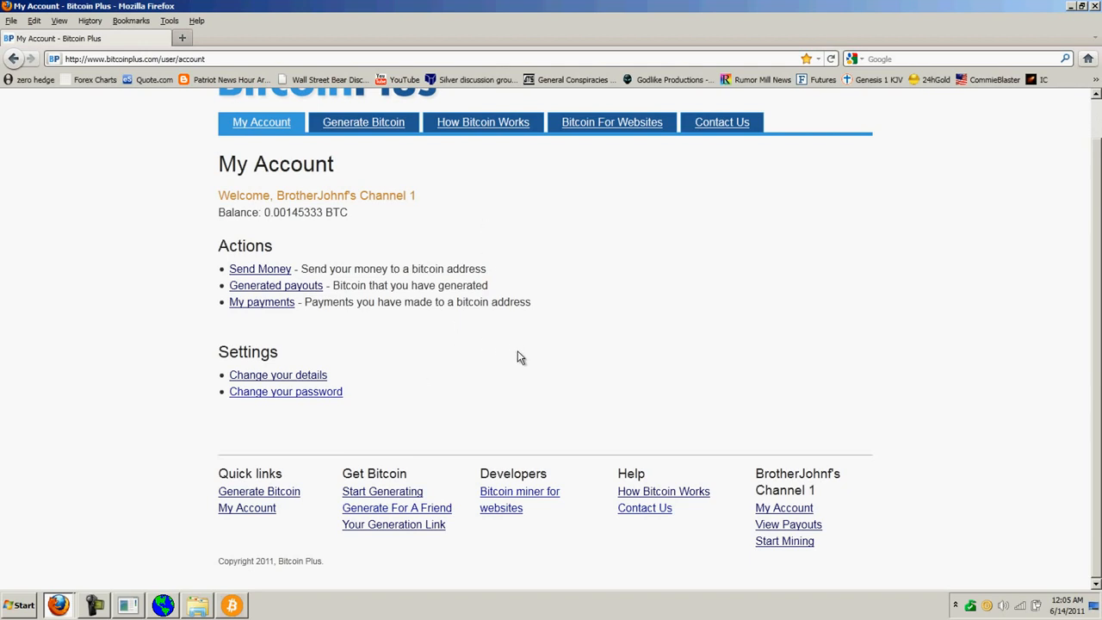
Step: Go to Generate Bitcoin and start in-browser generation
left_click(361, 120)
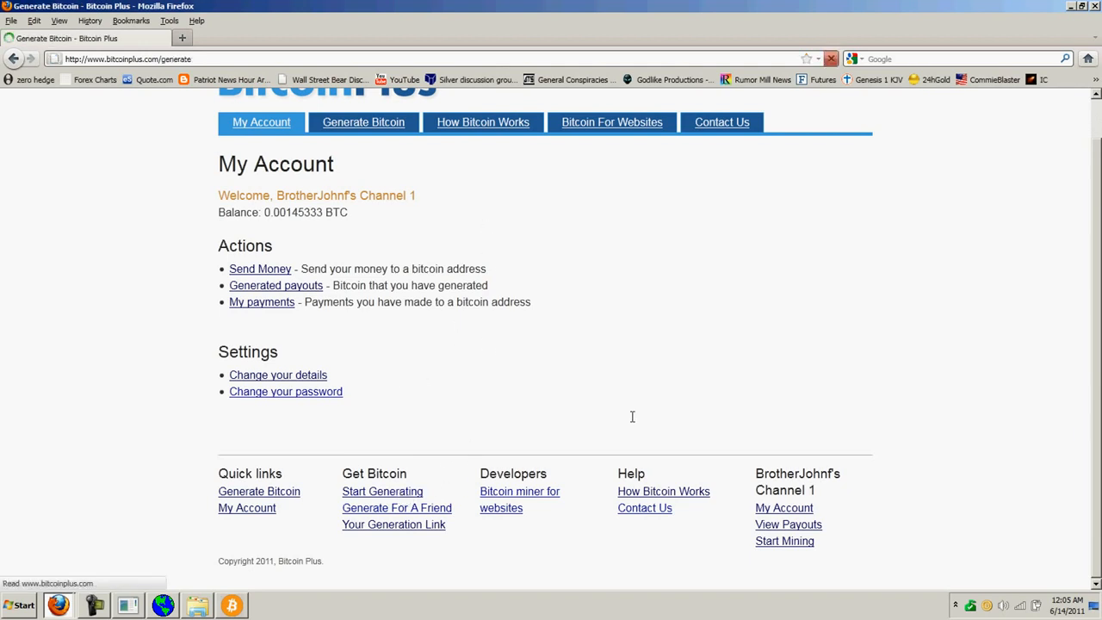
left_click(361, 120)
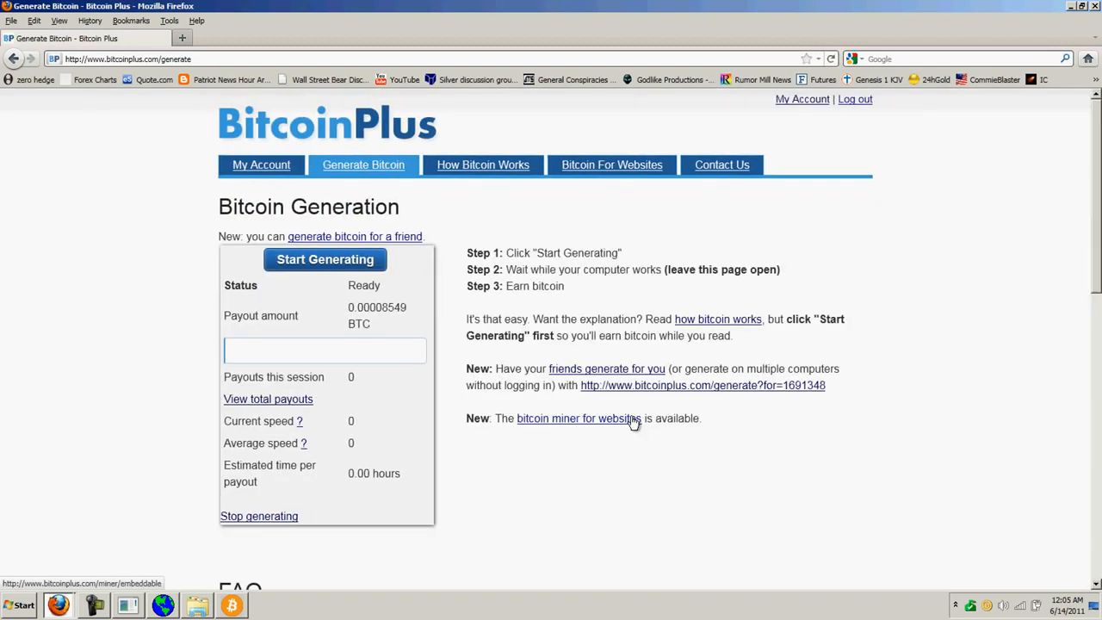
mouse_move(564, 407)
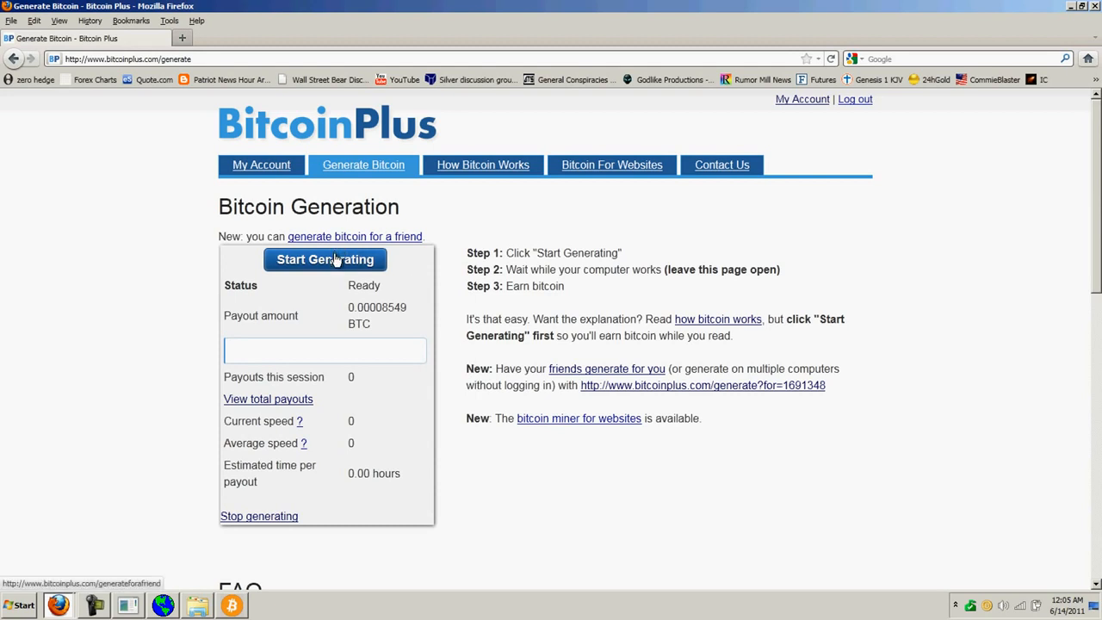
left_click(325, 259)
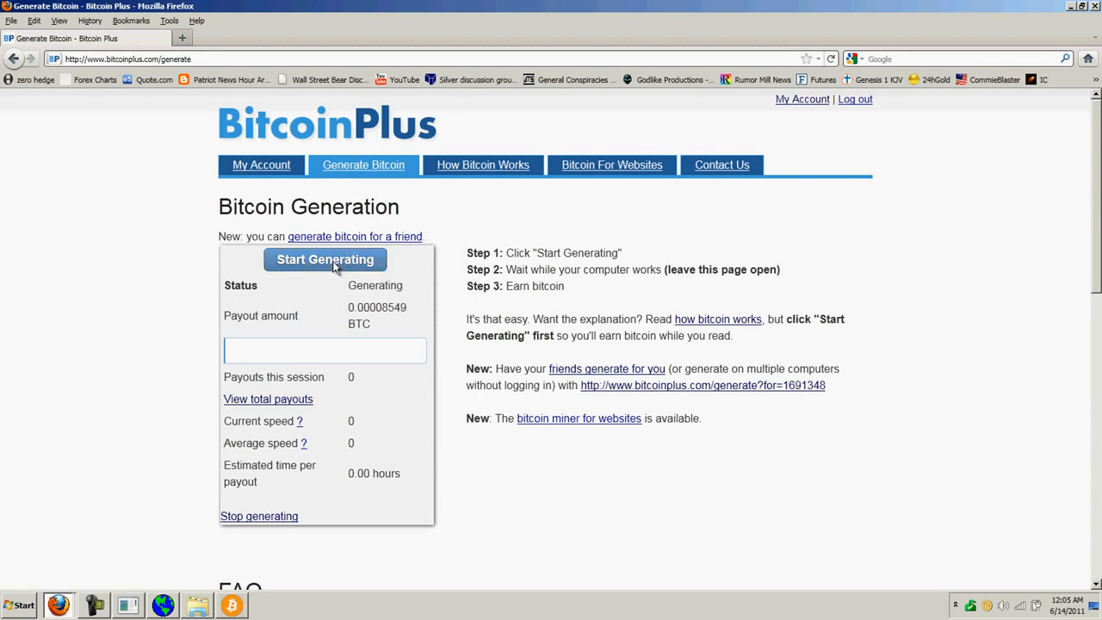
mouse_move(430, 456)
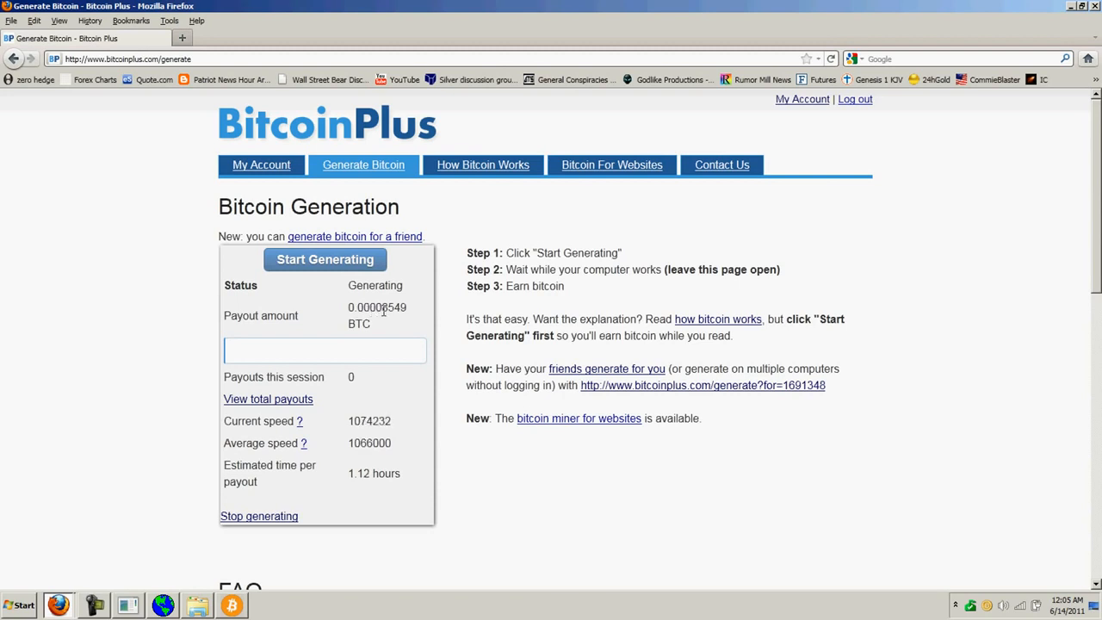
mouse_move(405, 356)
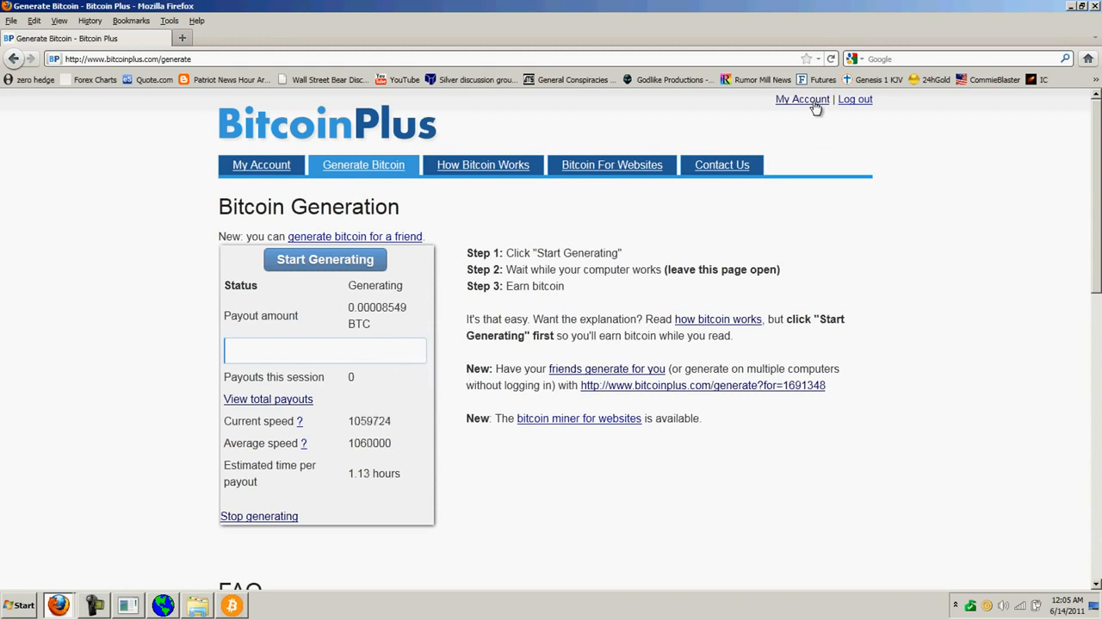
Step: Review the Coin Generation List of completed payouts under My Account
left_click(802, 99)
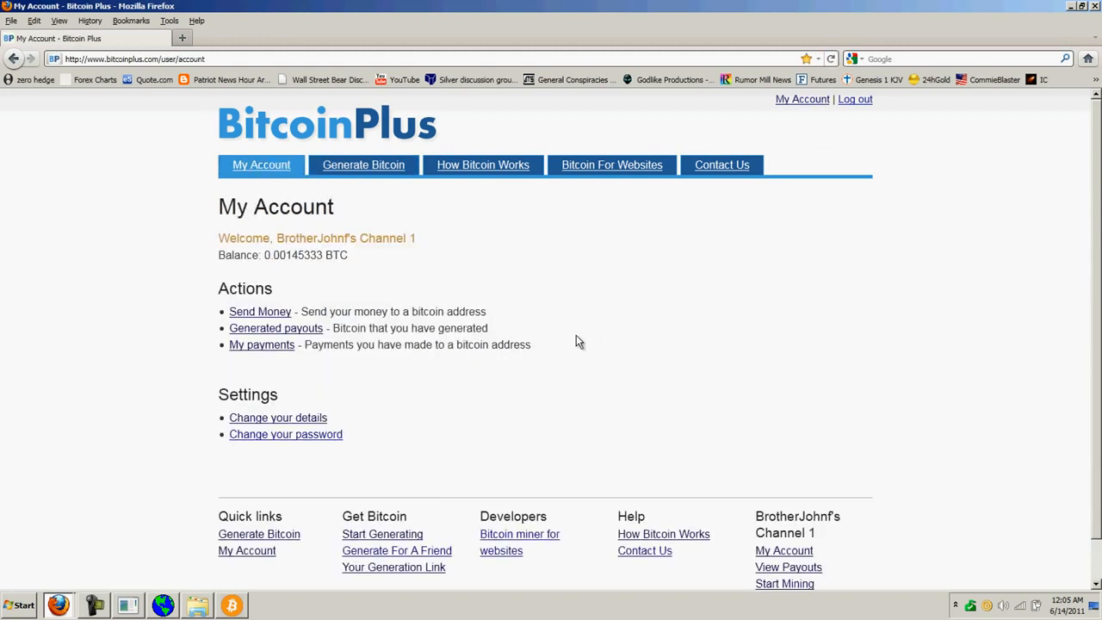
left_click(276, 327)
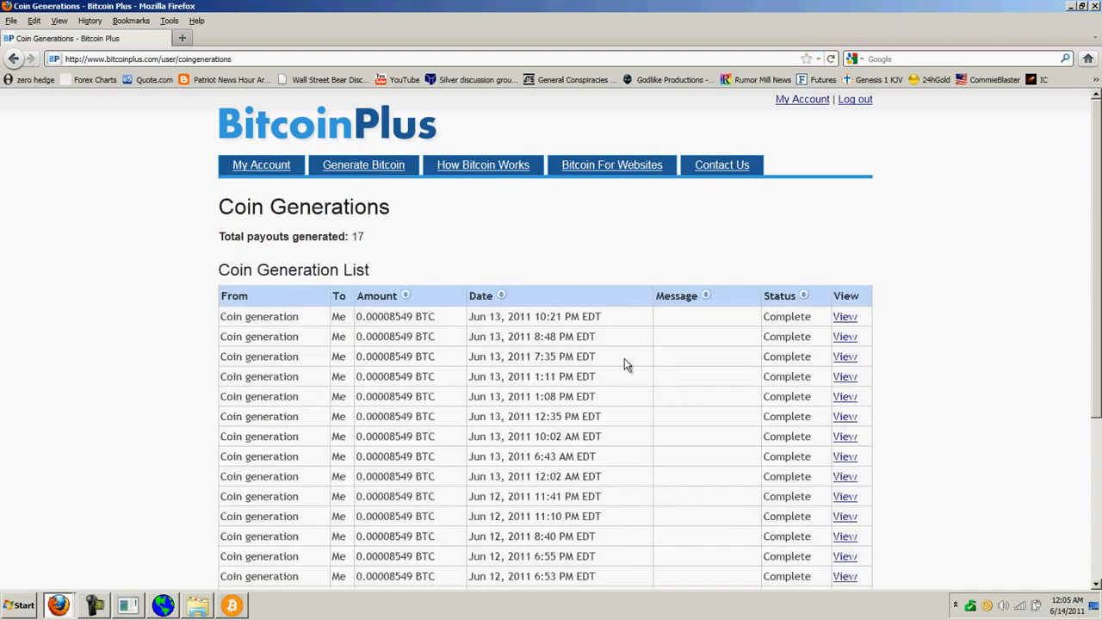
scroll("down", 3)
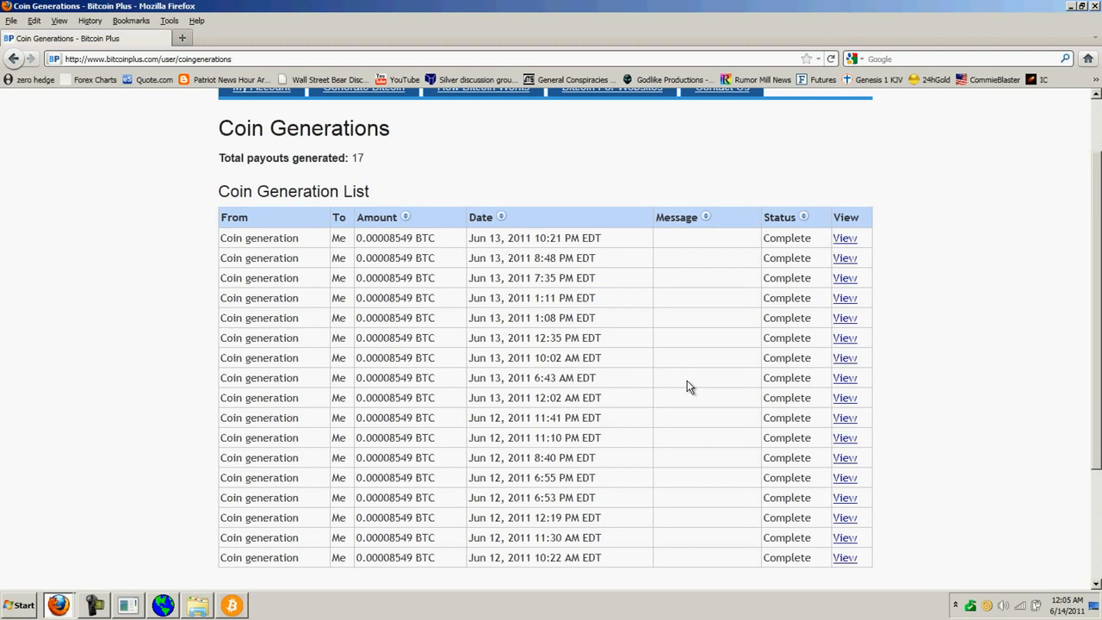
mouse_move(673, 362)
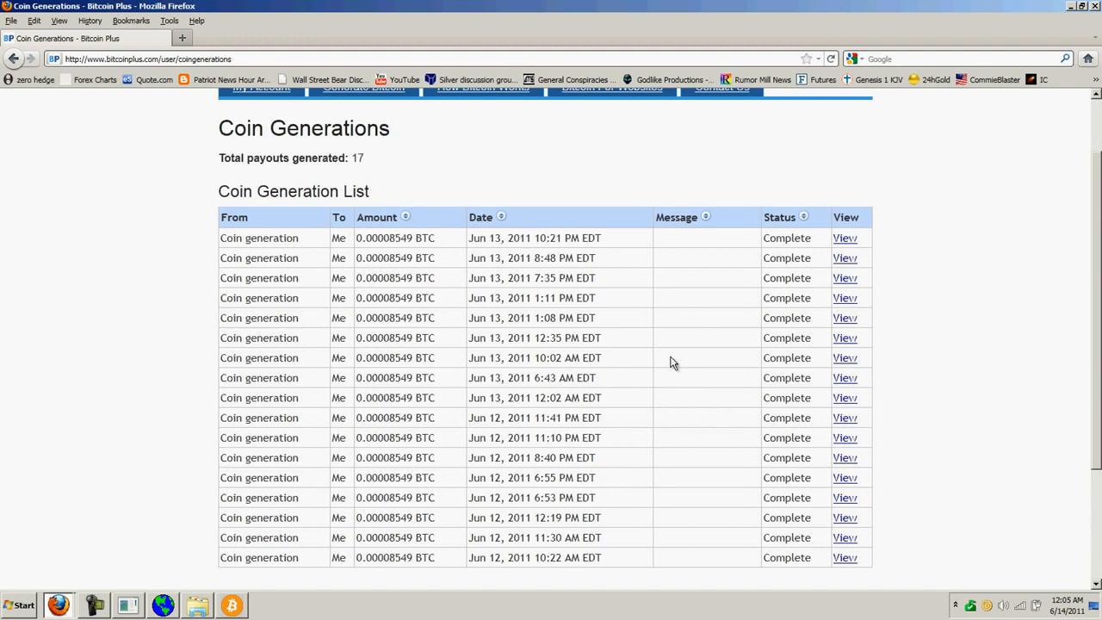
mouse_move(654, 256)
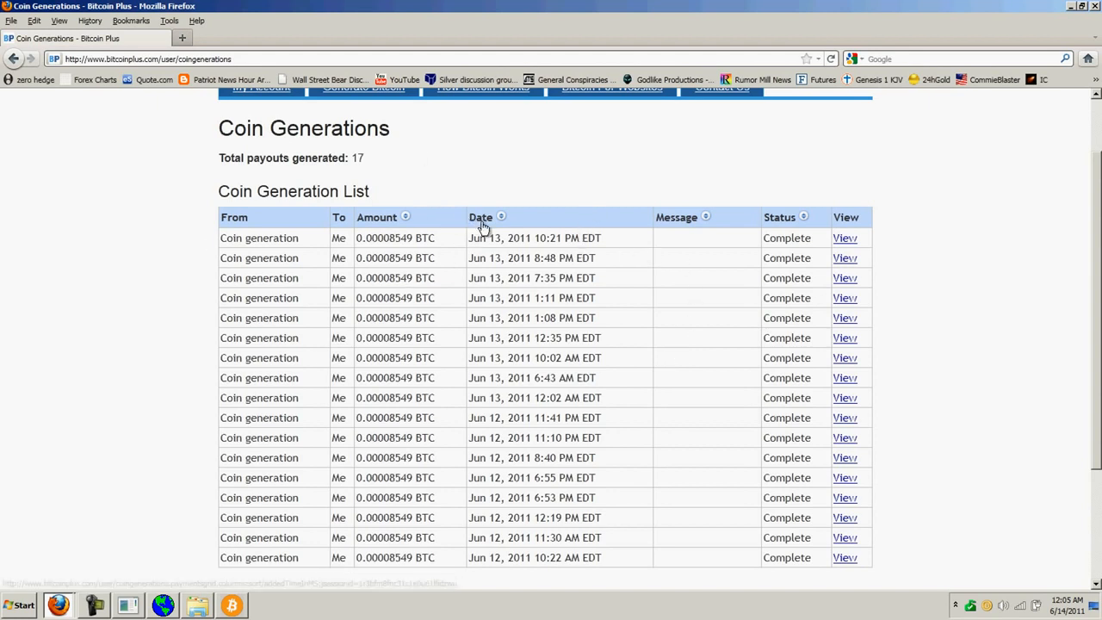
mouse_move(506, 177)
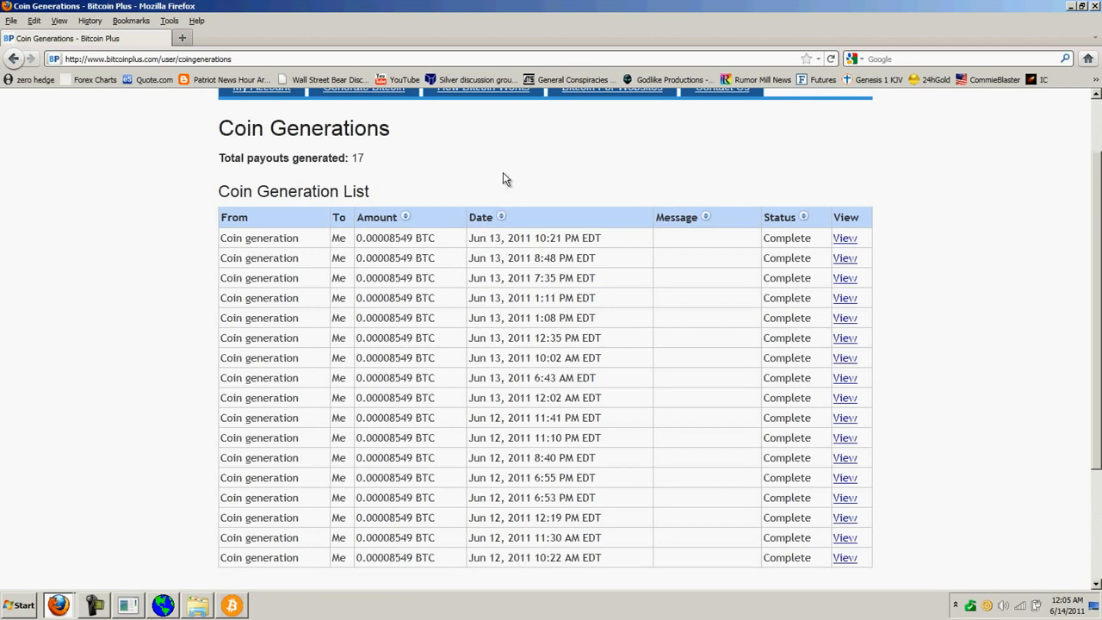
mouse_move(713, 146)
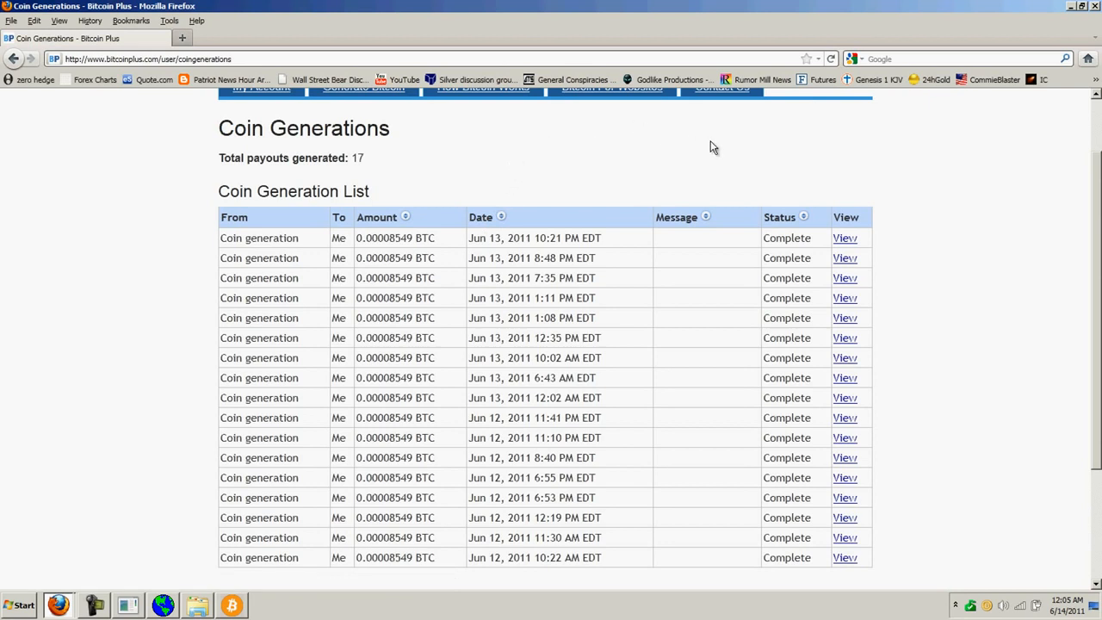
mouse_move(507, 137)
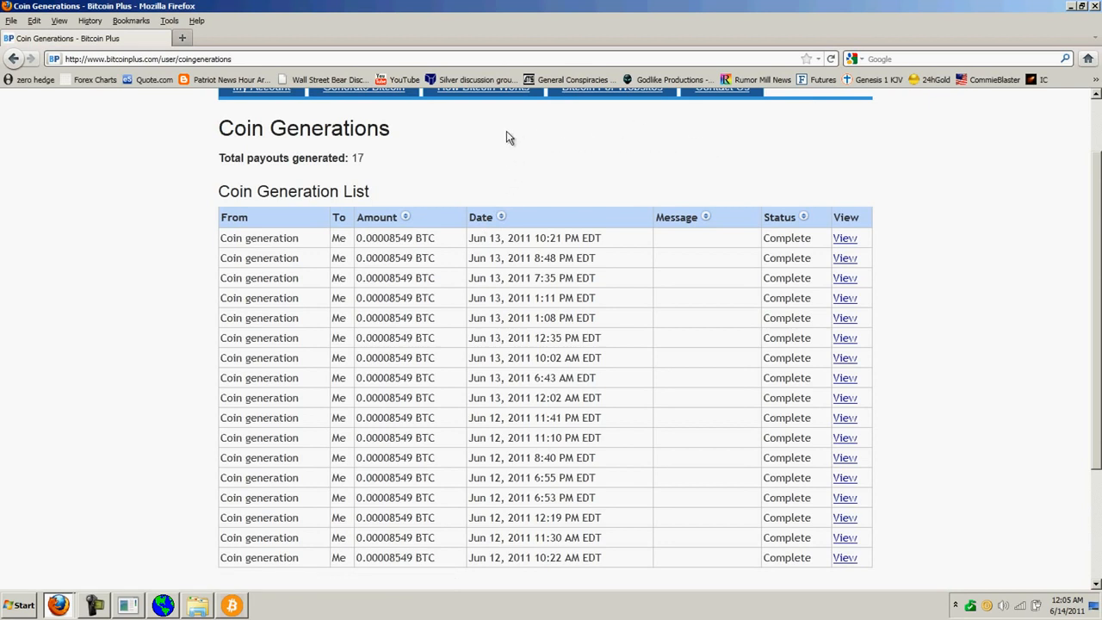
mouse_move(403, 79)
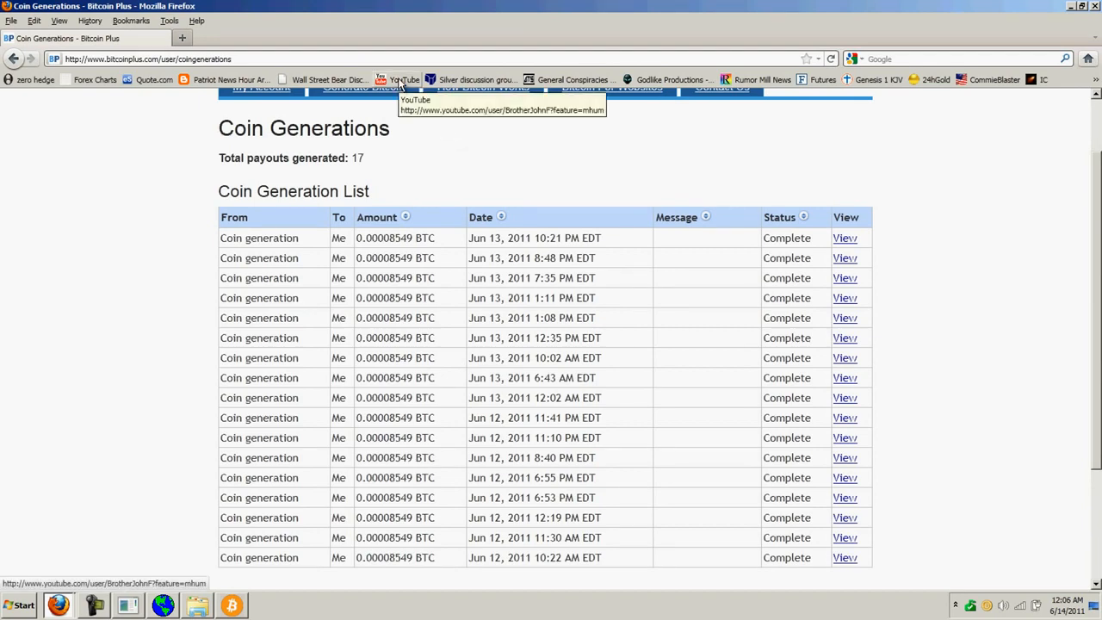
Step: Load the YouTube channel page and scroll to its About Me section
left_click(401, 79)
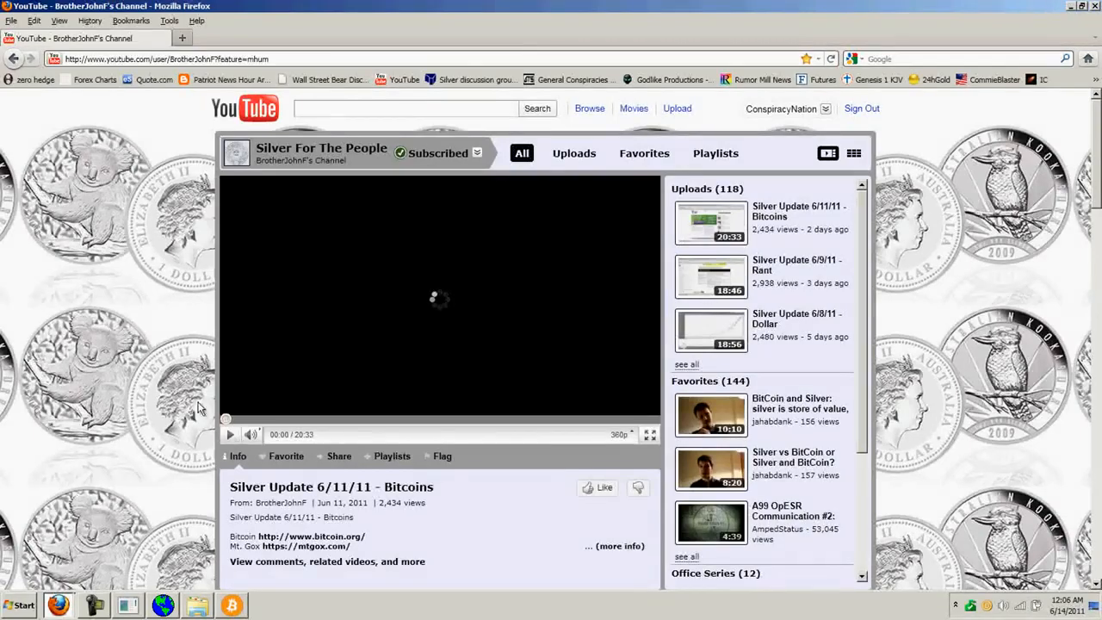
scroll("down", 3)
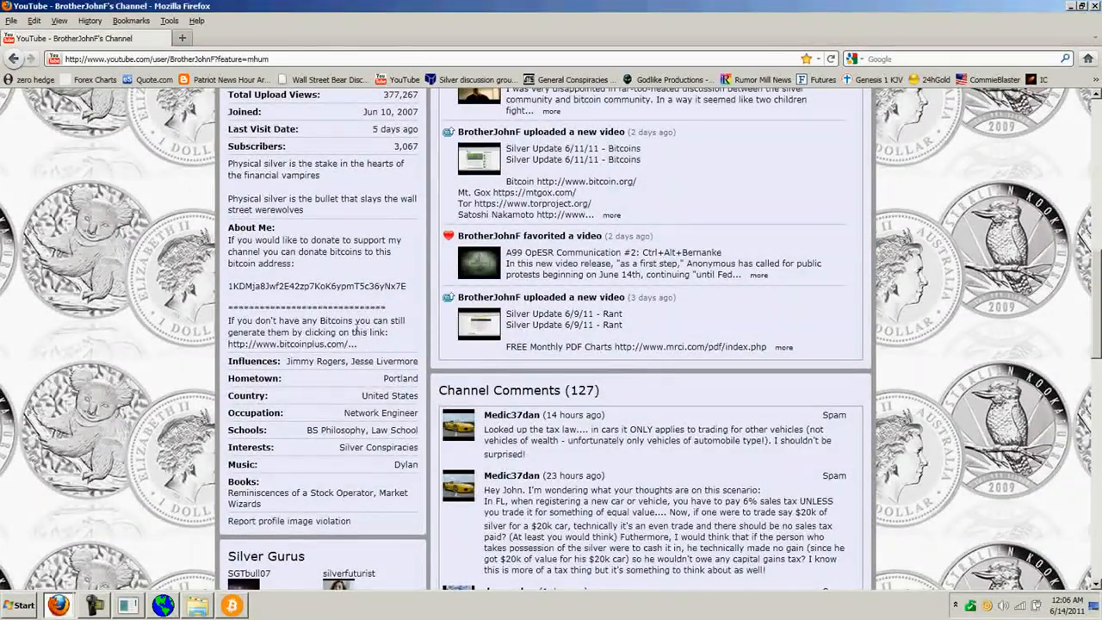
mouse_move(313, 351)
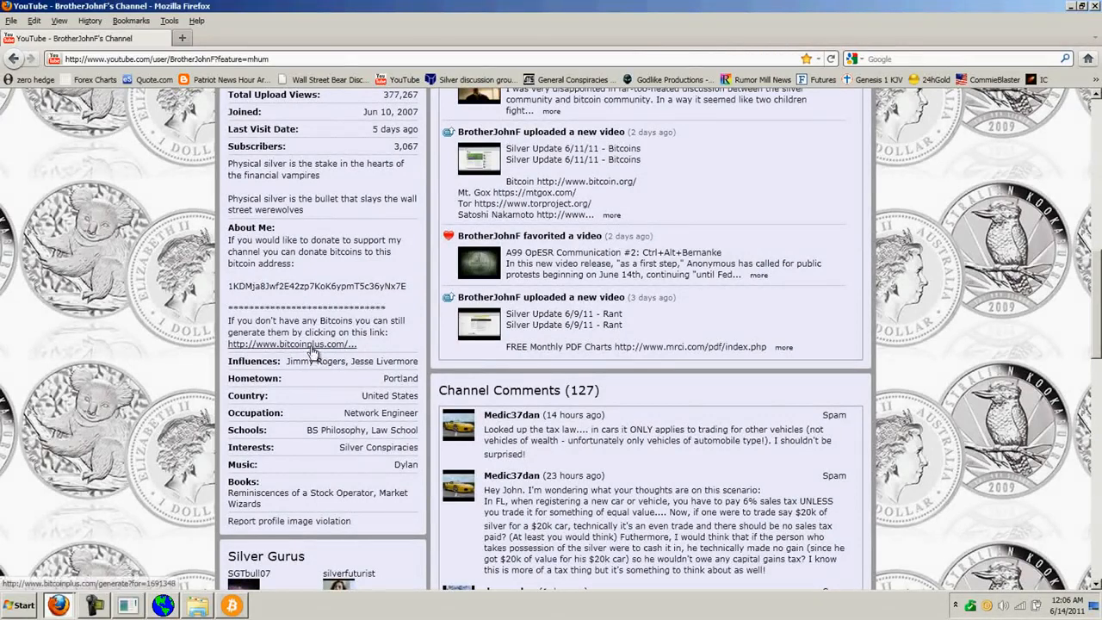
Step: Follow the channel's bitcoinplus.com generate link into a new tab
left_click(291, 344)
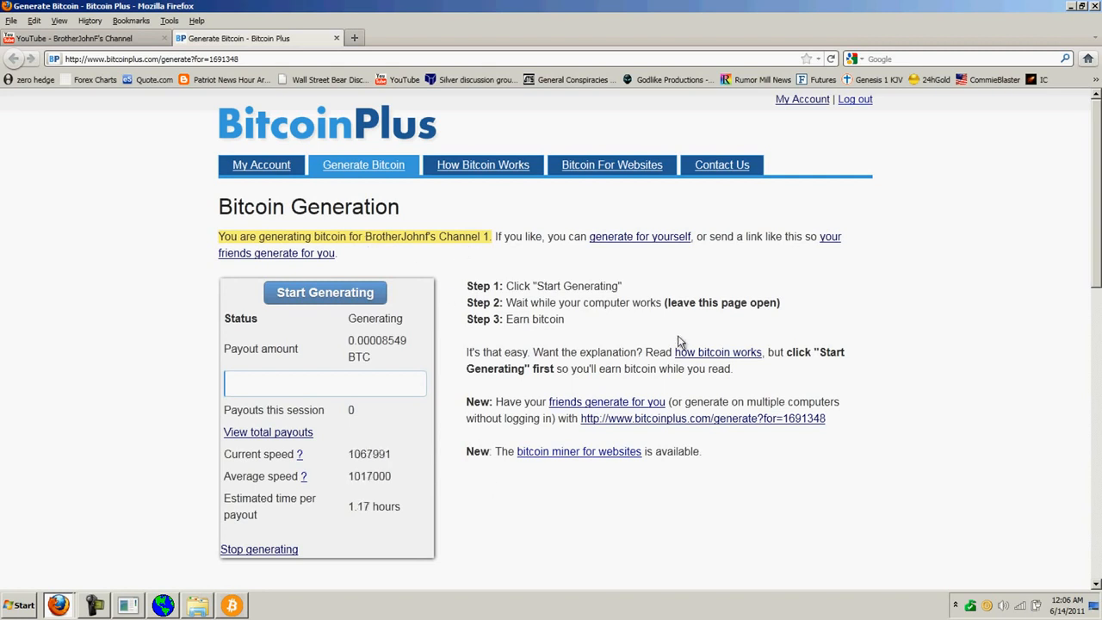
mouse_move(628, 241)
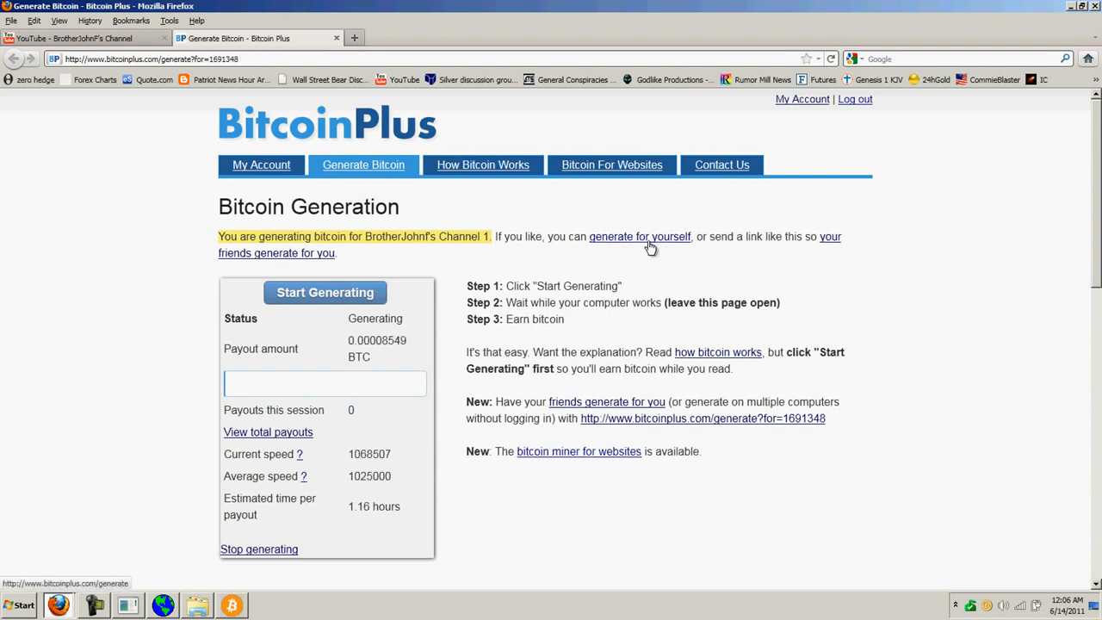
mouse_move(640, 259)
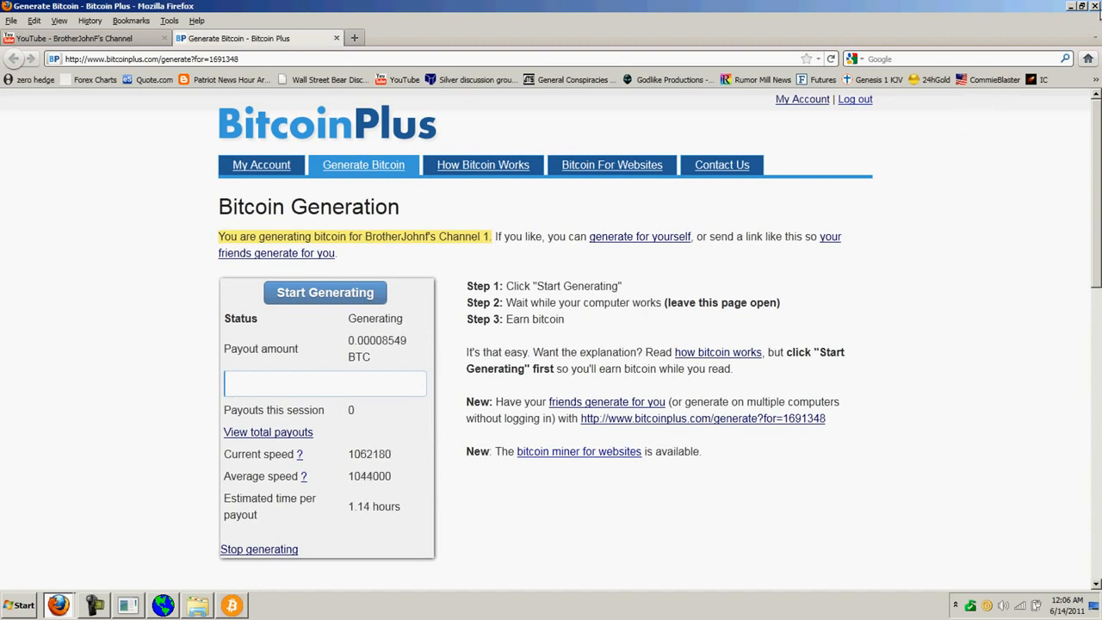
left_click(1095, 6)
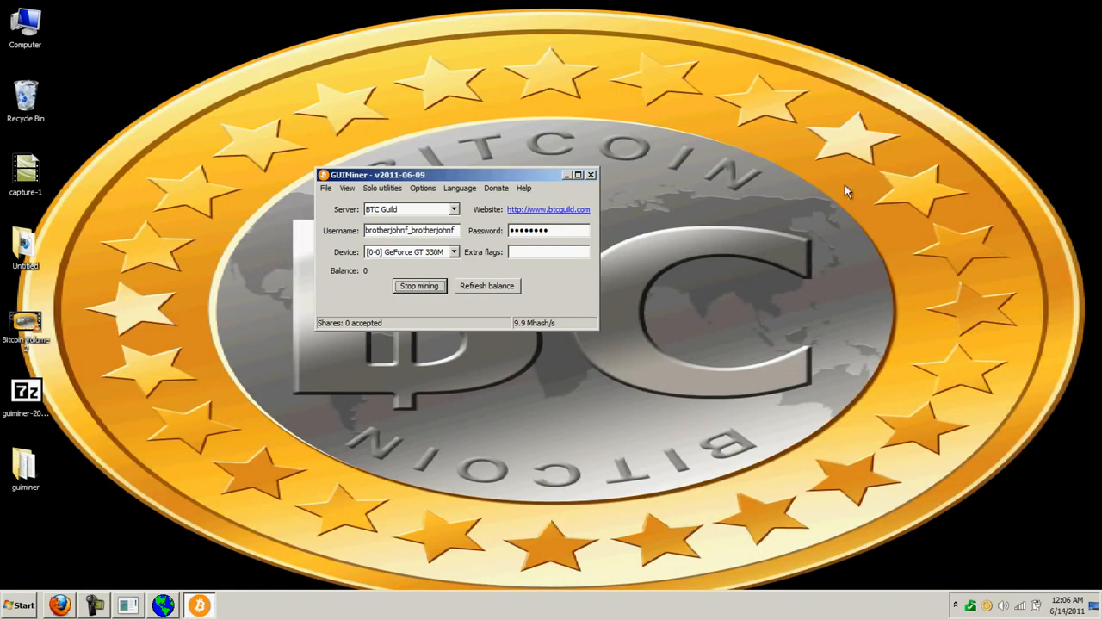
mouse_move(714, 238)
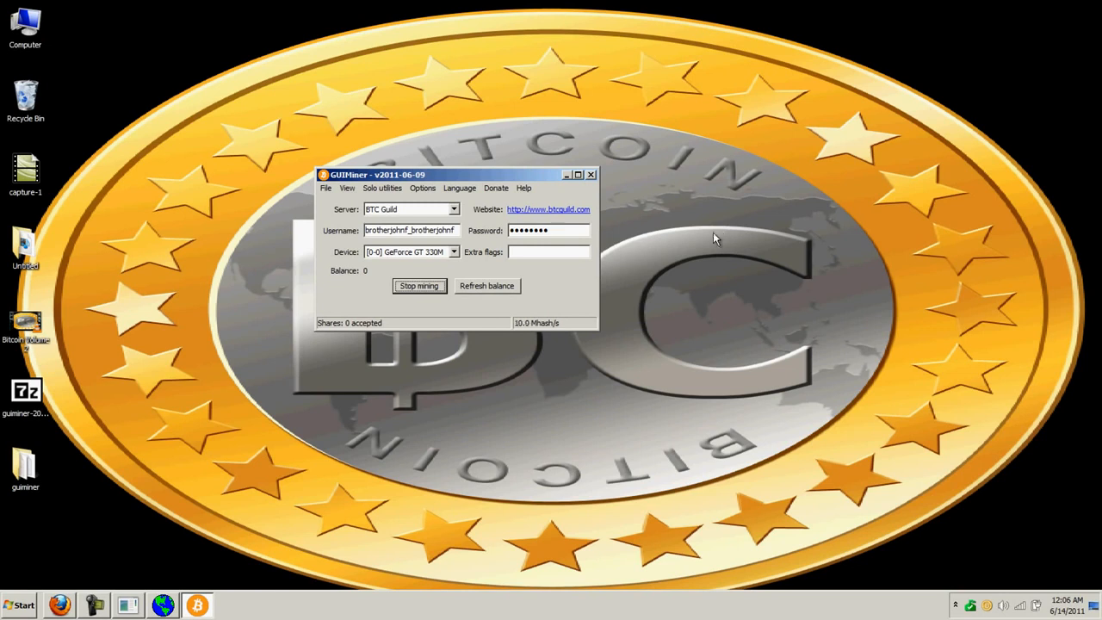
mouse_move(559, 343)
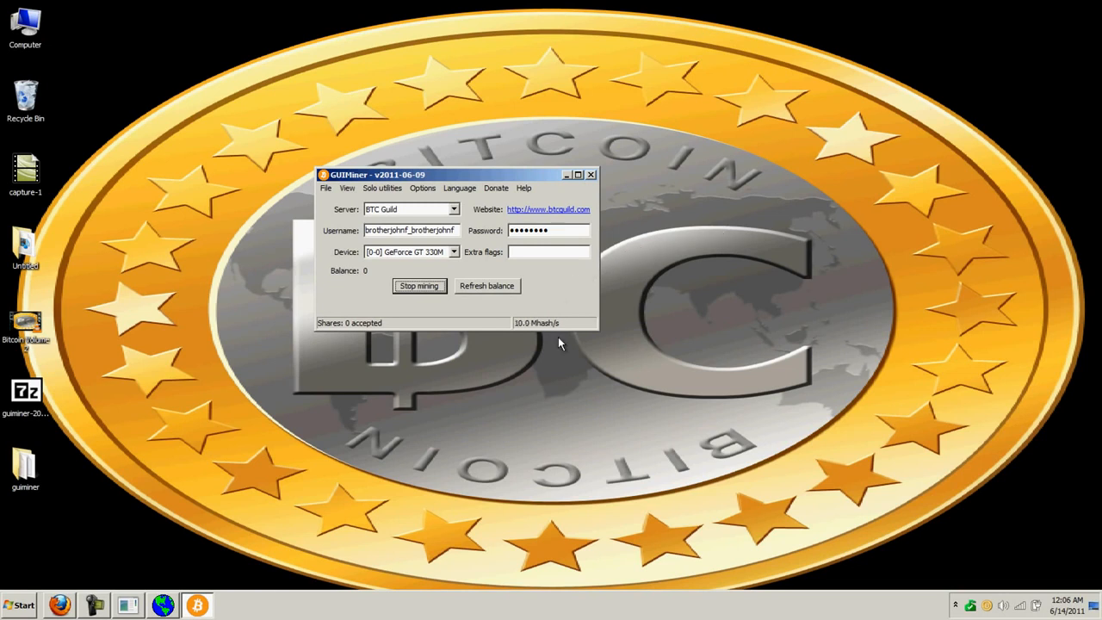
mouse_move(988, 611)
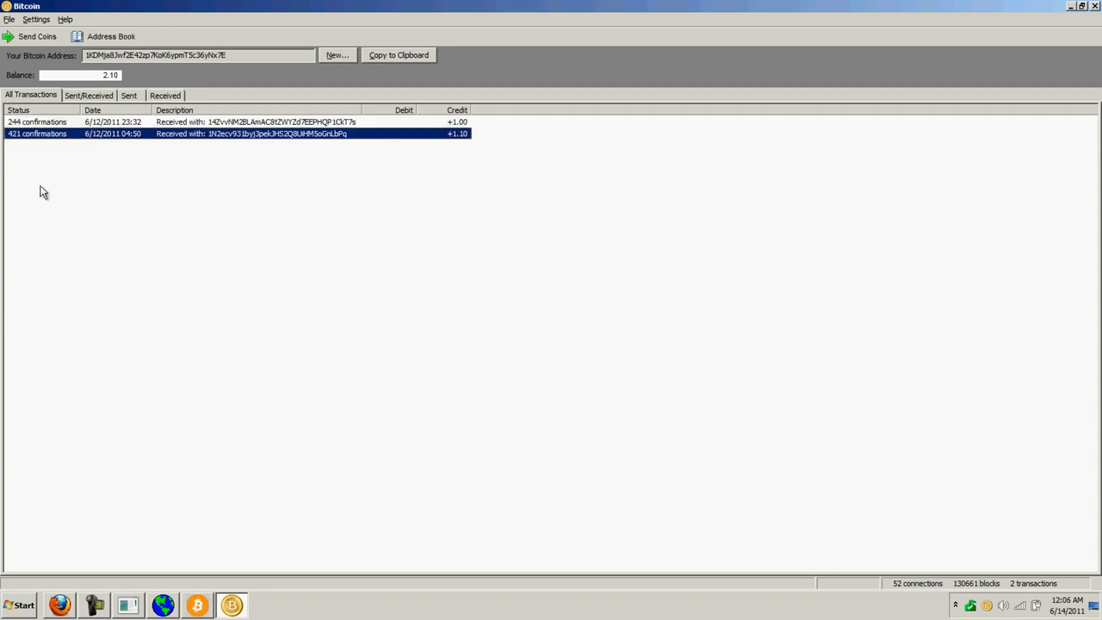
mouse_move(89, 265)
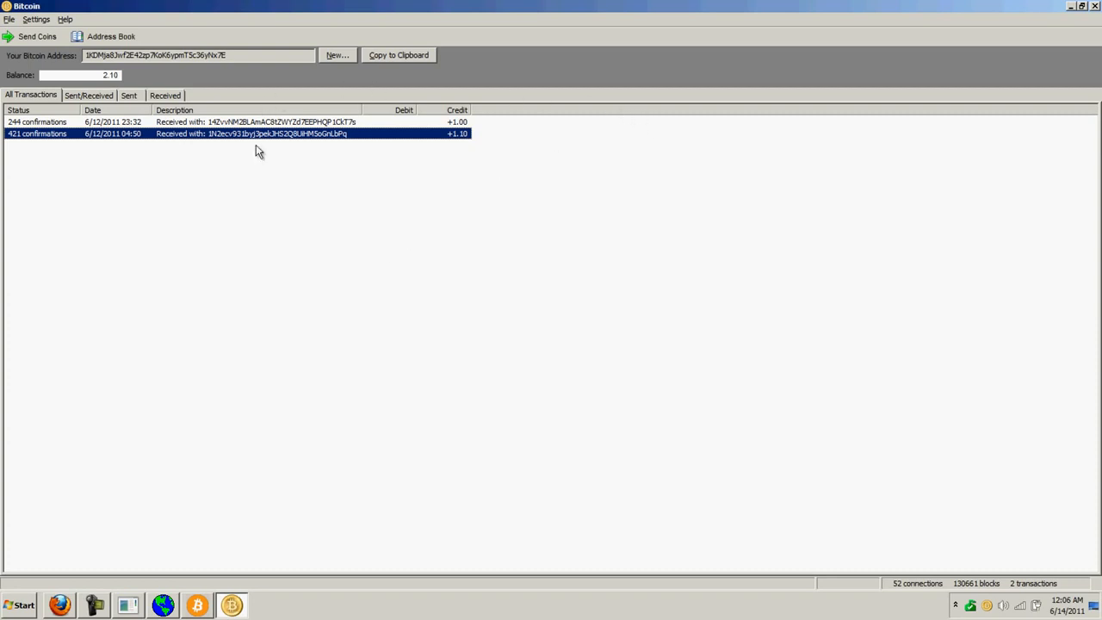
mouse_move(411, 284)
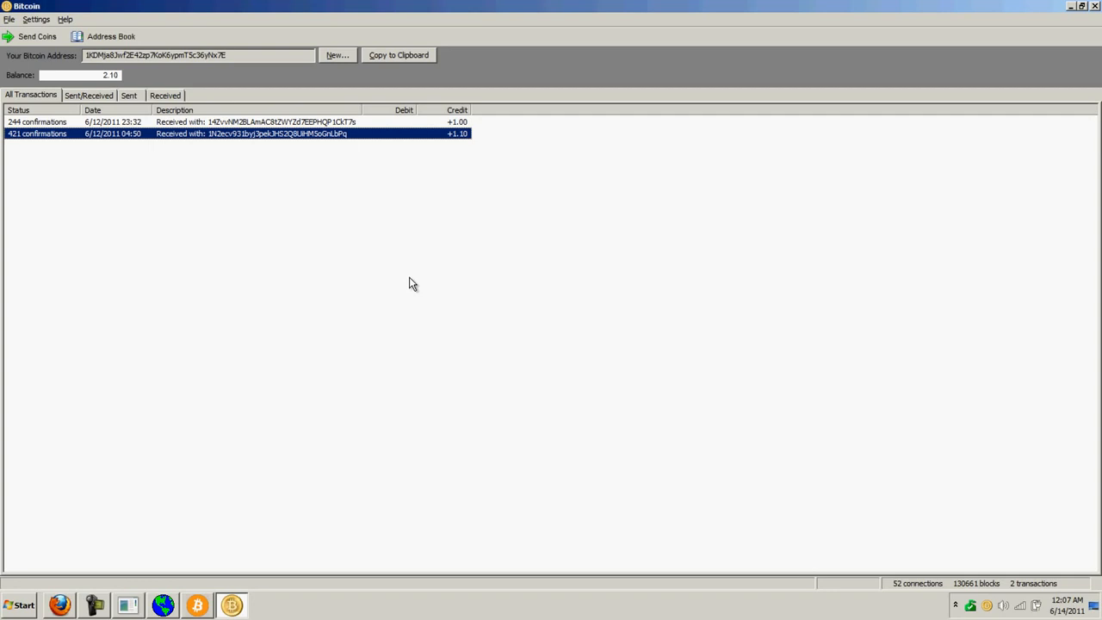
mouse_move(361, 322)
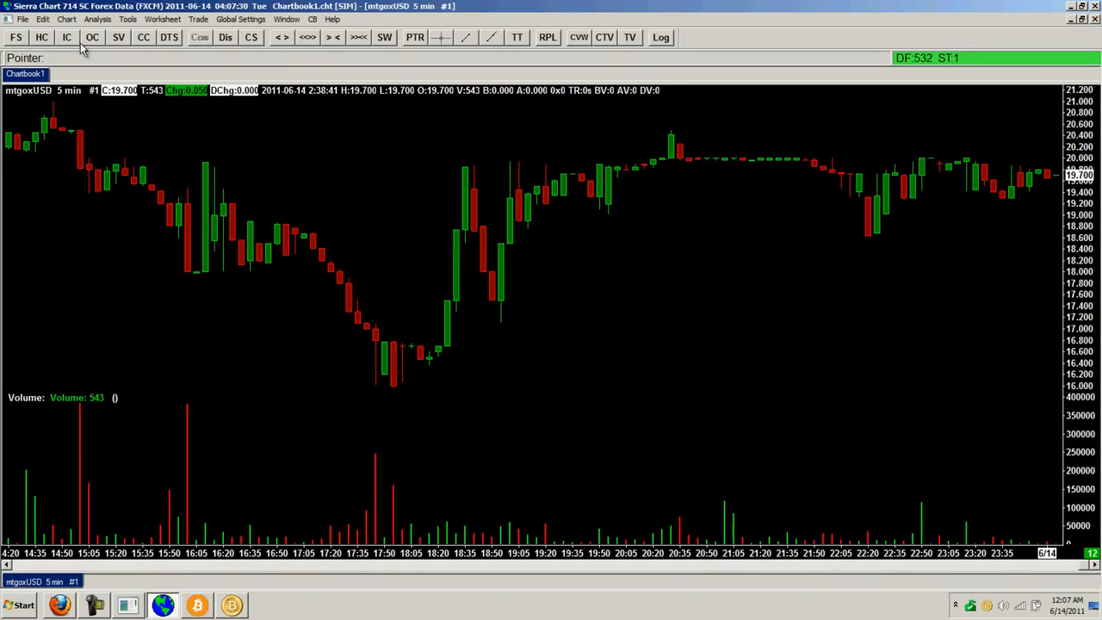
Step: Switch the mtgoxUSD chart from intraday bars to Daily via the Chart menu
left_click(66, 19)
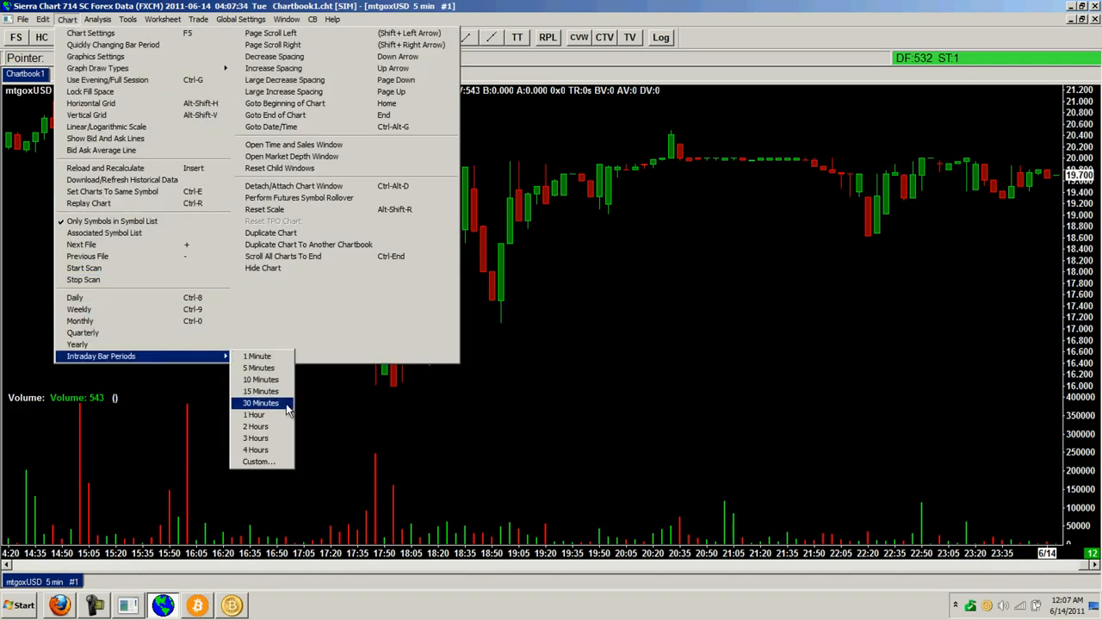
left_click(262, 402)
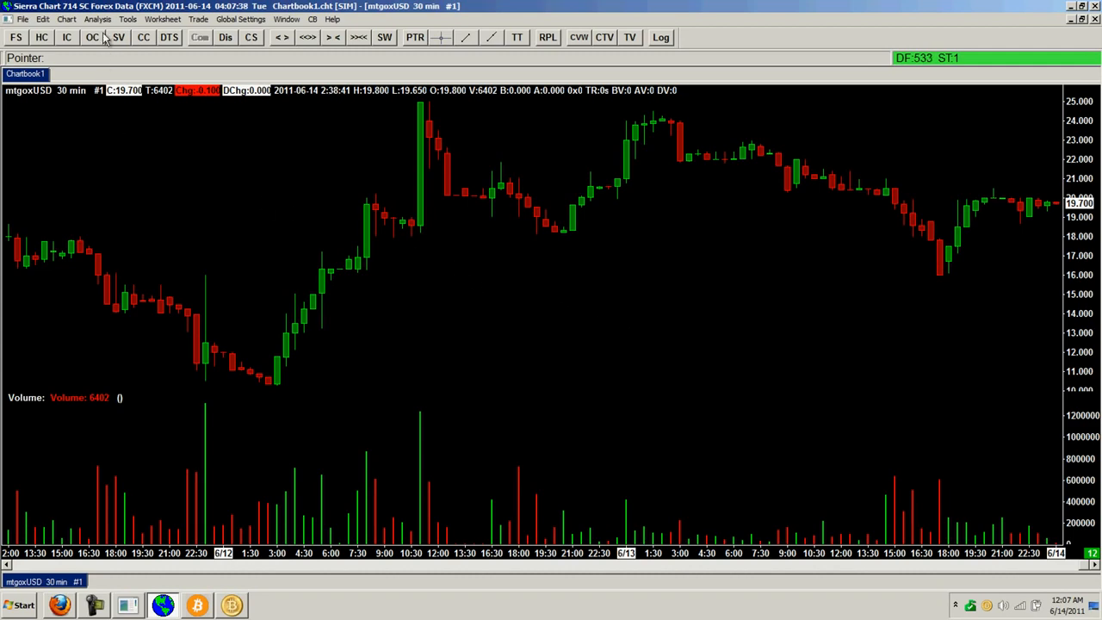
left_click(66, 19)
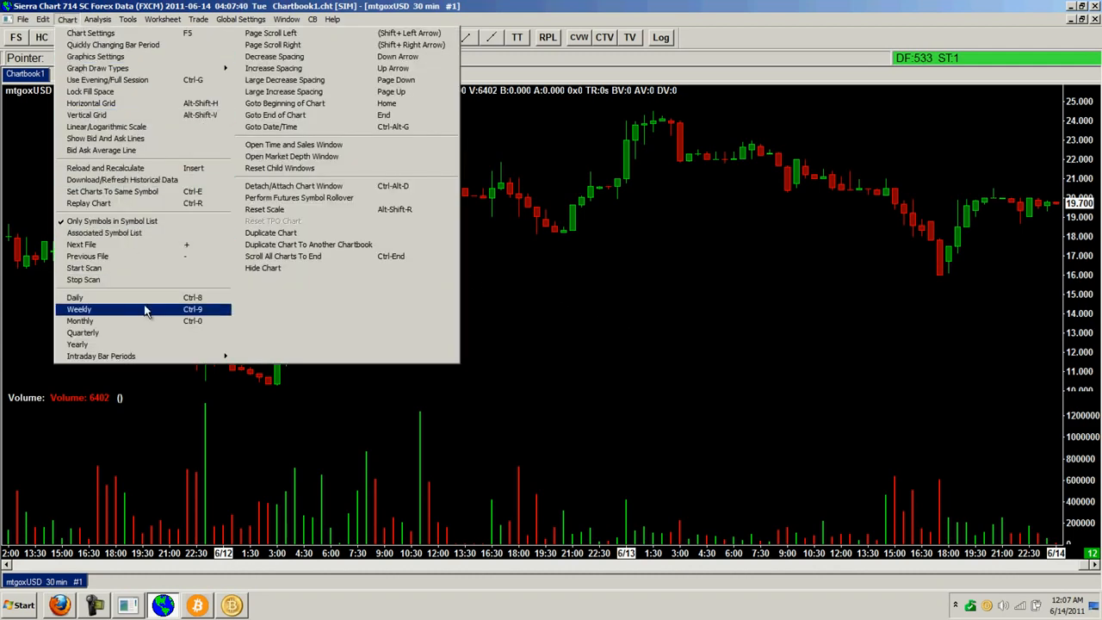
left_click(76, 296)
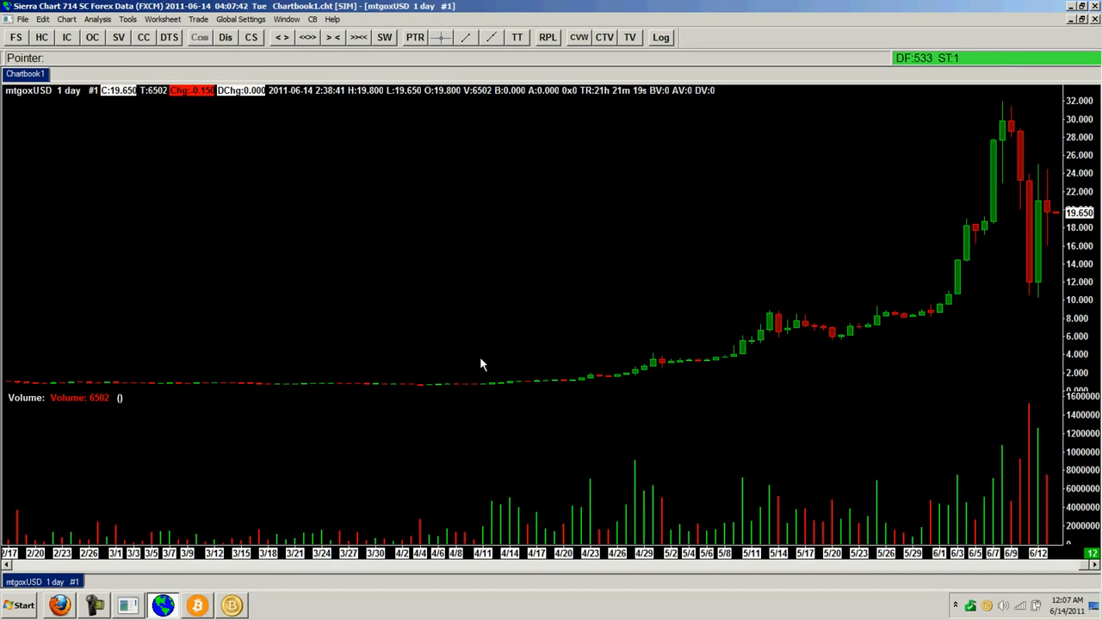
mouse_move(759, 418)
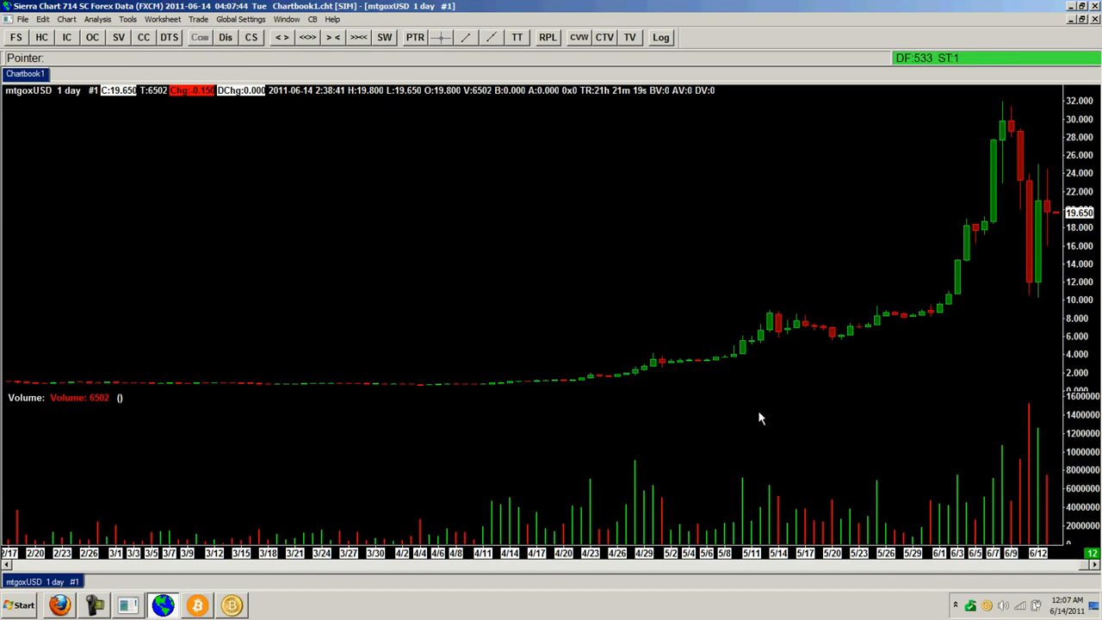
mouse_move(799, 421)
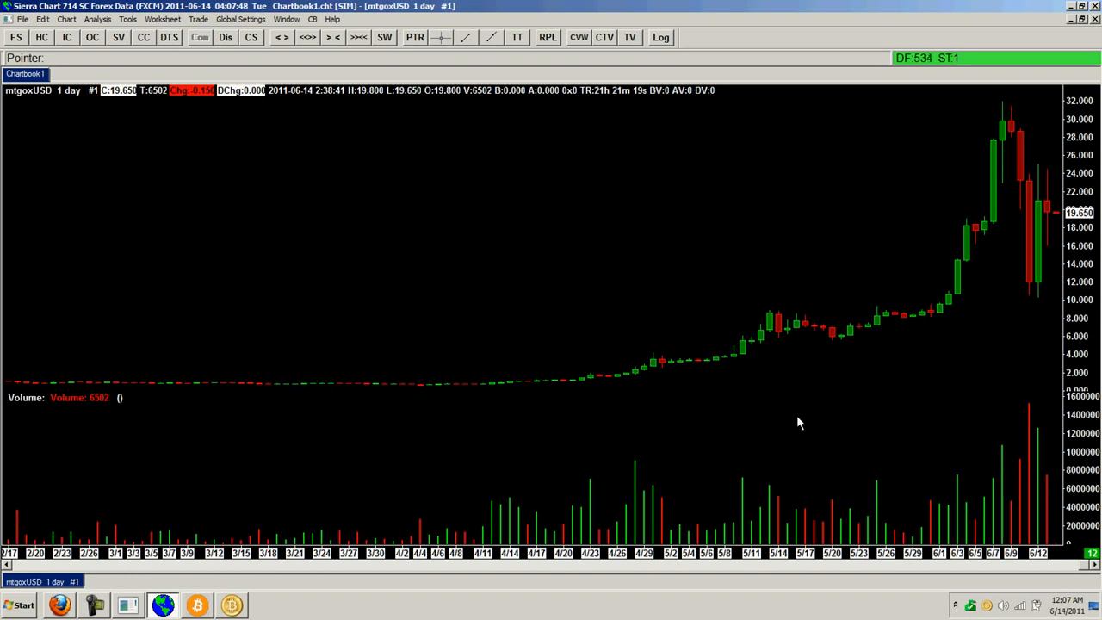
mouse_move(368, 520)
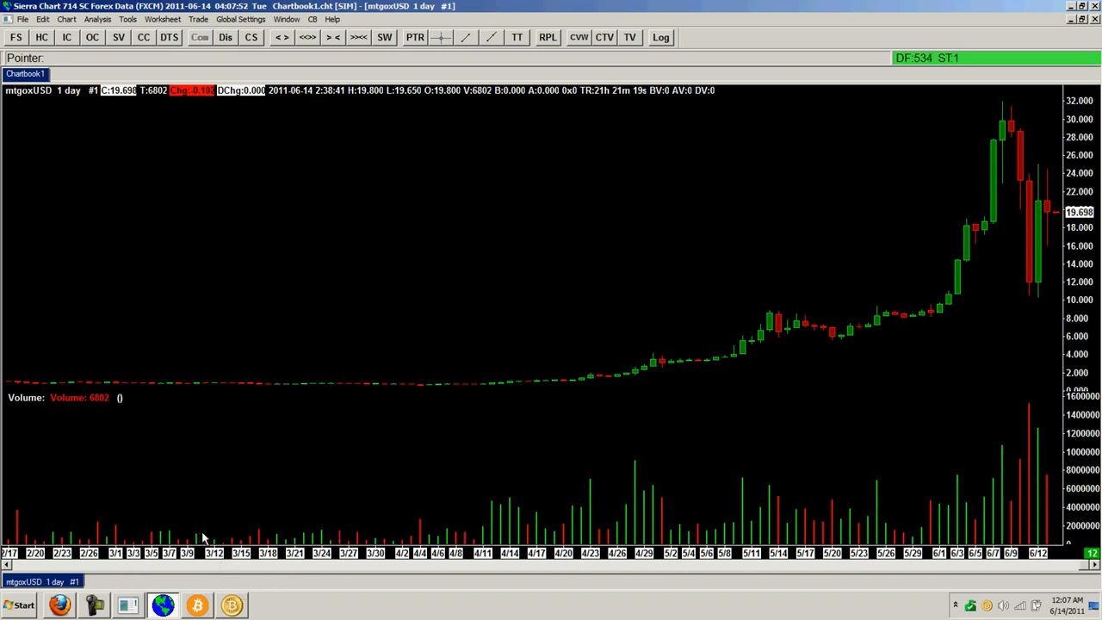
mouse_move(288, 489)
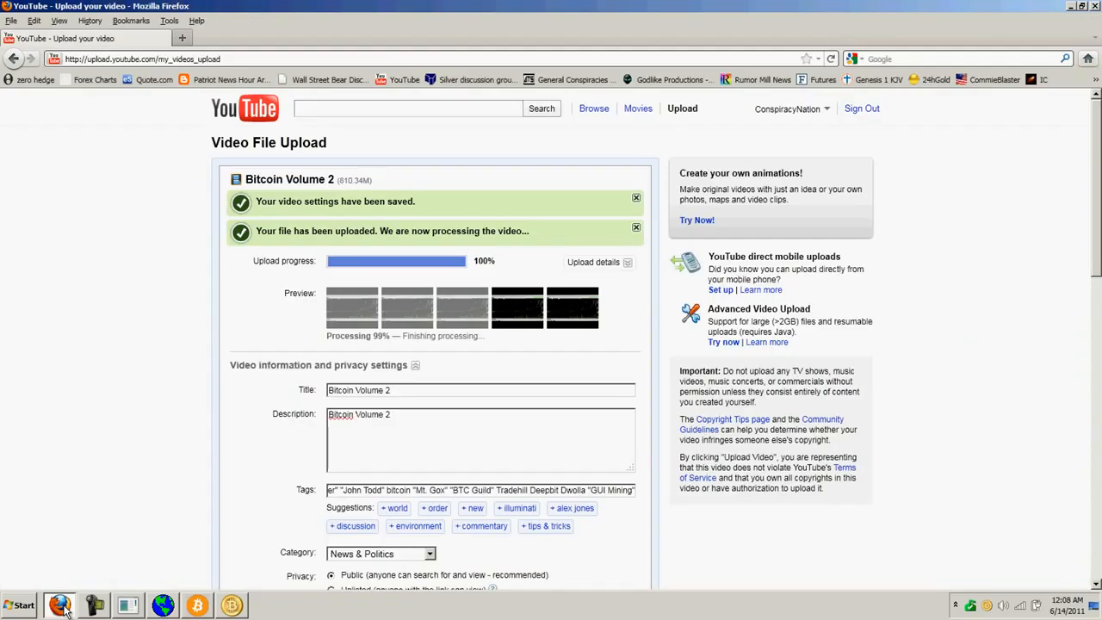
mouse_move(141, 590)
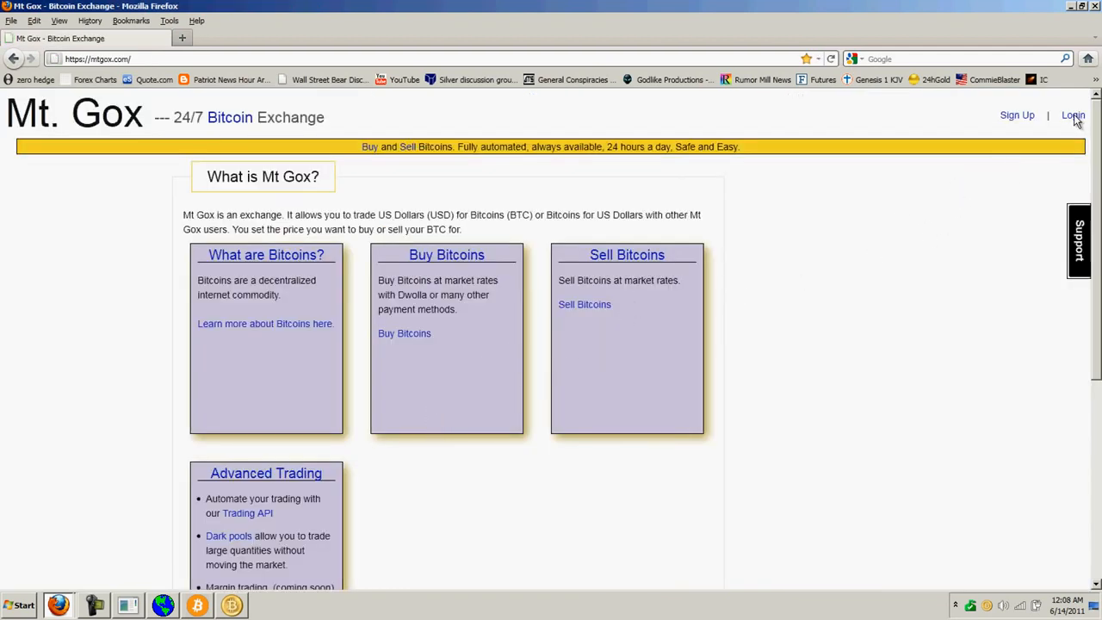
Step: Log in to Mt. Gox with the saved credentials, reaching the Buy Bitcoins page
left_click(1072, 114)
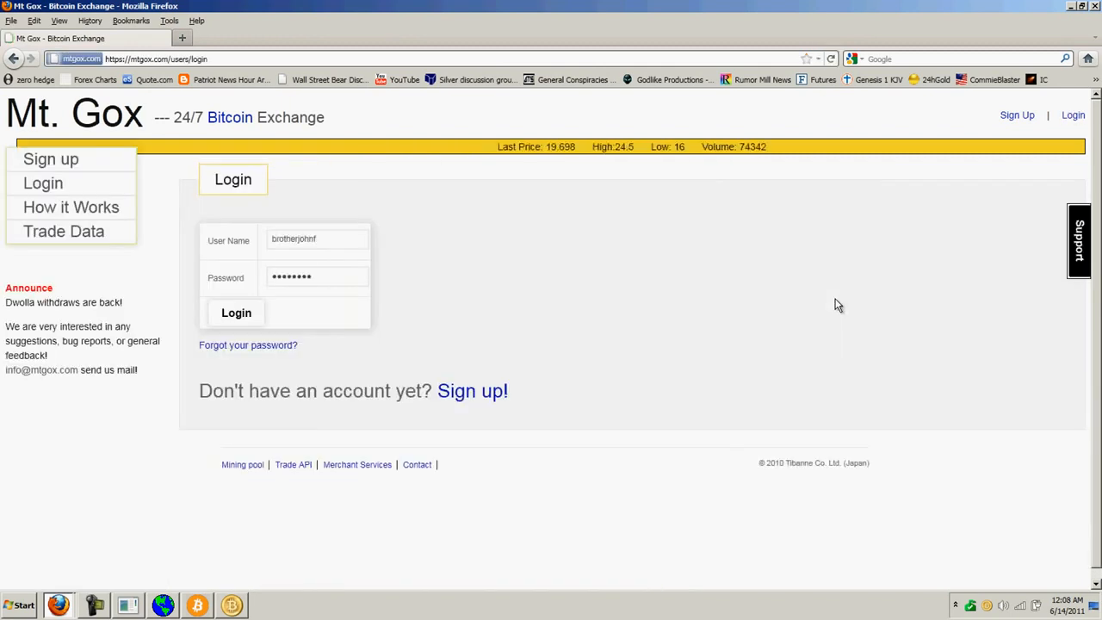
left_click(236, 314)
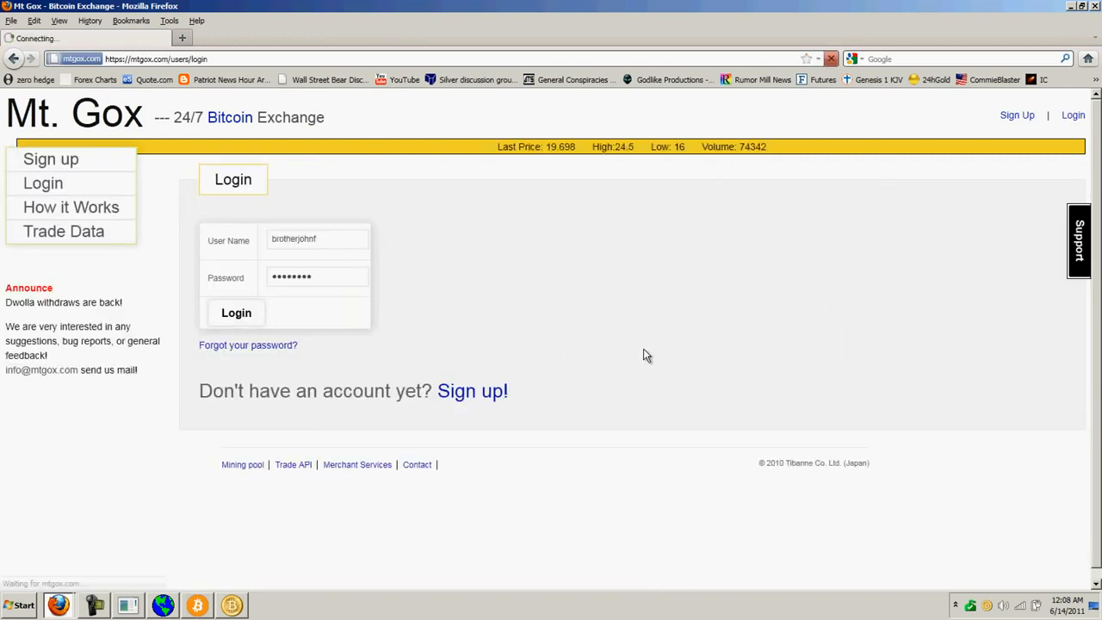
left_click(236, 314)
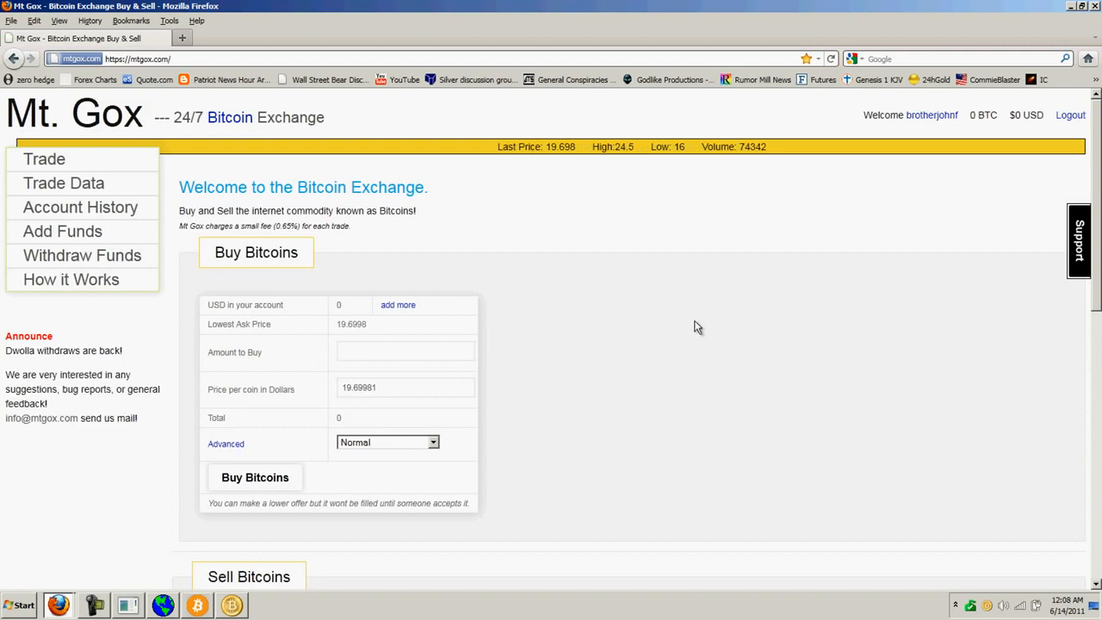
scroll("down", 3)
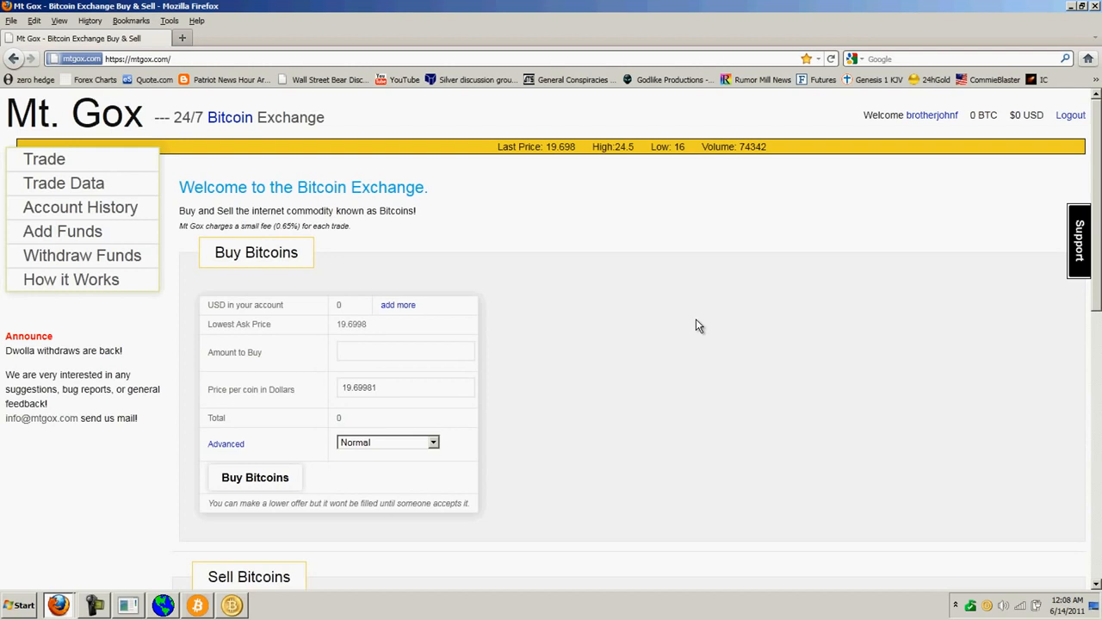
mouse_move(1048, 124)
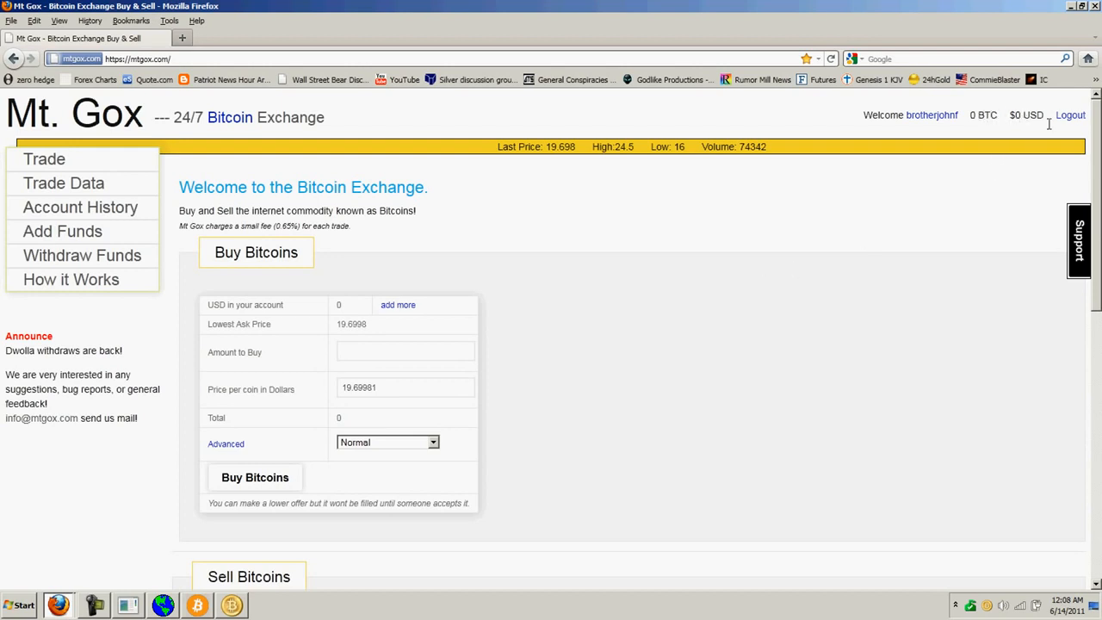
scroll("down", 3)
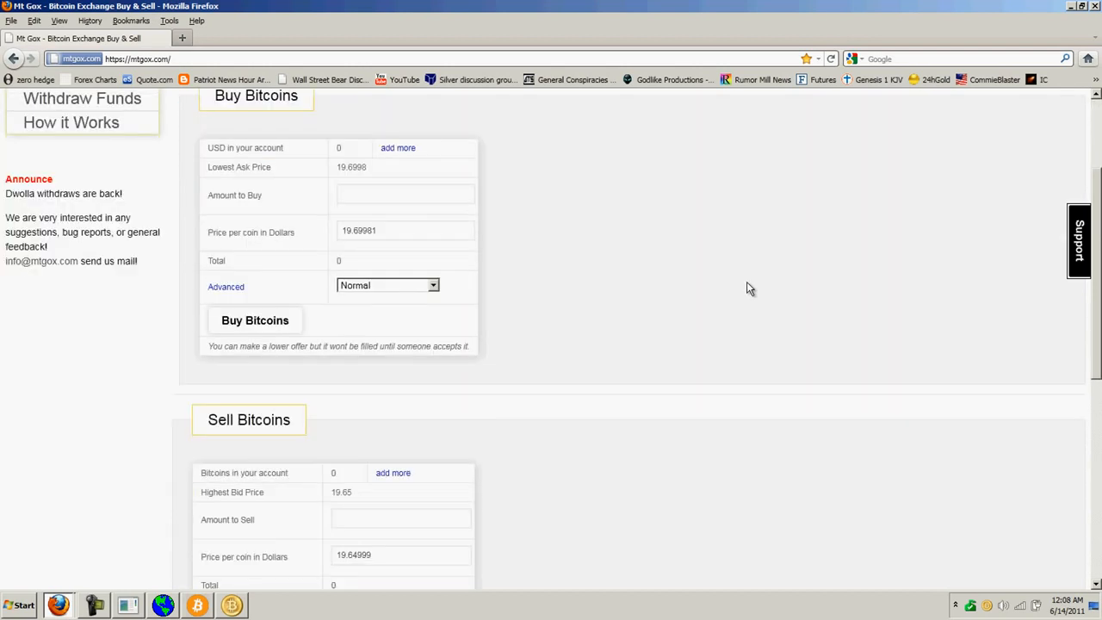
mouse_move(599, 253)
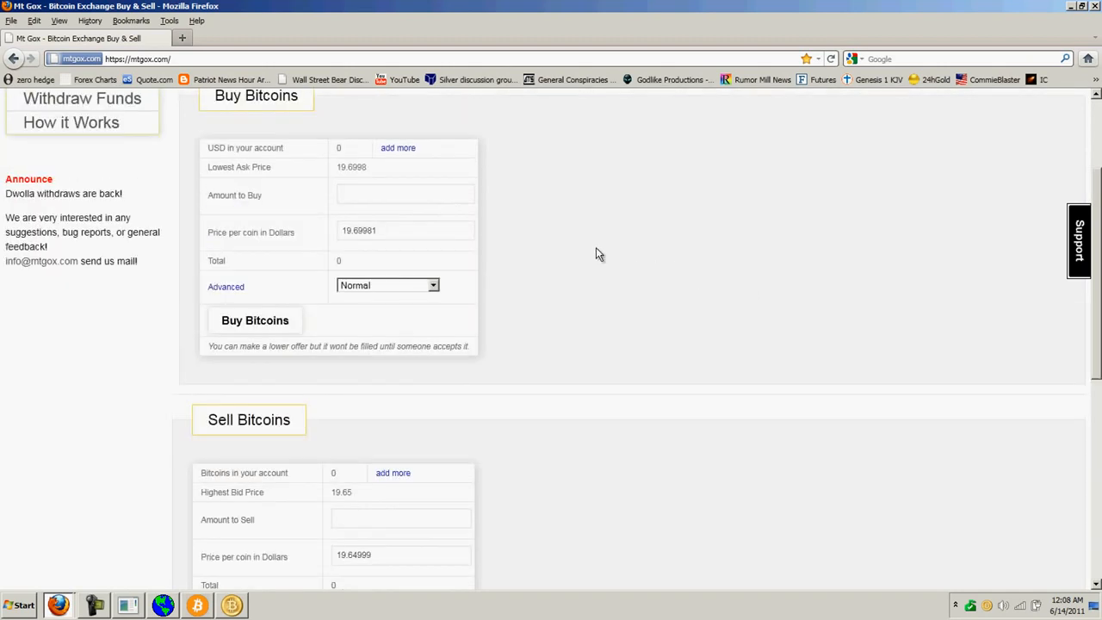
mouse_move(382, 175)
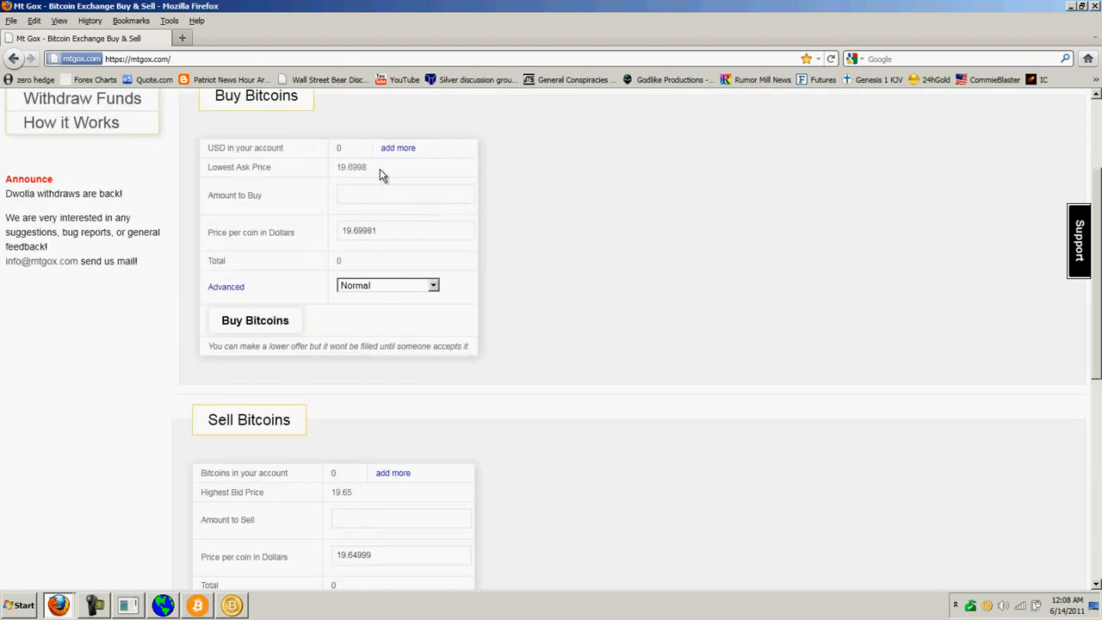
mouse_move(623, 210)
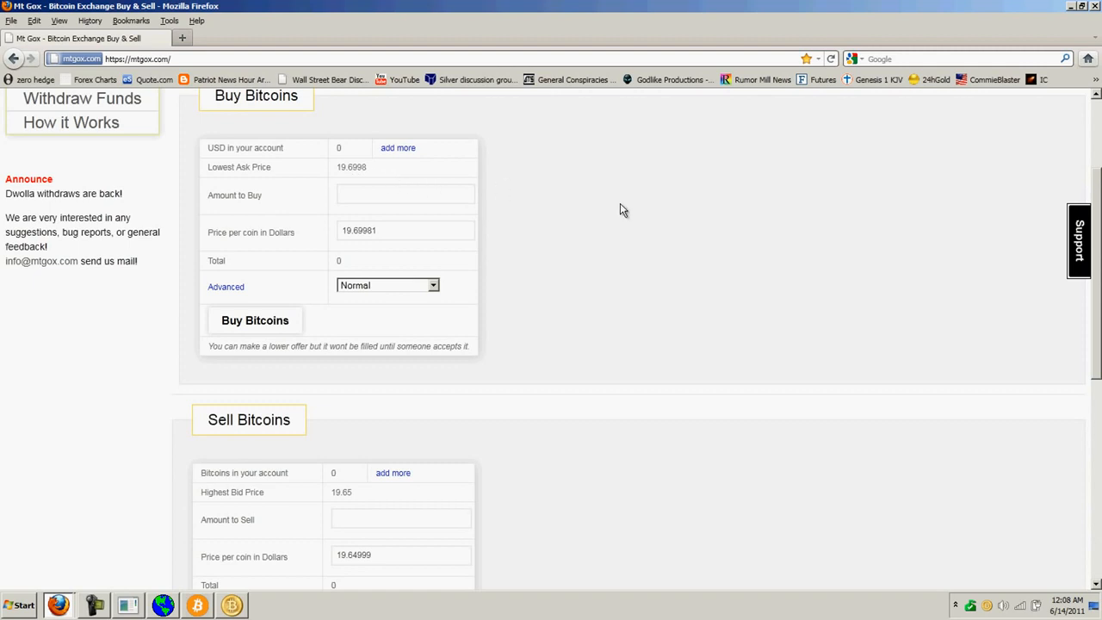
scroll("down", 3)
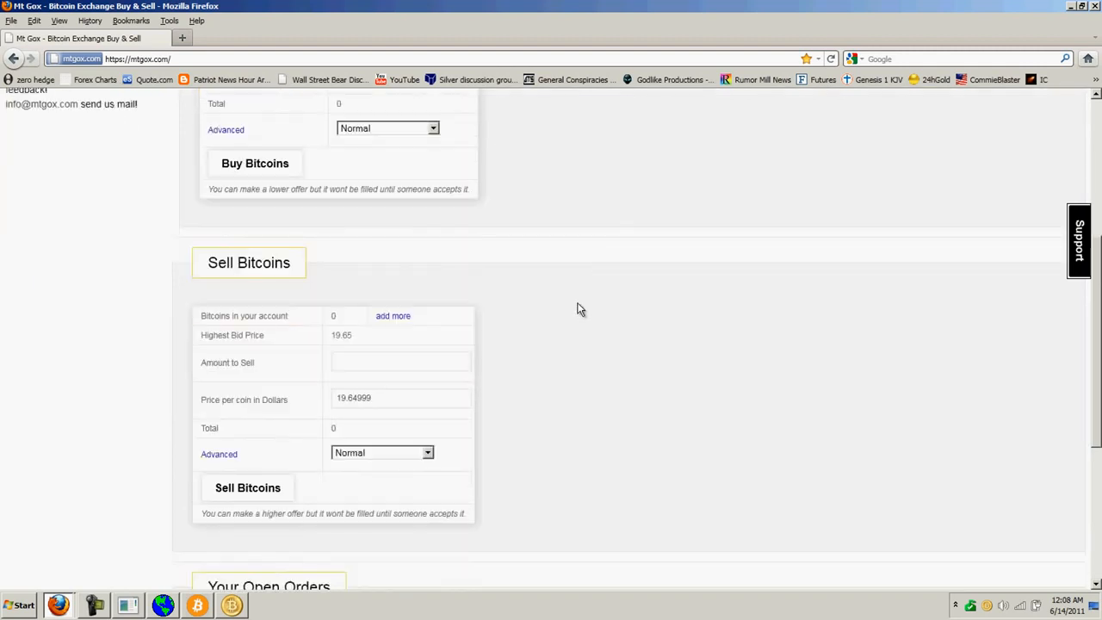
mouse_move(422, 336)
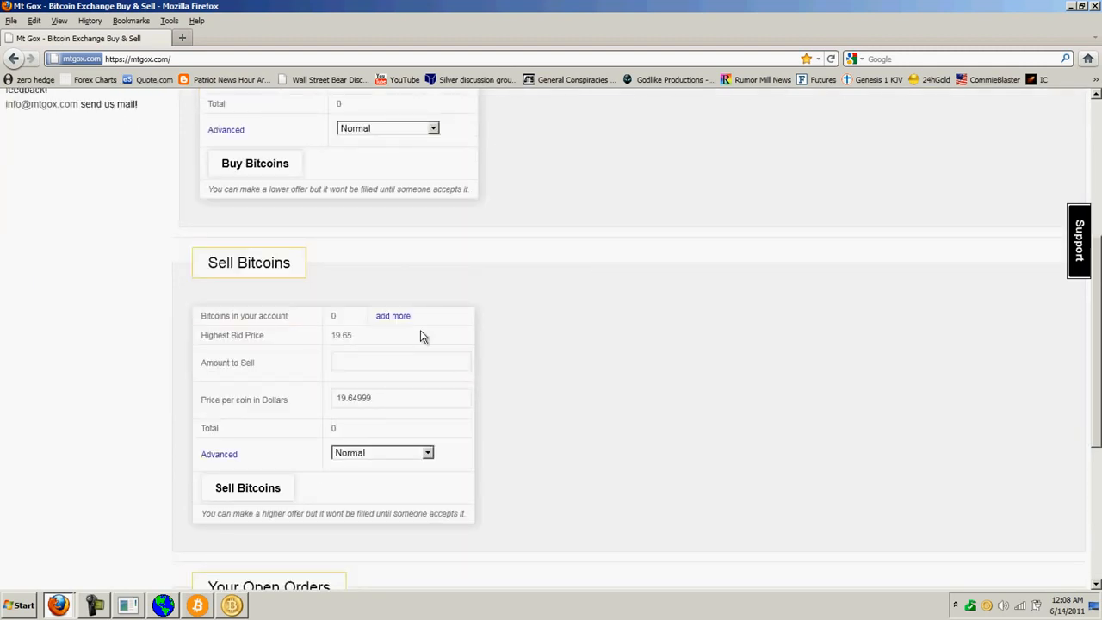
scroll("up", 3)
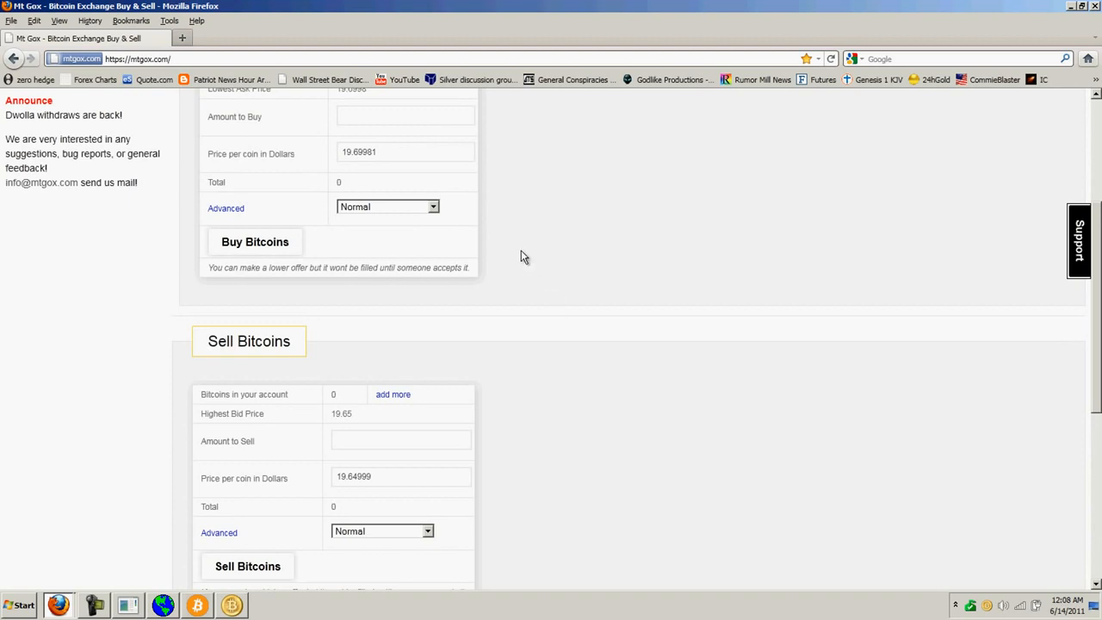
mouse_move(368, 188)
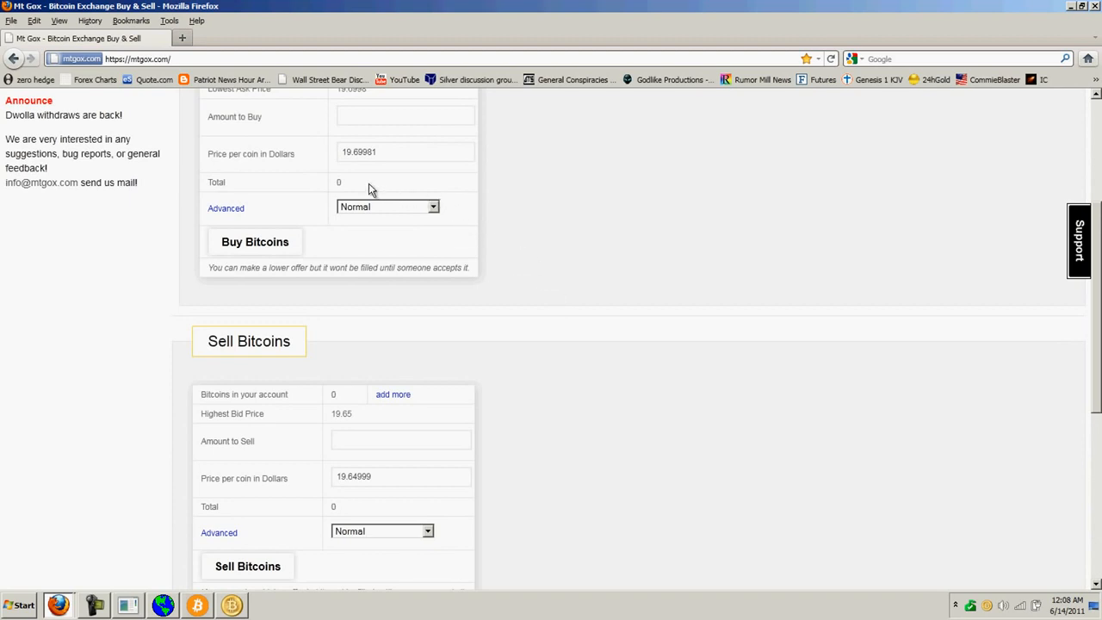
mouse_move(351, 413)
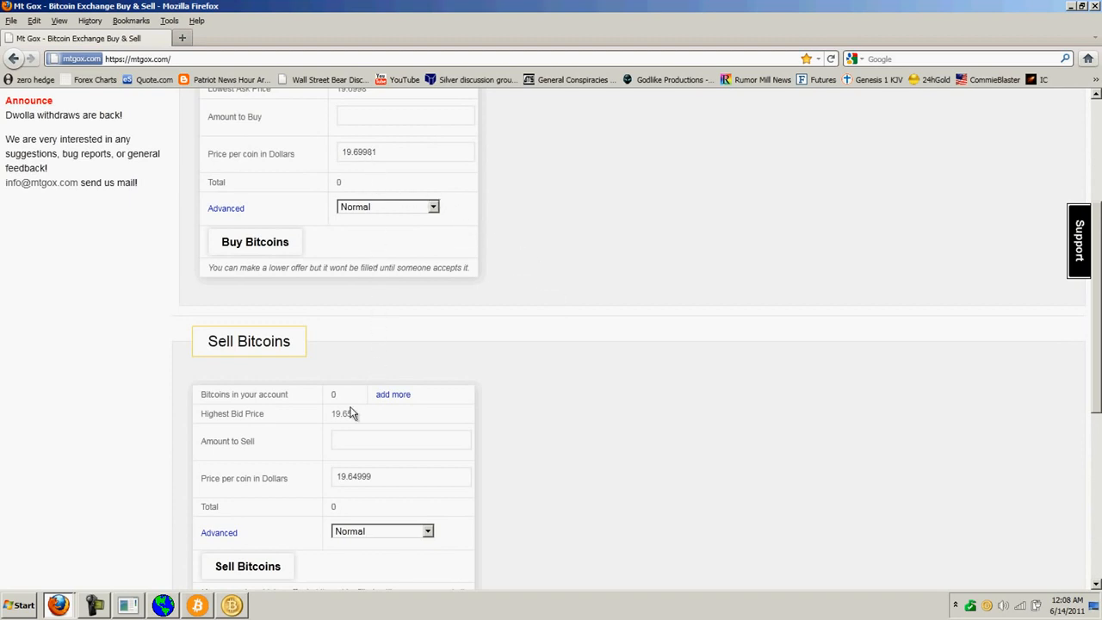
scroll("up", 3)
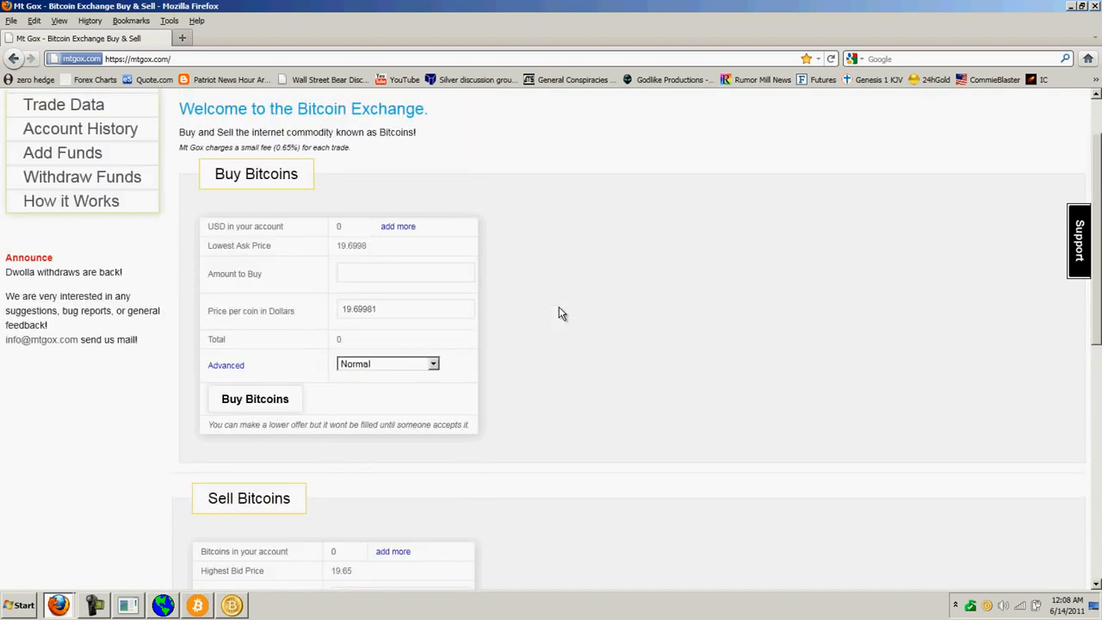
scroll("down", 3)
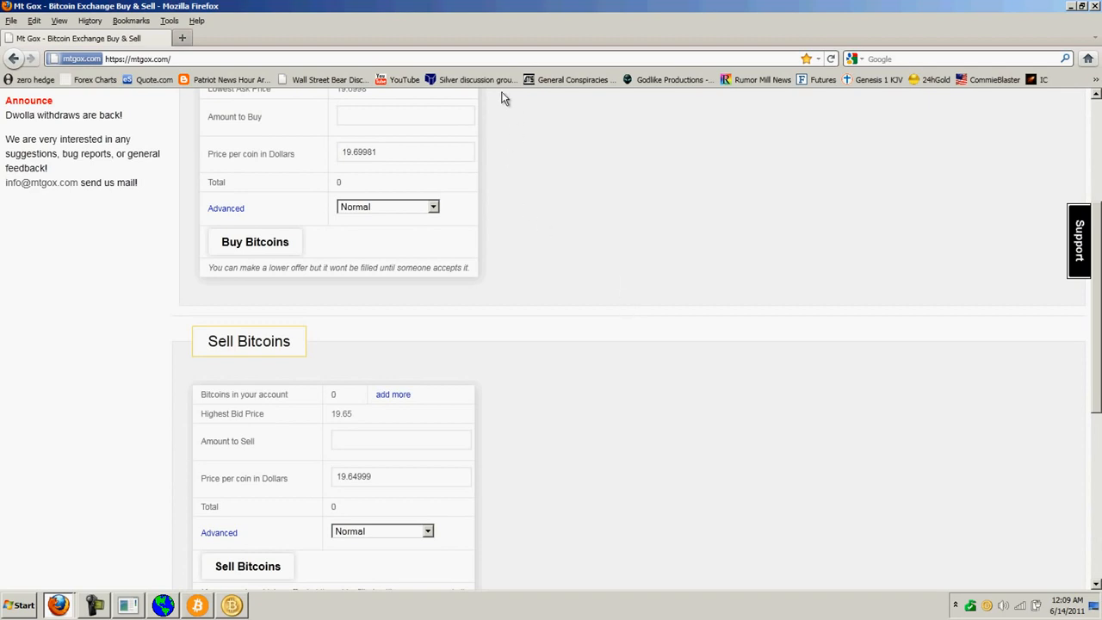
mouse_move(351, 413)
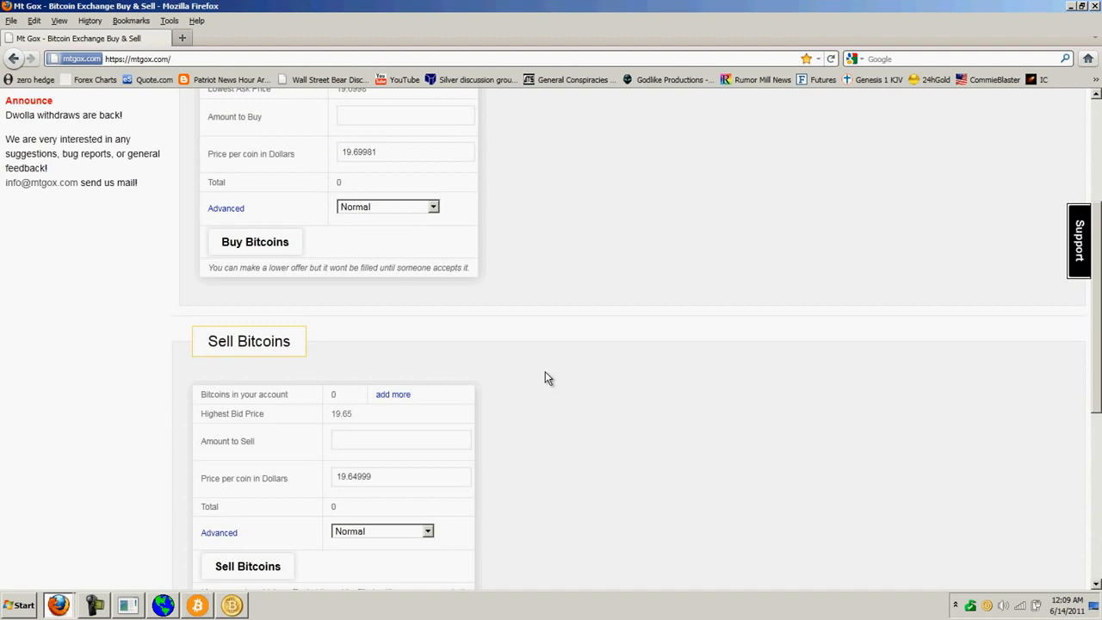
mouse_move(551, 375)
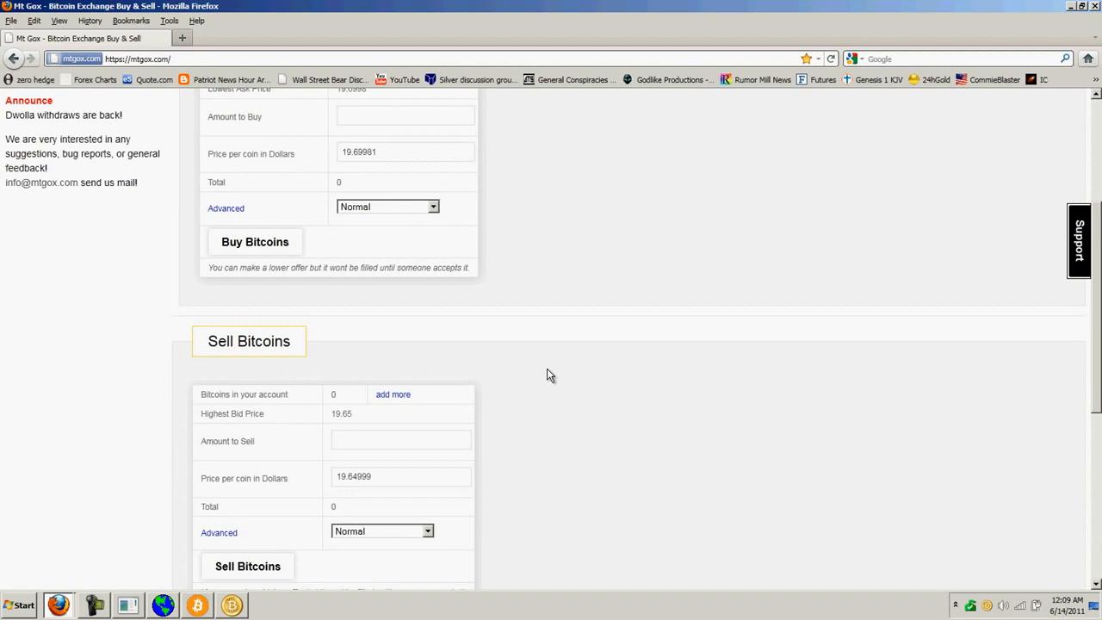
mouse_move(618, 362)
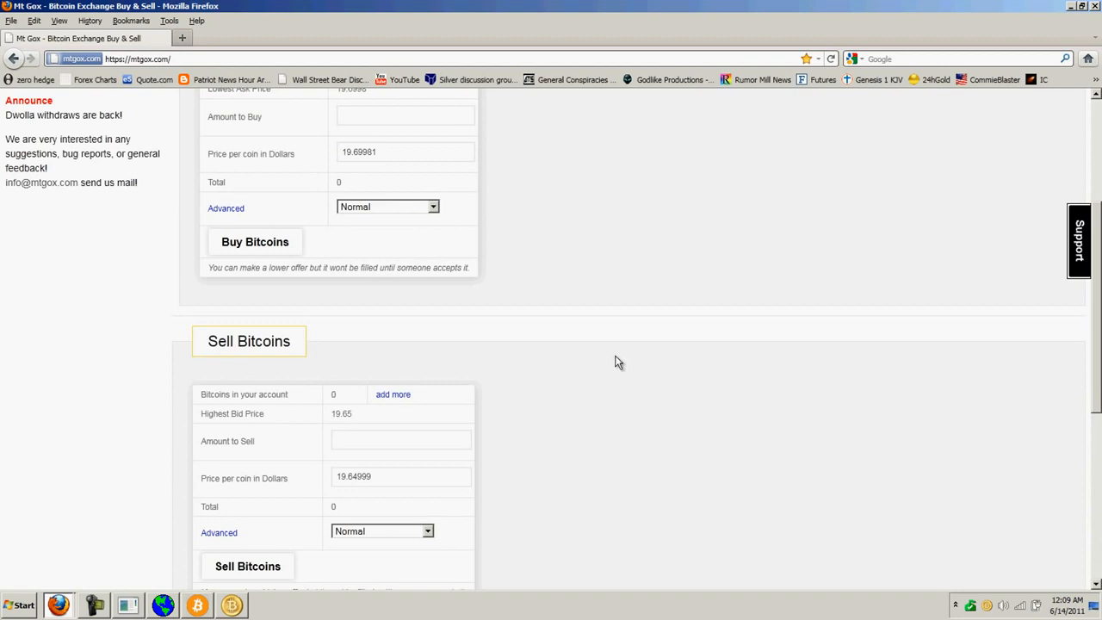